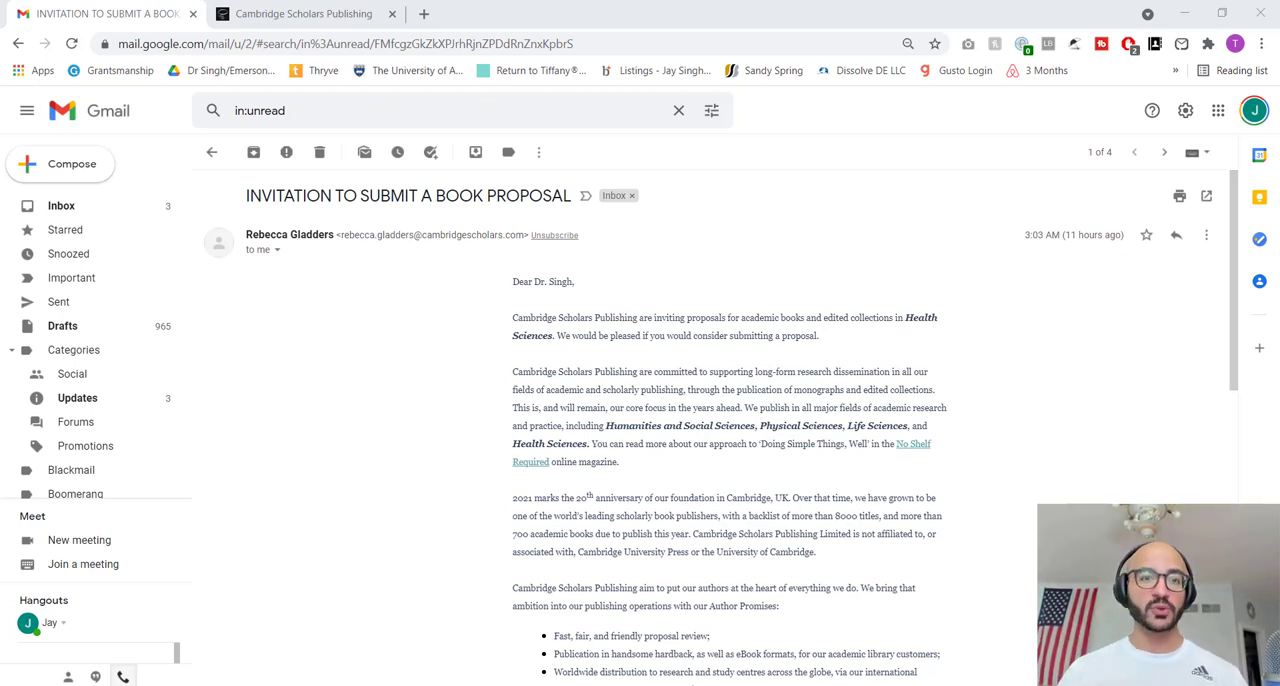
mouse_move(588, 157)
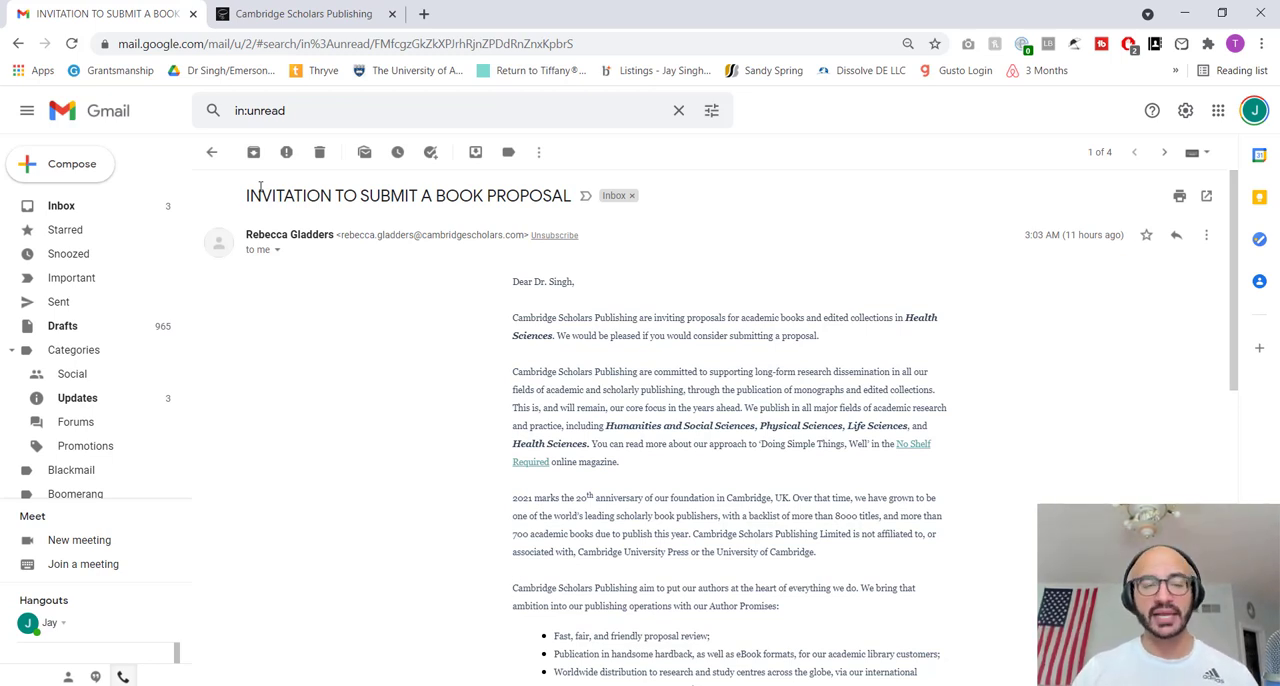
- Highlight the invitation's subject line, the publisher's name and 'Health Sciences' in the opening sentence
drag(246, 195, 485, 195)
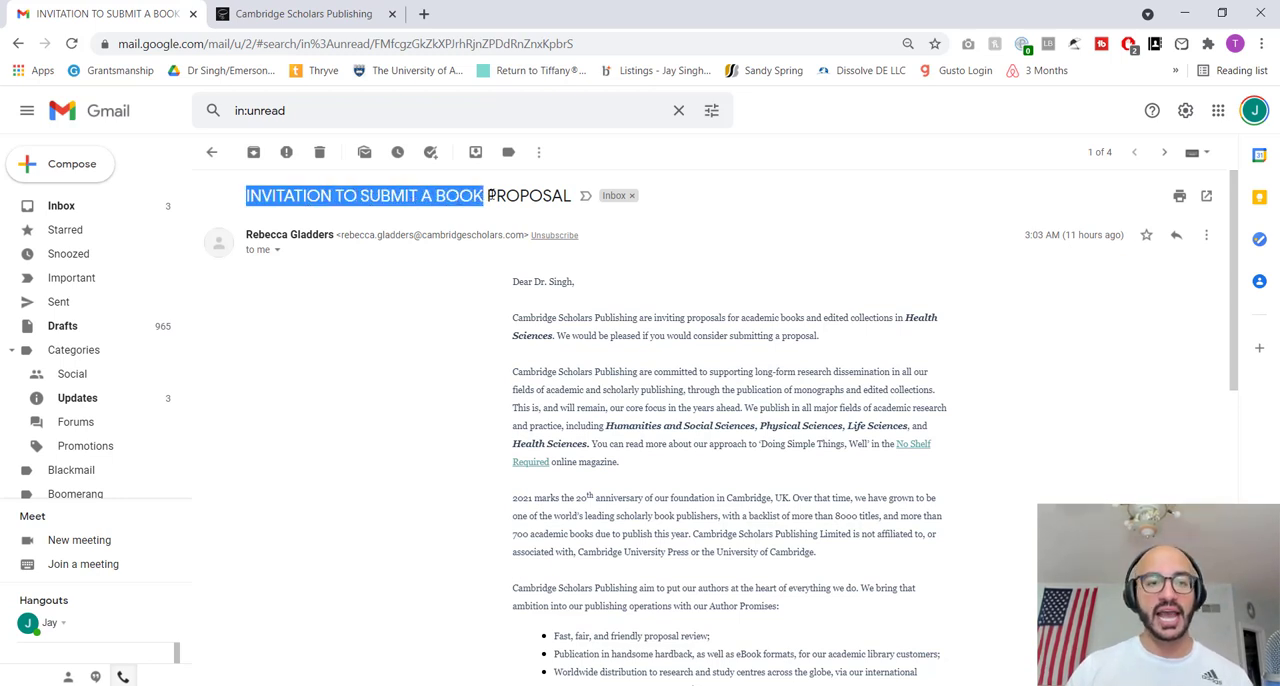
click(415, 368)
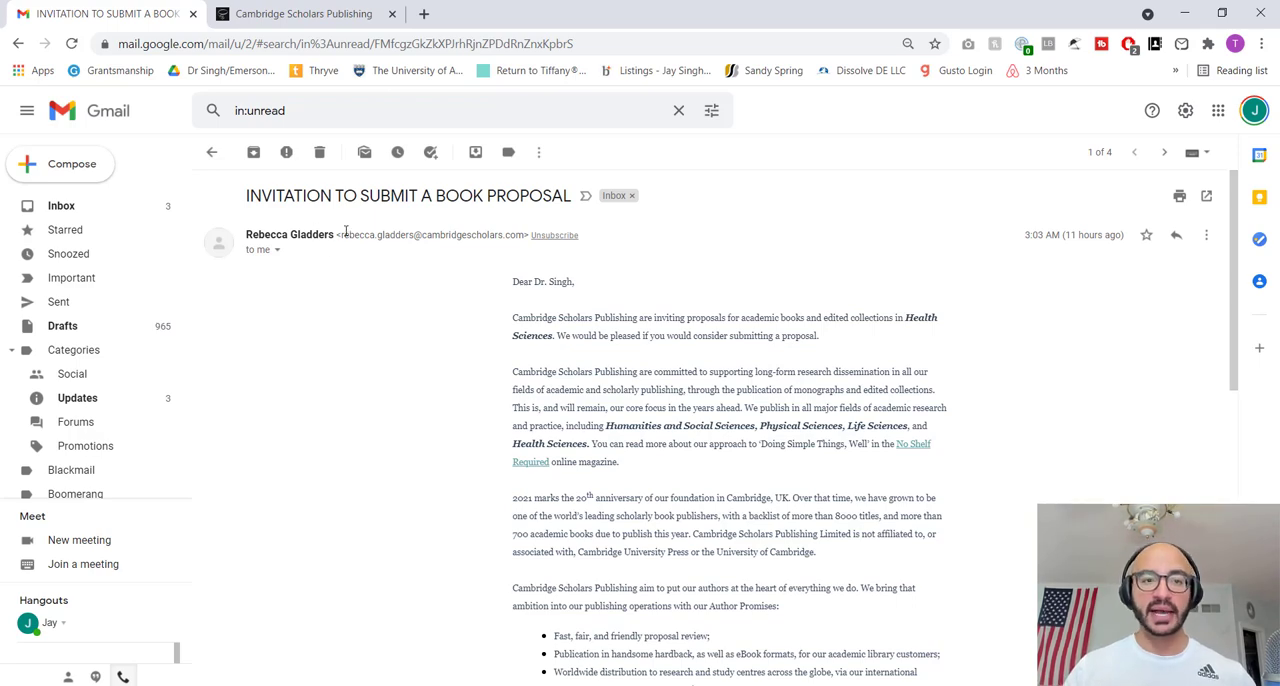
double_click(432, 235)
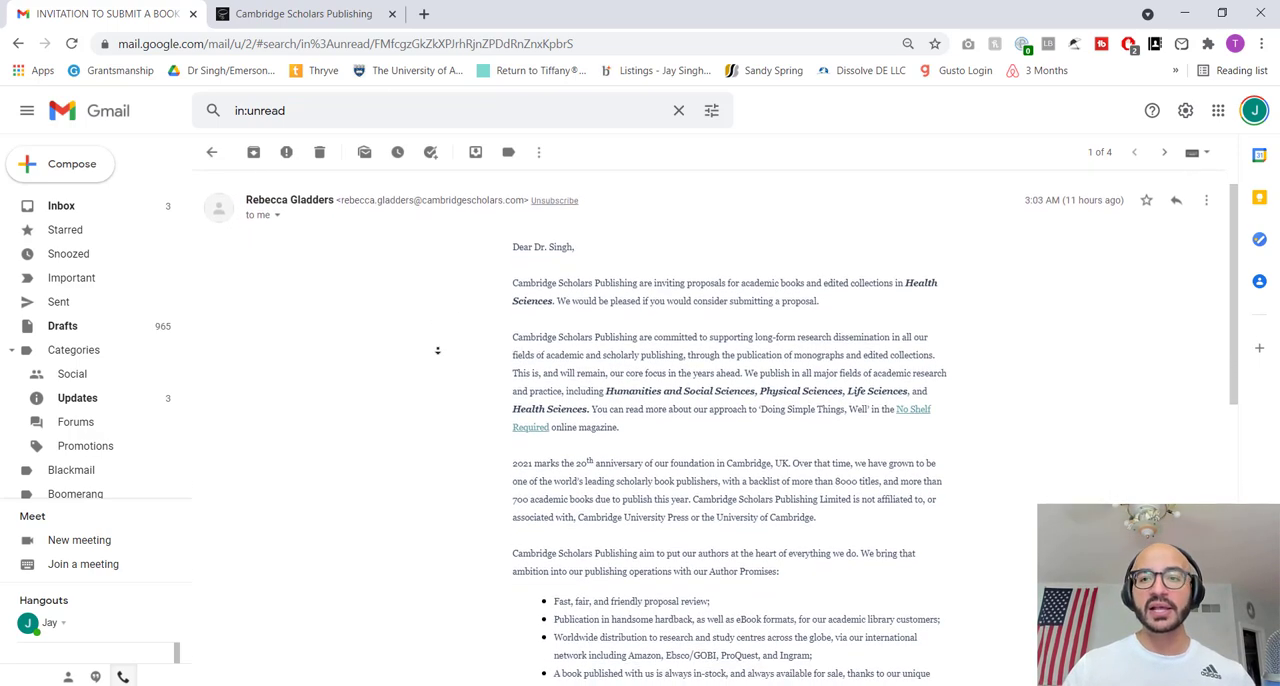
scroll(down, 3)
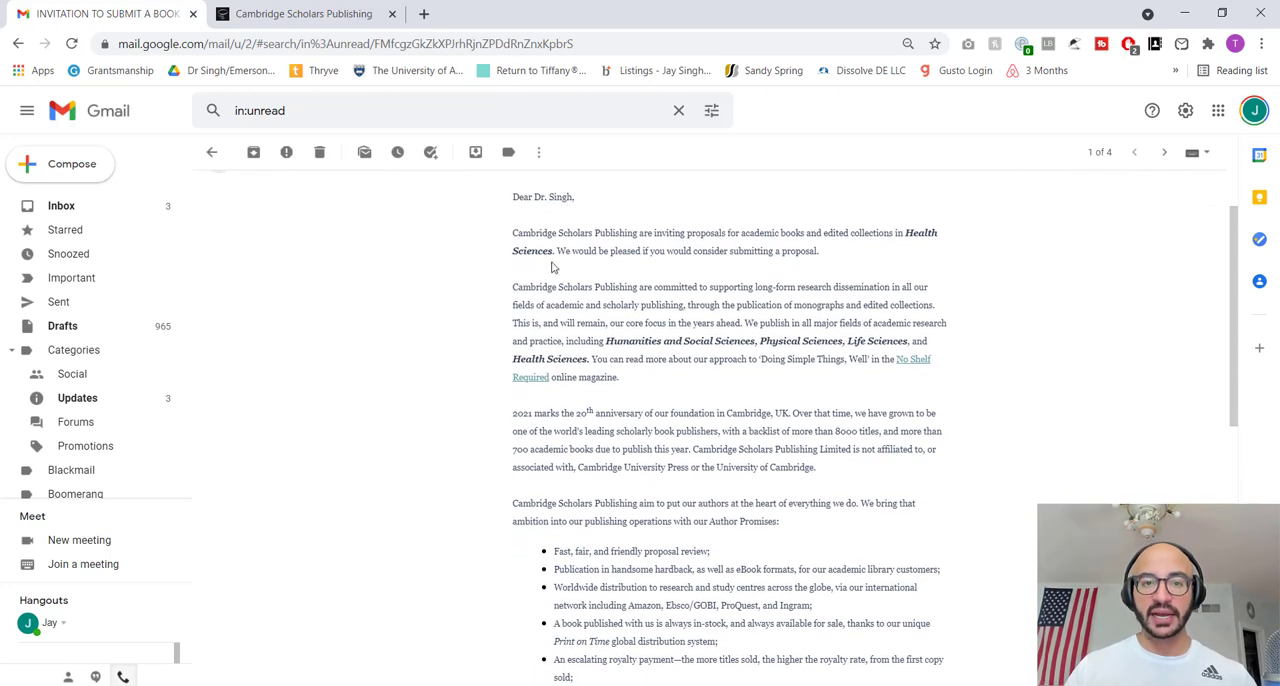
double_click(575, 232)
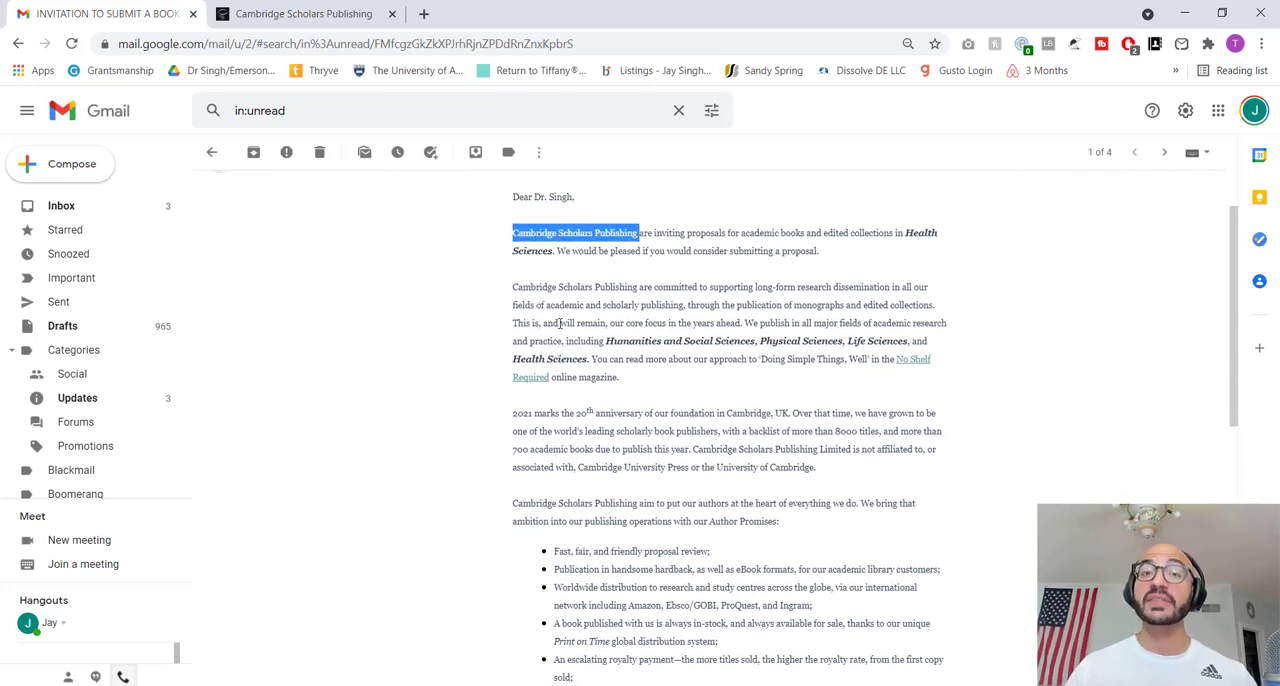
mouse_move(400, 380)
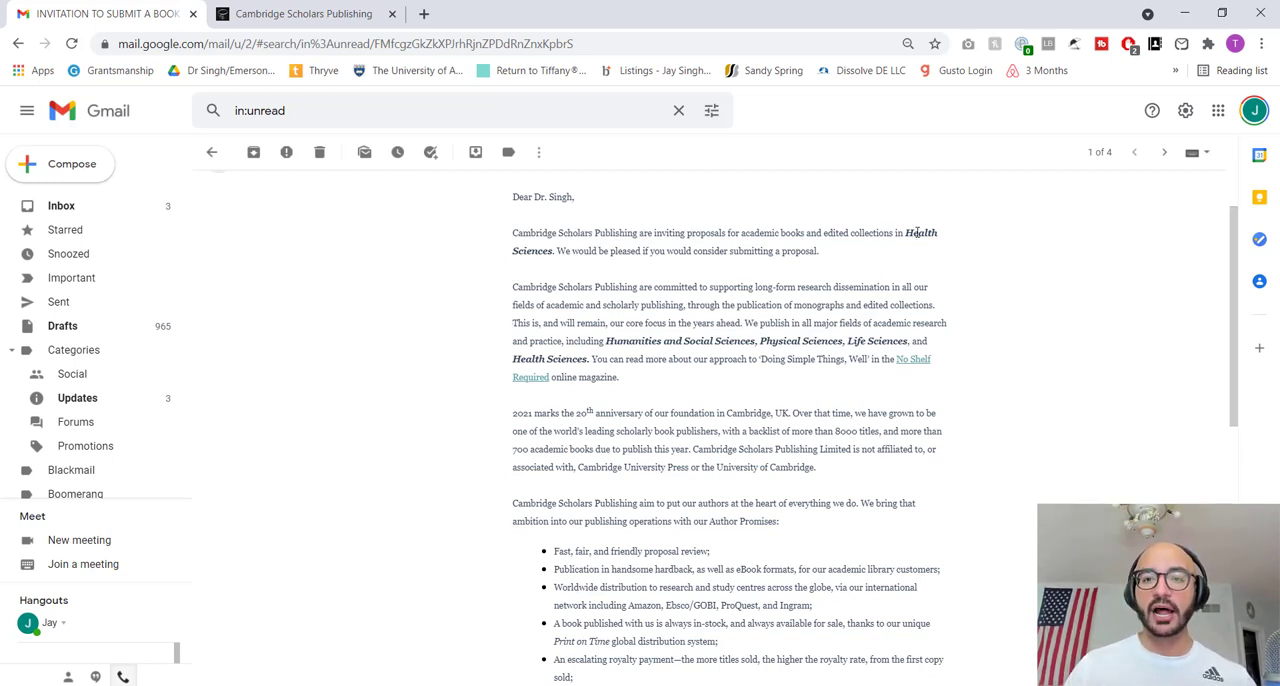
double_click(920, 232)
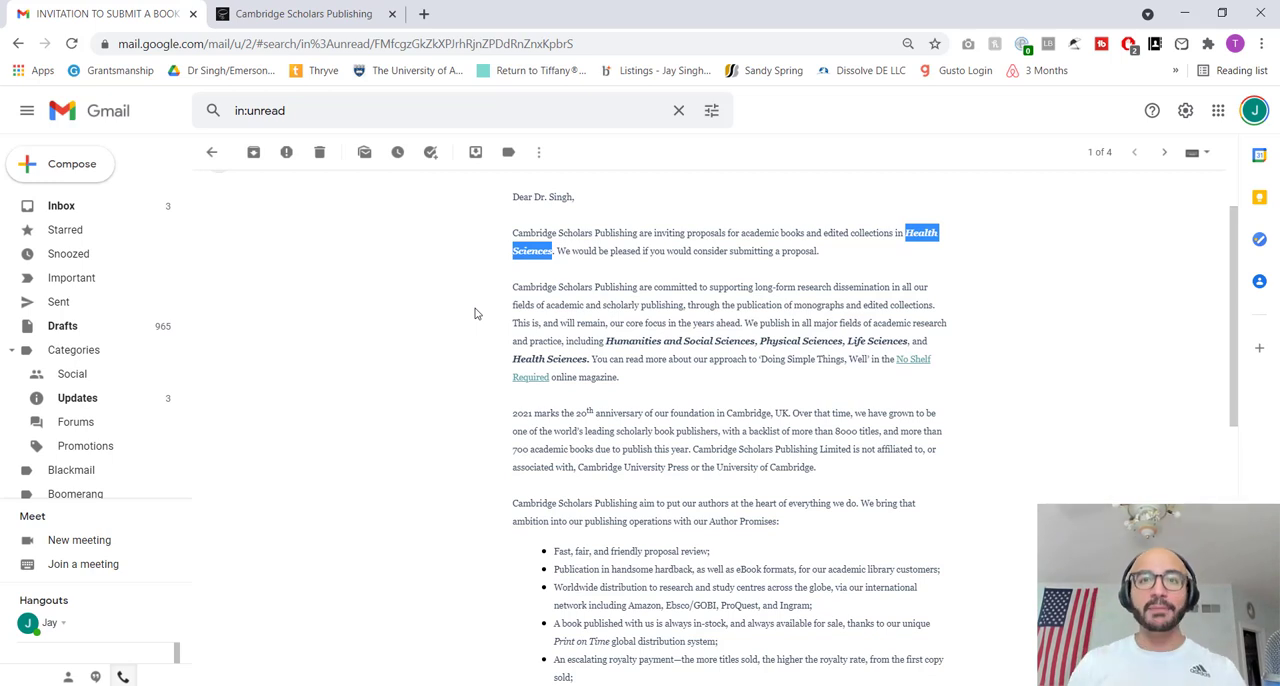
mouse_move(518, 253)
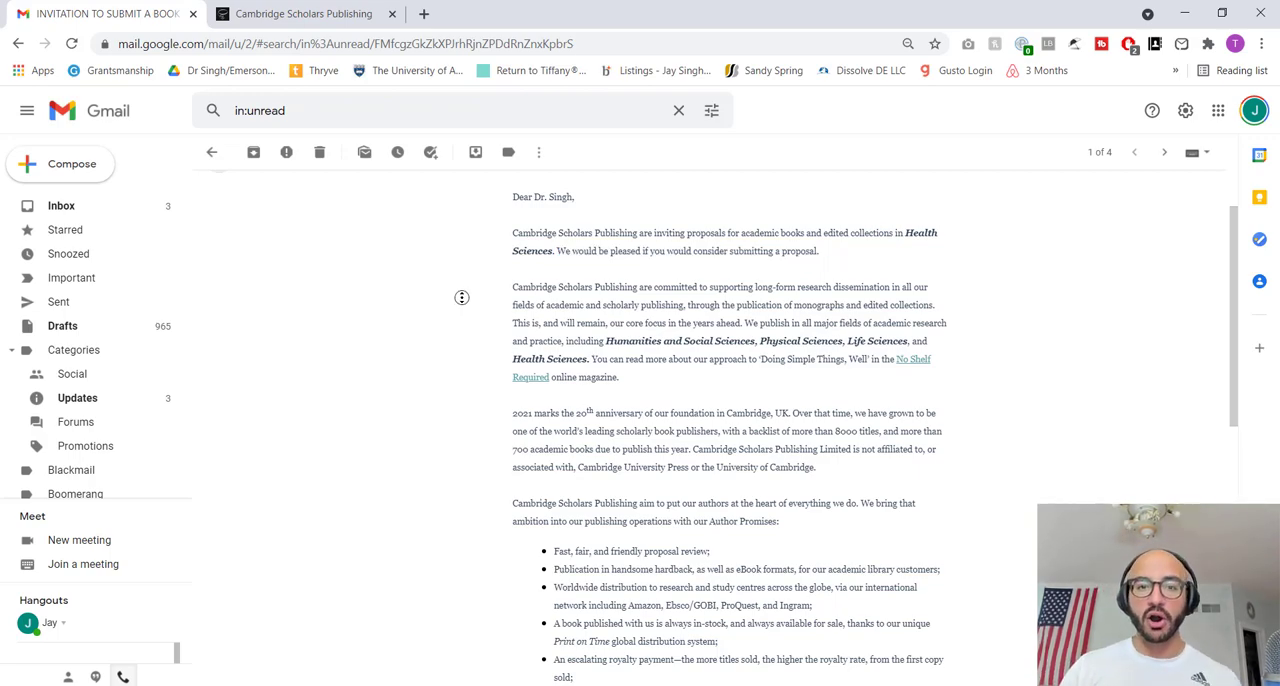
- Read on, highlighting the founding location Cambridge, UK and the 'leading publisher' claim
scroll(down, 3)
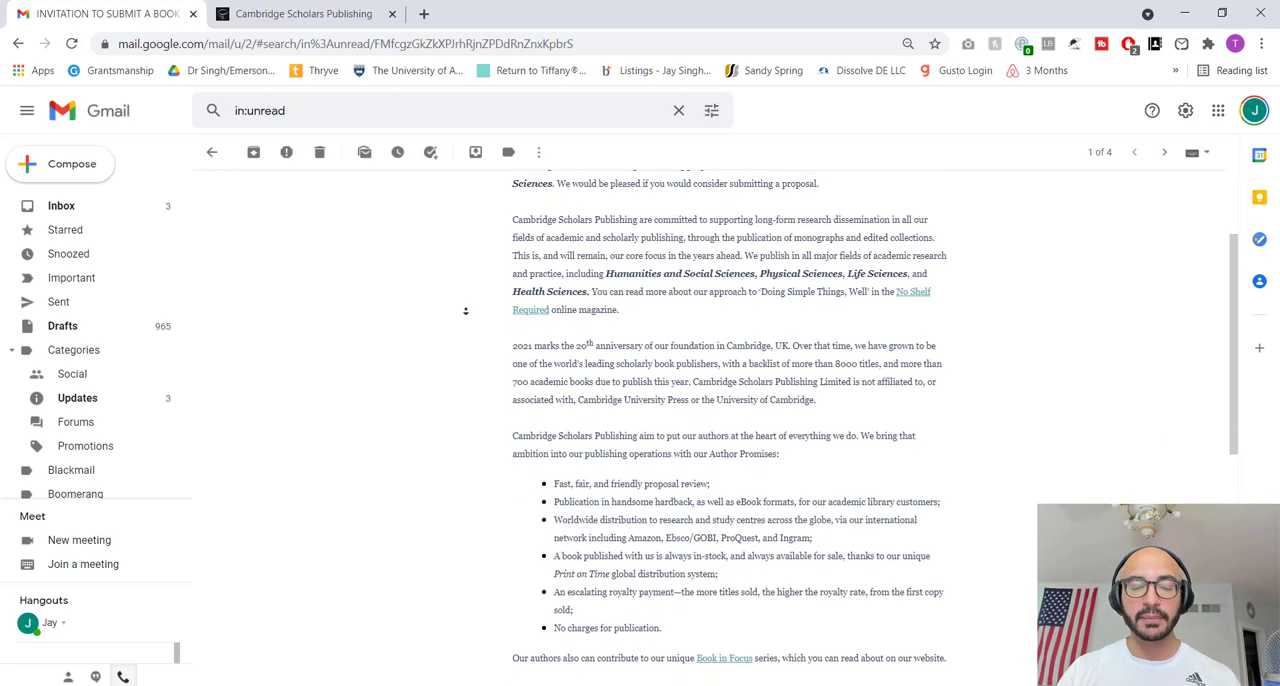
scroll(down, 3)
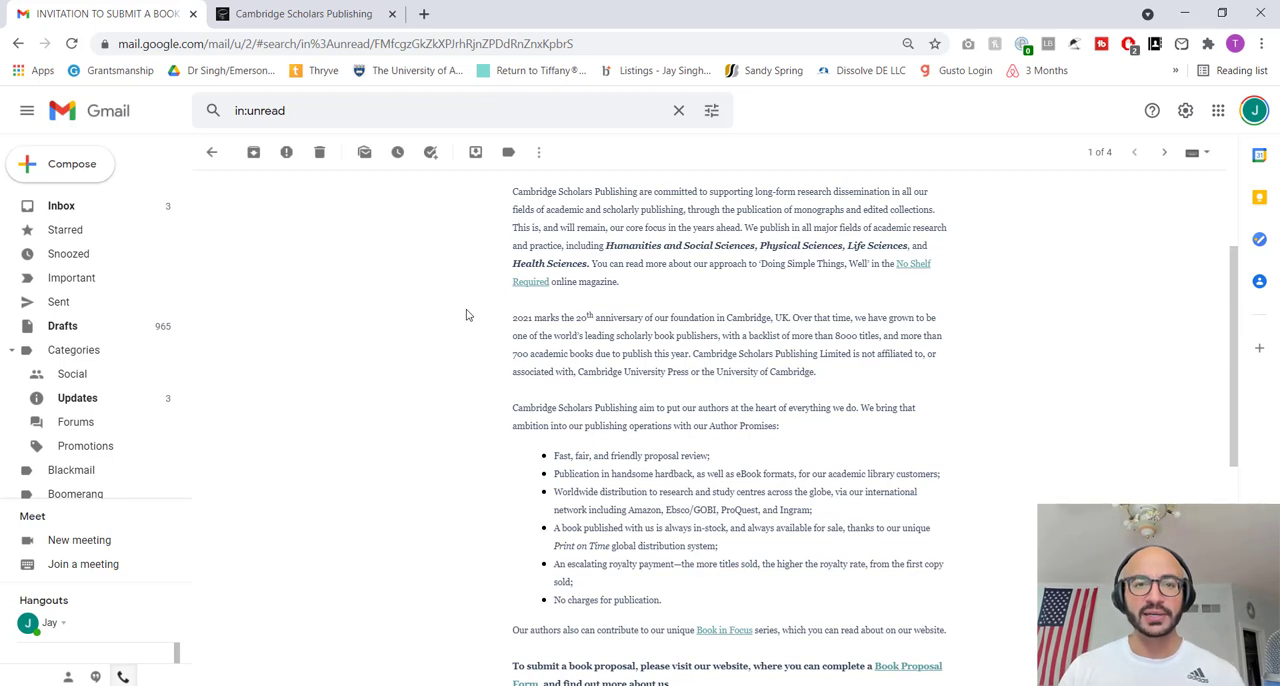
mouse_move(363, 333)
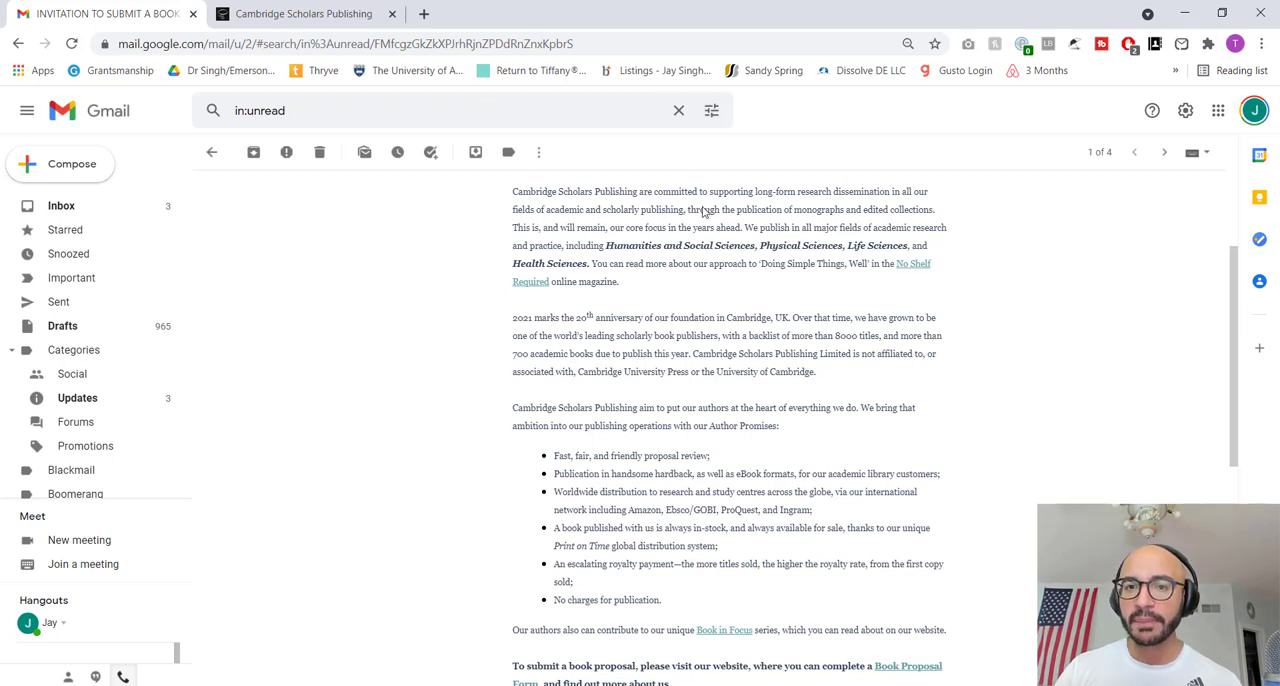
mouse_move(921, 206)
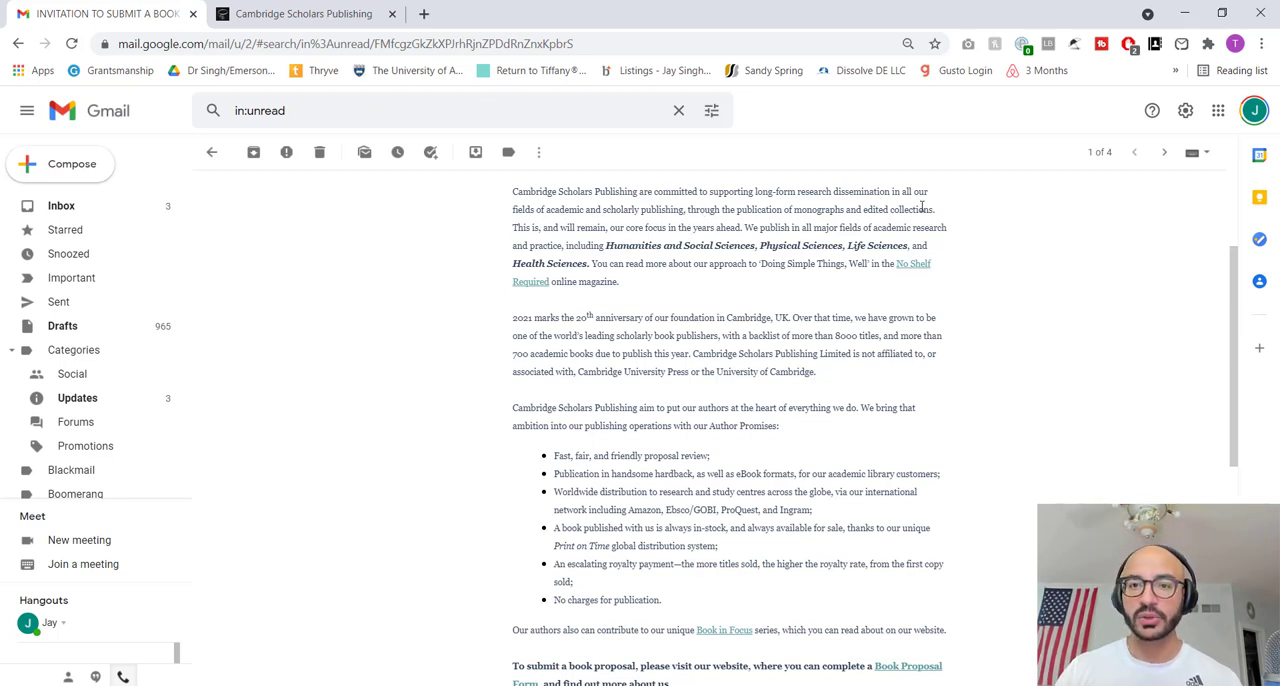
mouse_move(463, 288)
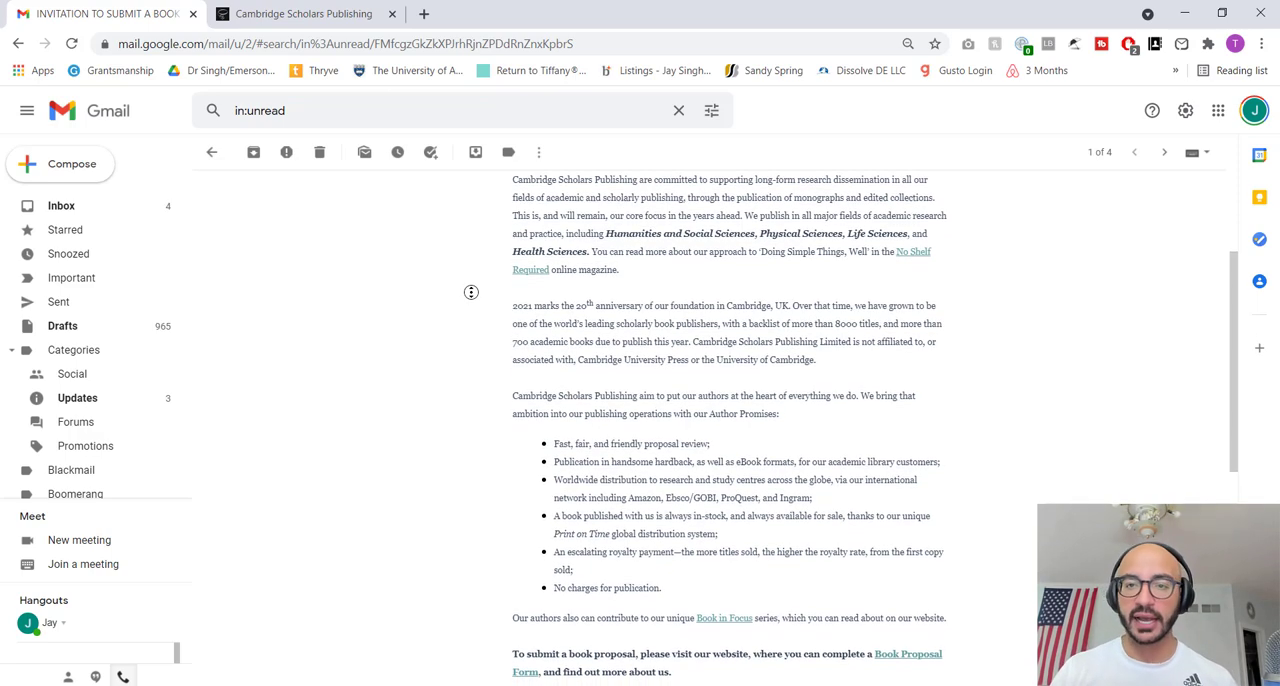
scroll(down, 3)
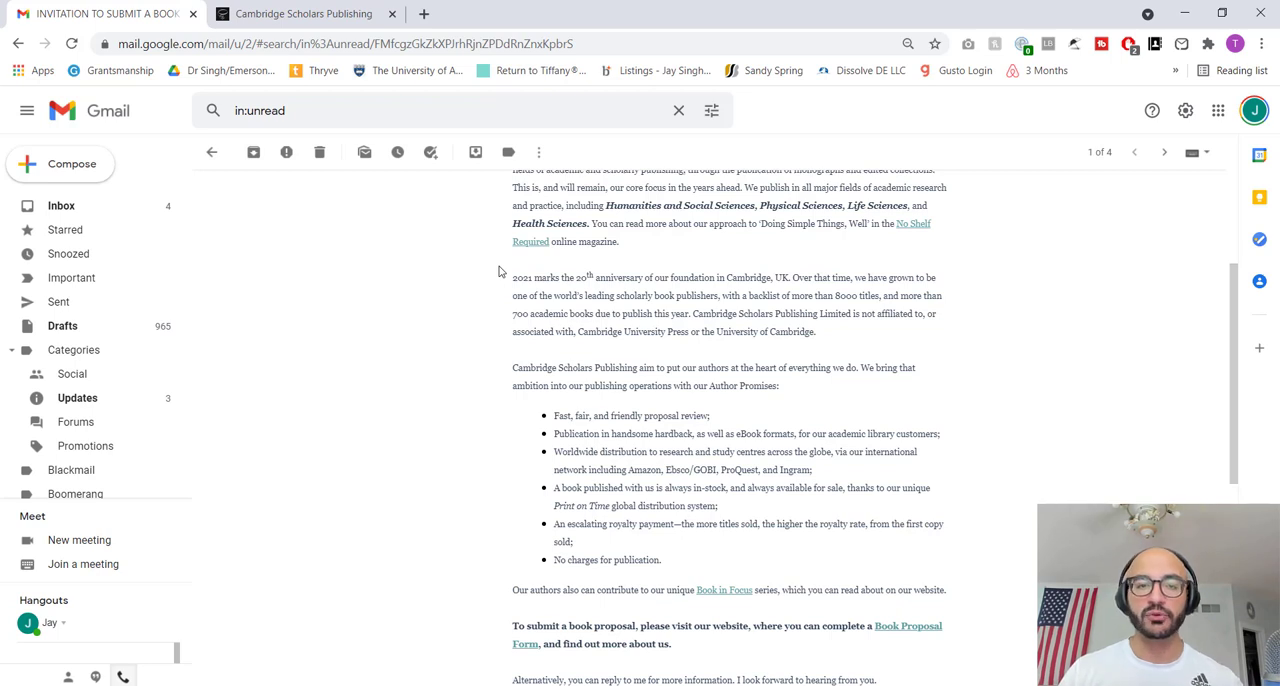
mouse_move(591, 204)
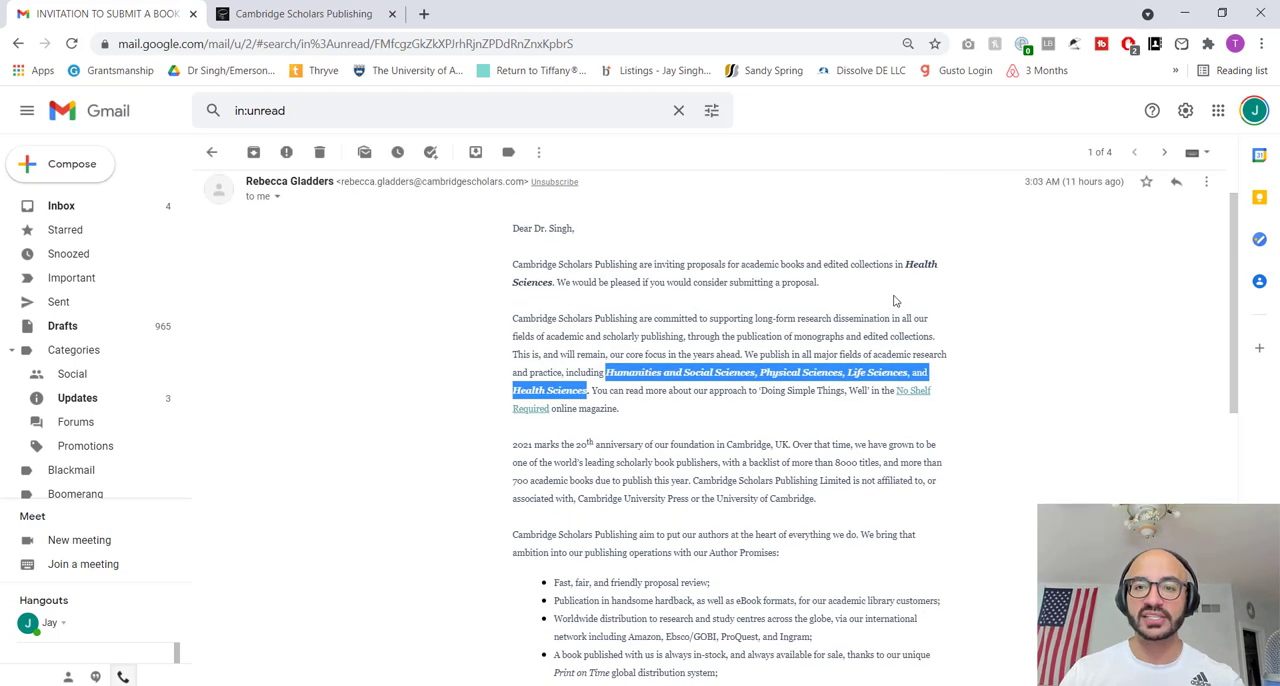
double_click(920, 272)
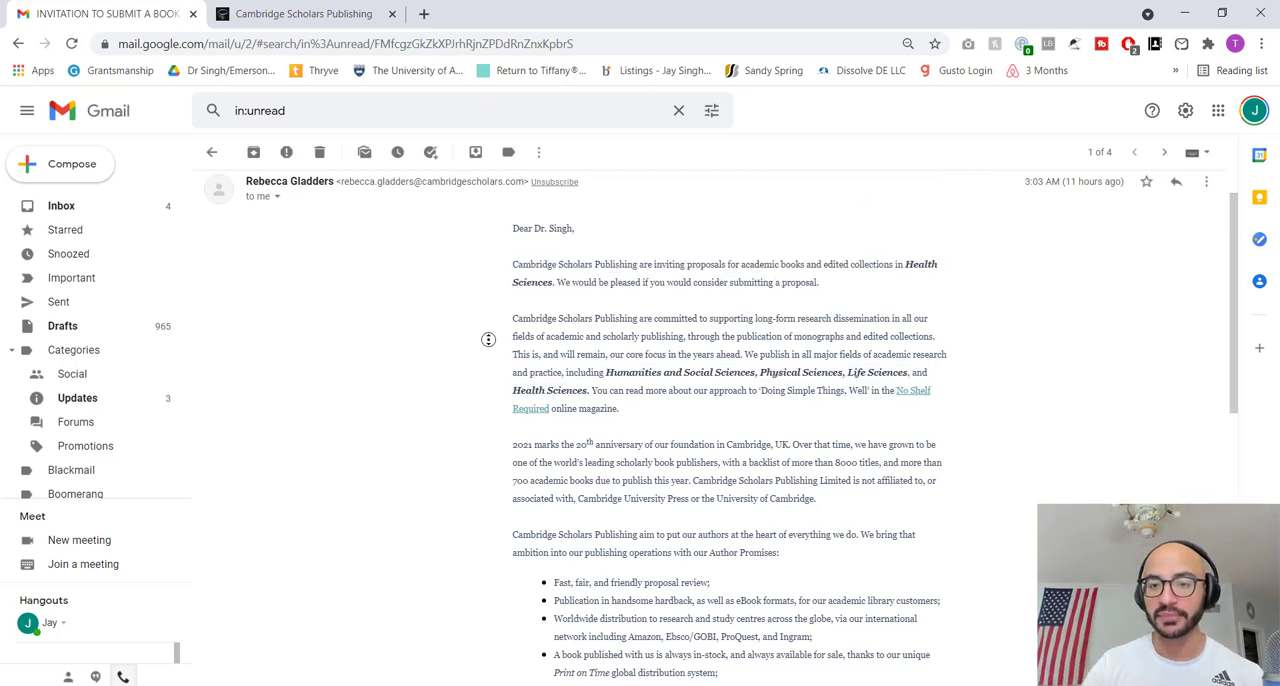
scroll(down, 3)
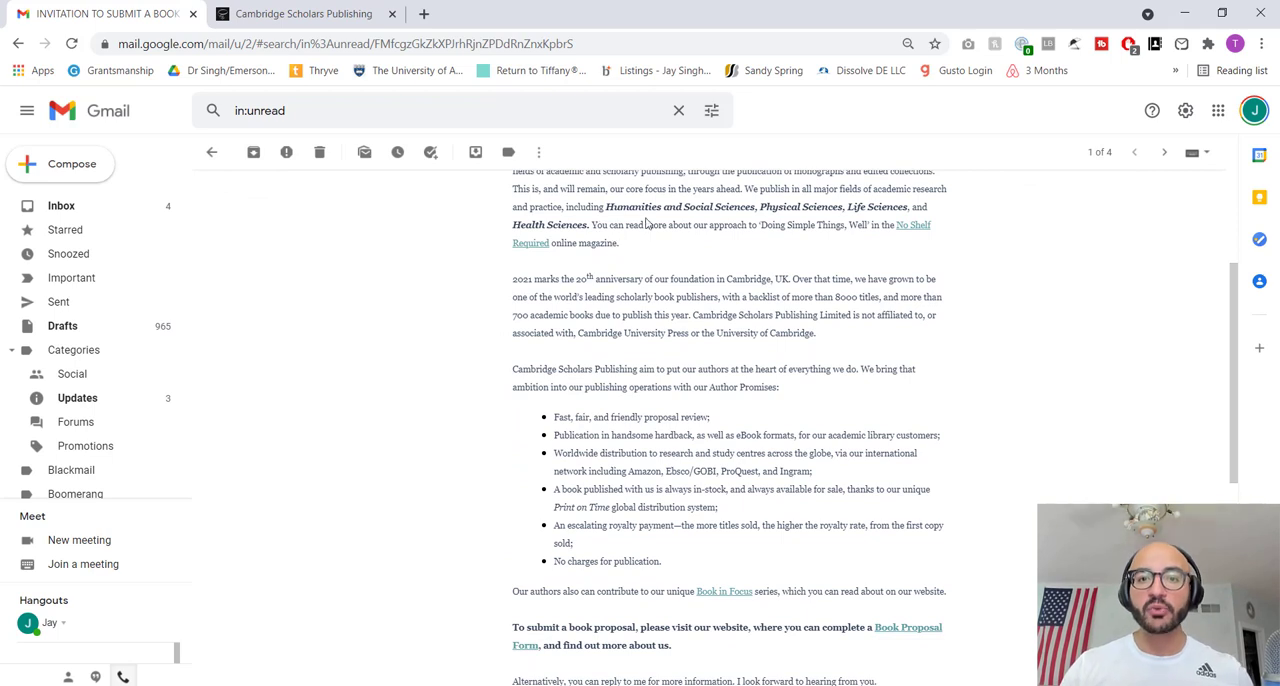
double_click(801, 224)
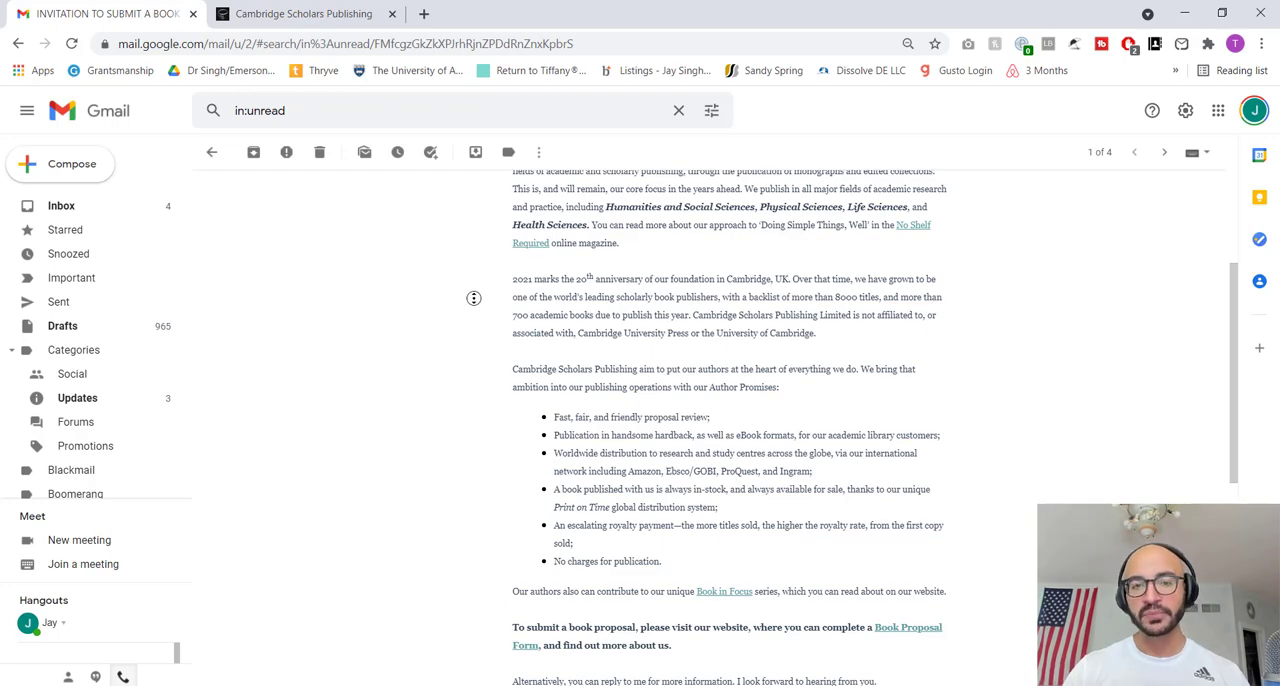
scroll(down, 3)
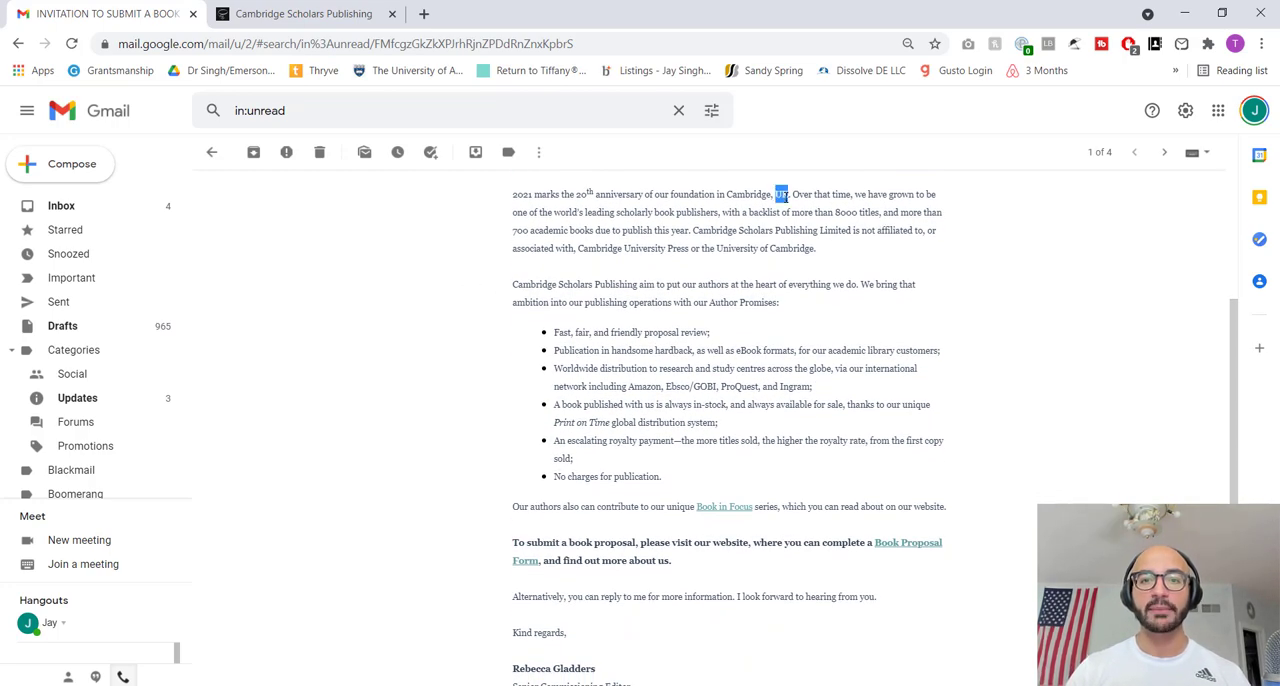
drag(788, 194, 726, 194)
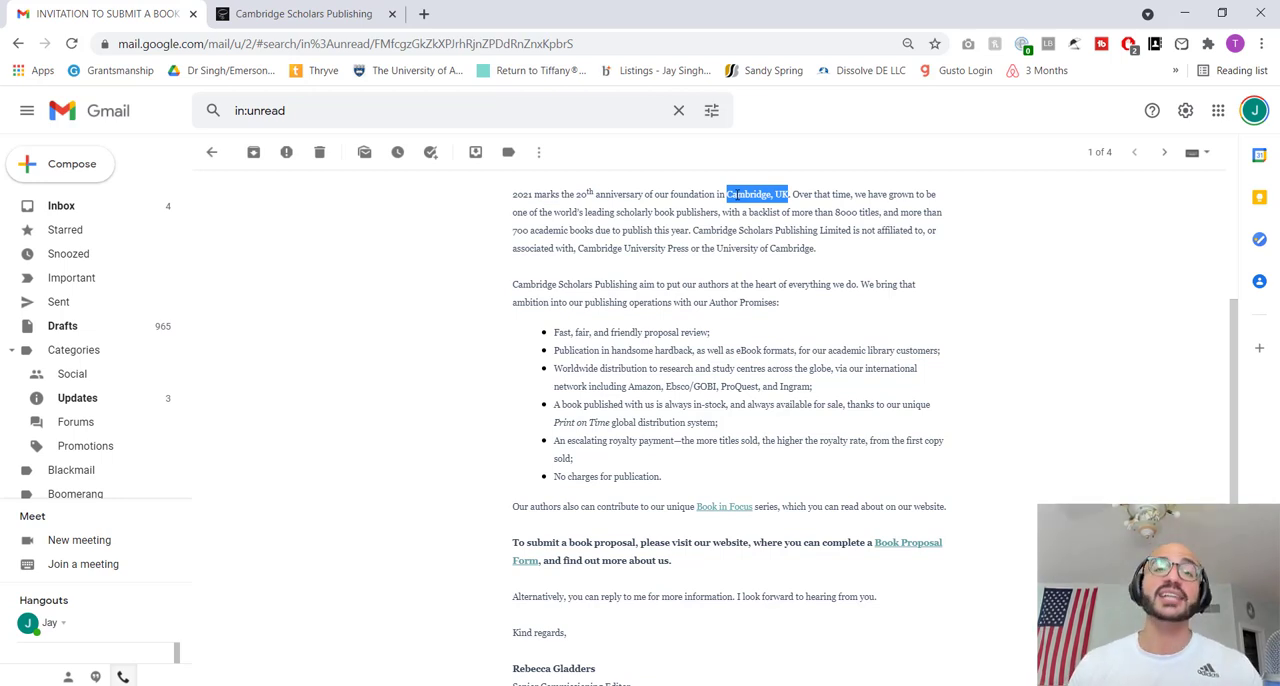
mouse_move(853, 162)
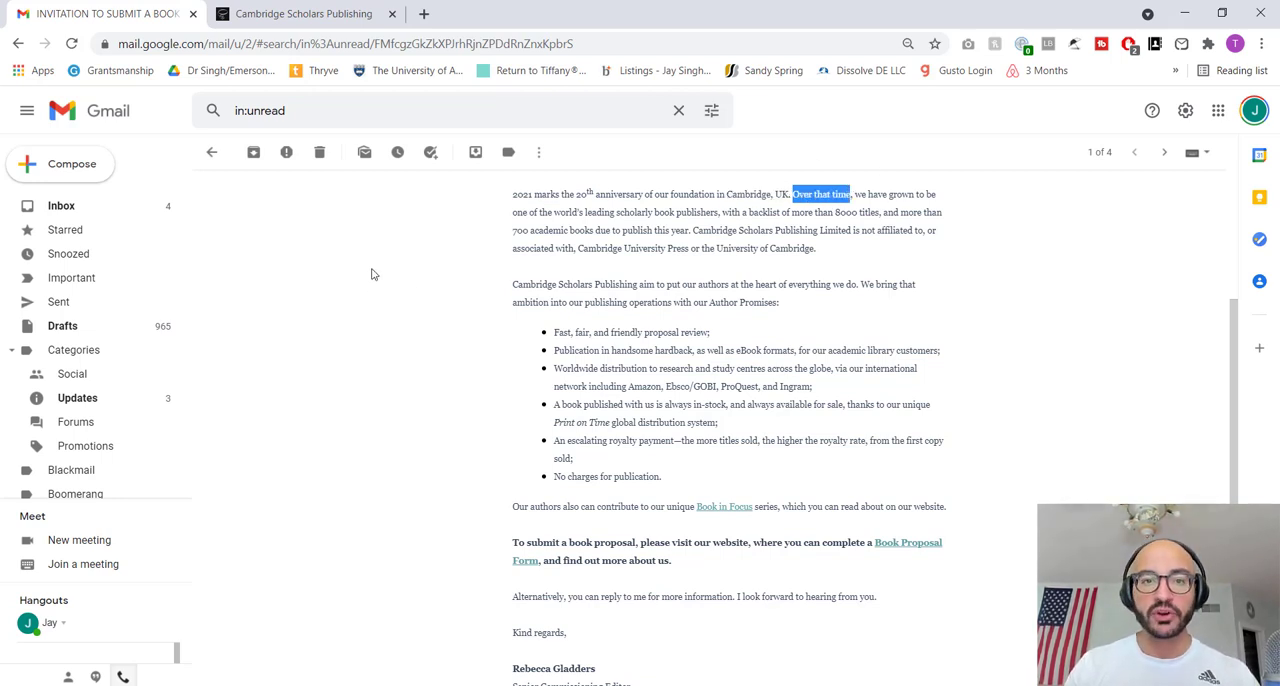
double_click(634, 212)
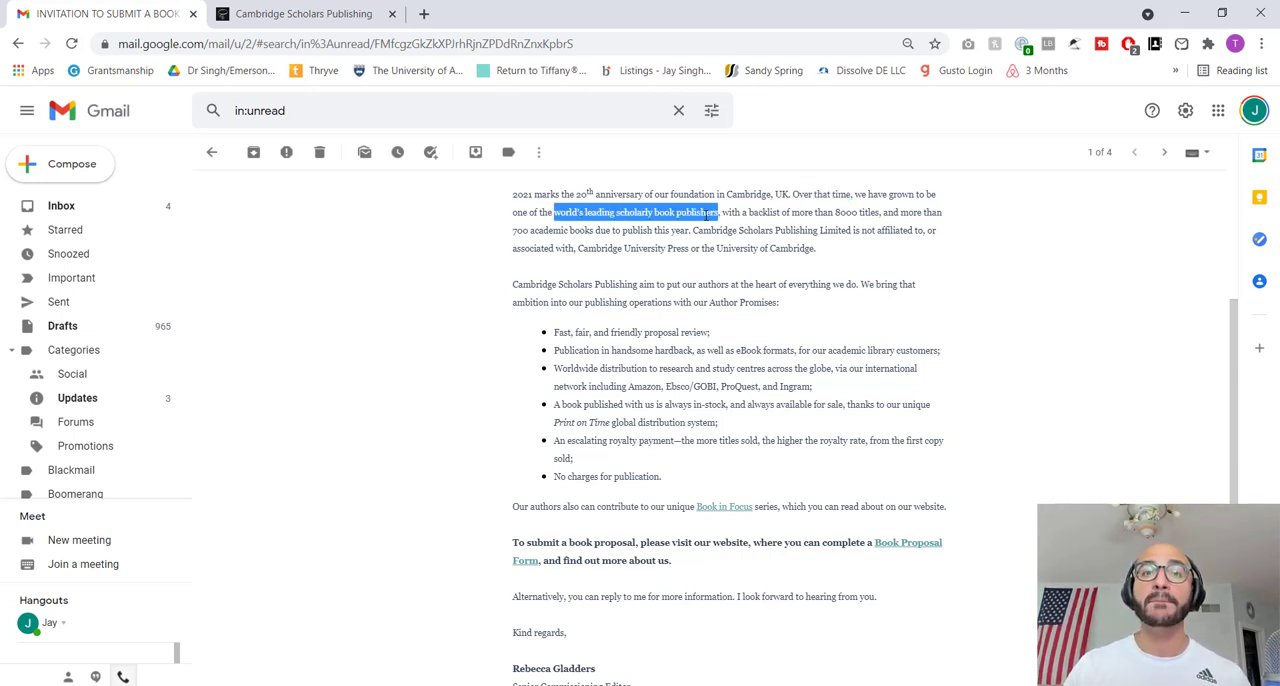
mouse_move(480, 256)
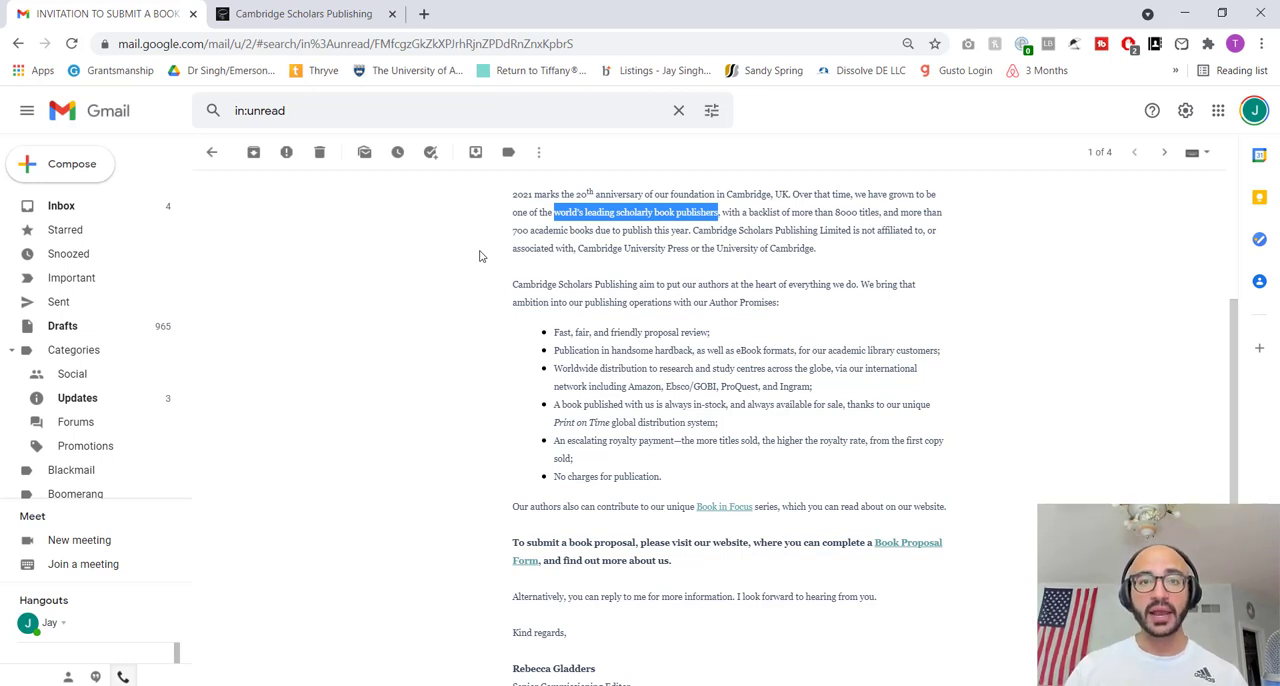
- Mark and review the author promises and the escalating royalty payment bullet
scroll(down, 3)
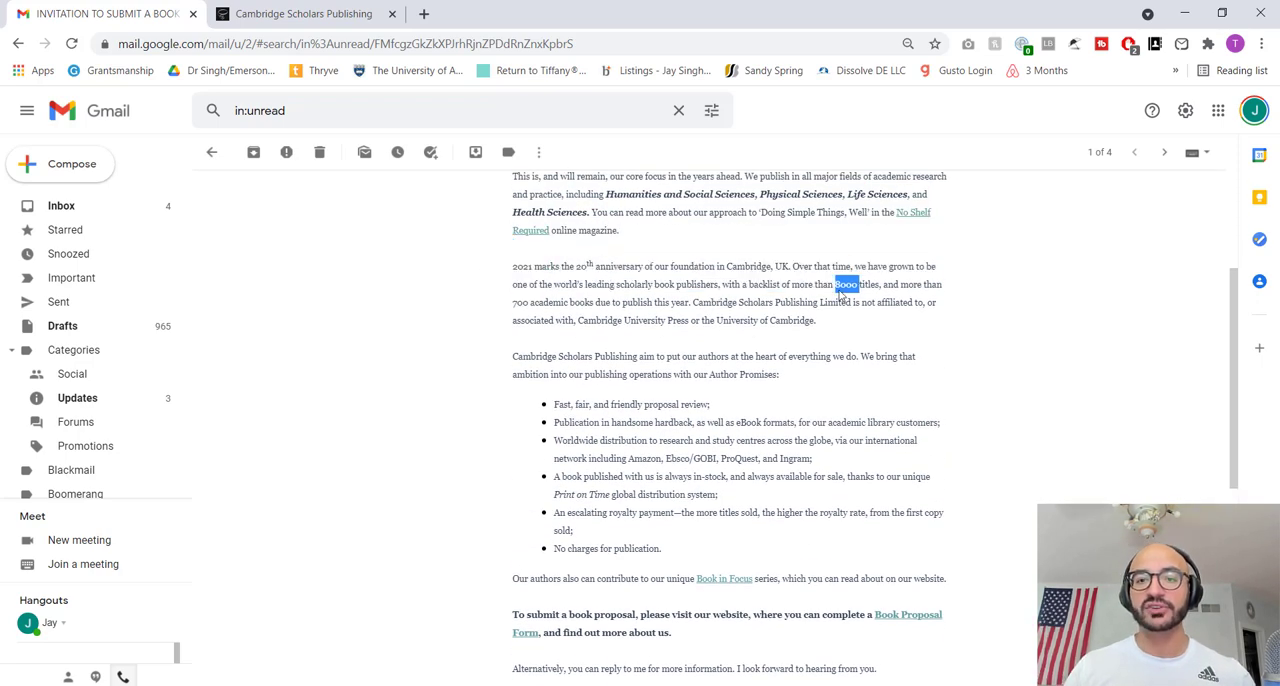
mouse_move(982, 324)
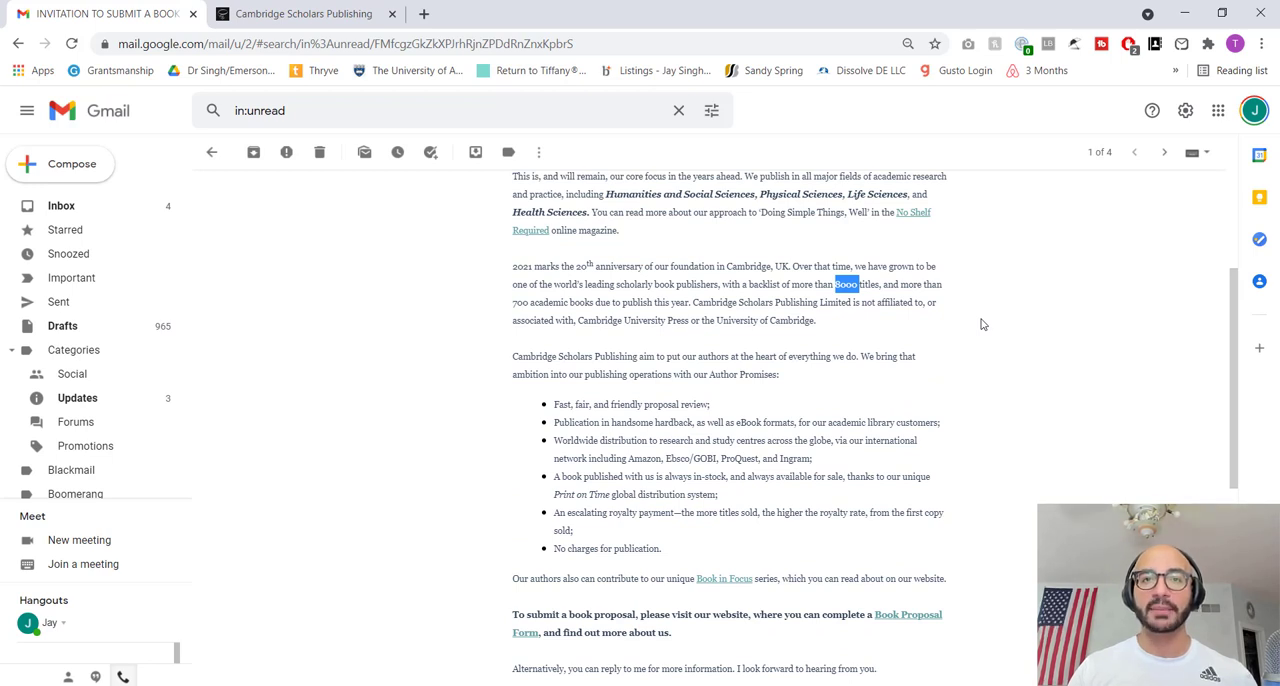
mouse_move(930, 313)
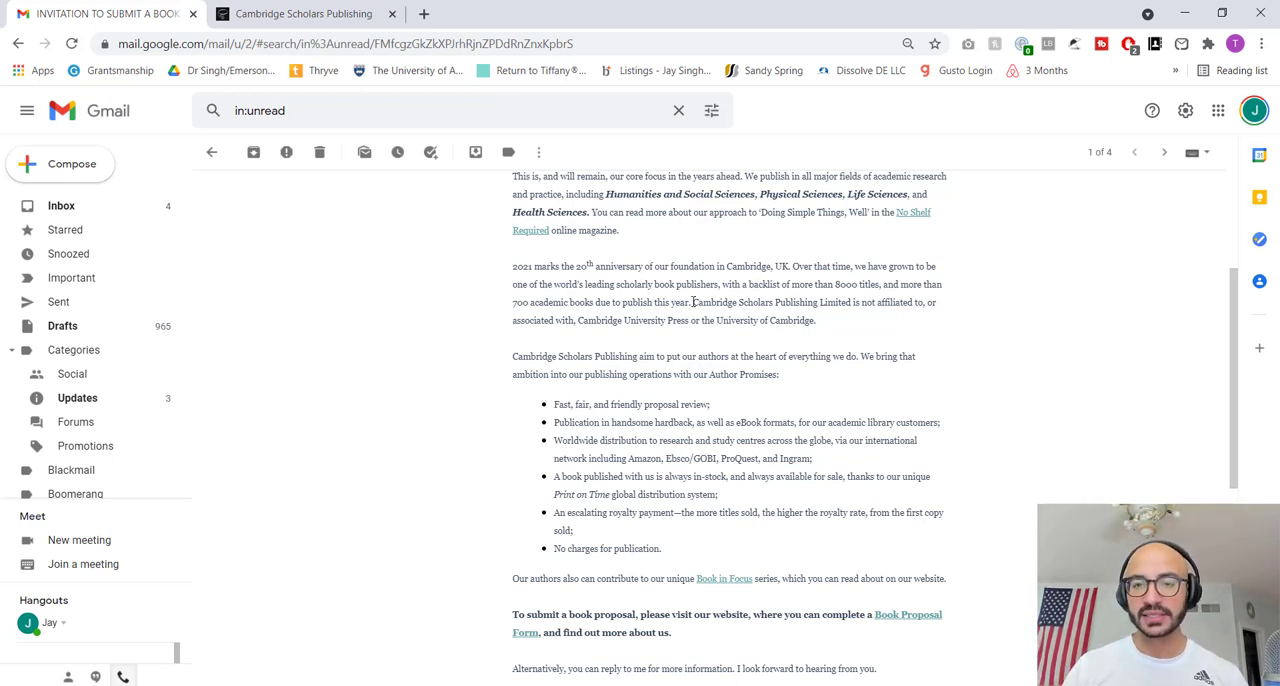
mouse_move(838, 326)
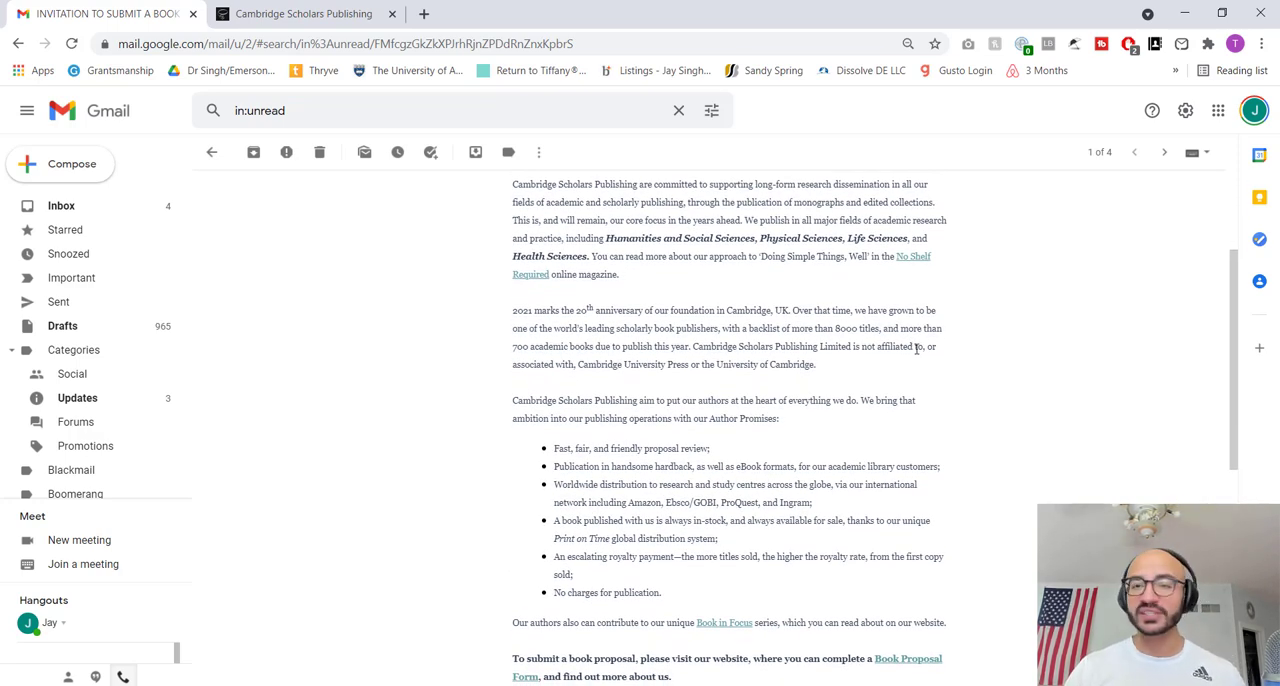
drag(697, 346, 815, 364)
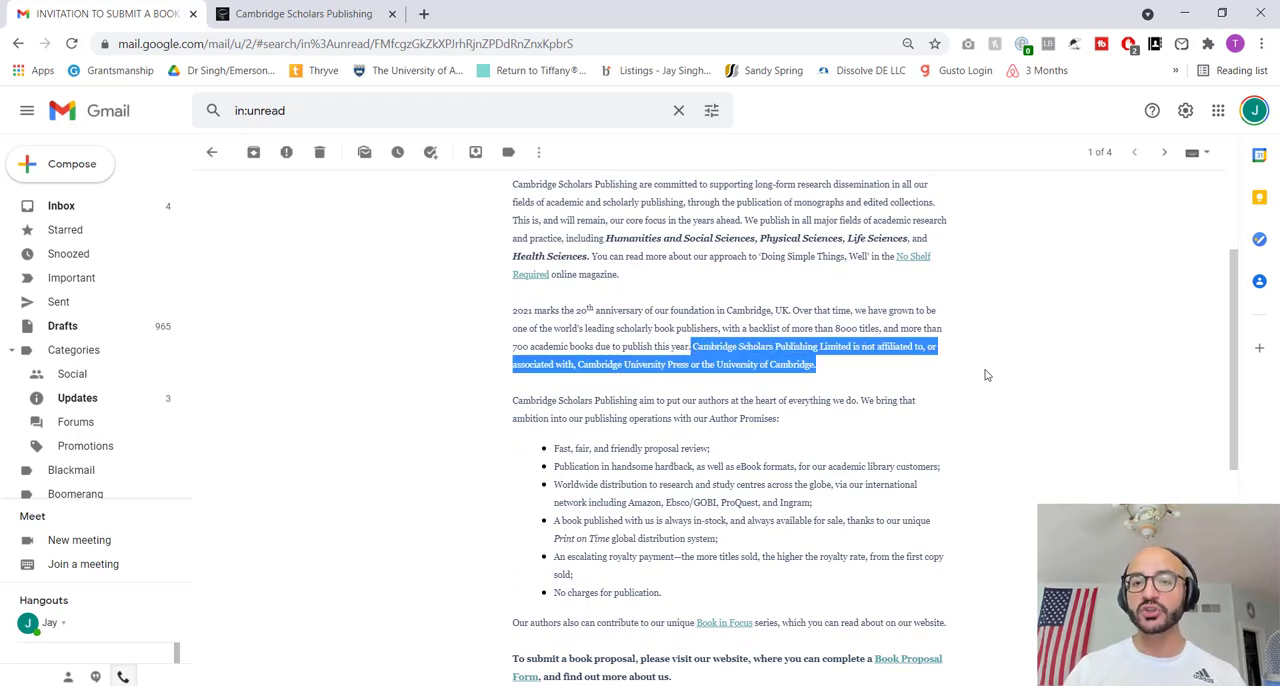
scroll(down, 3)
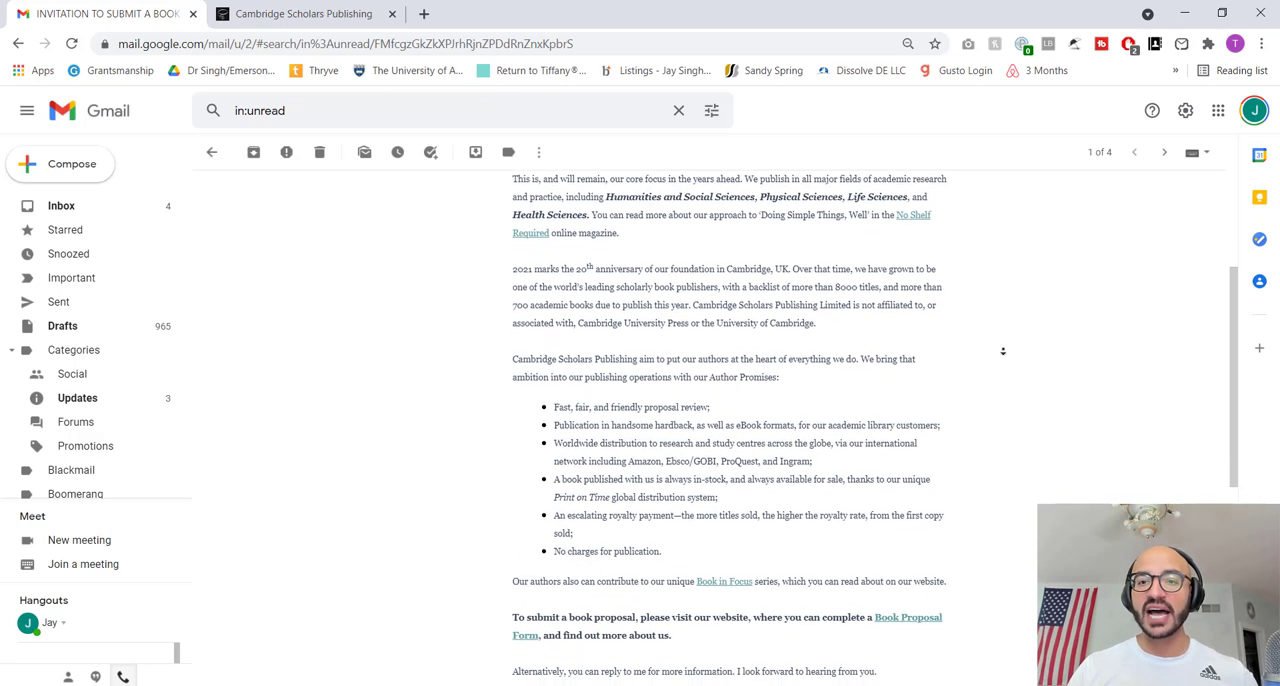
scroll(down, 3)
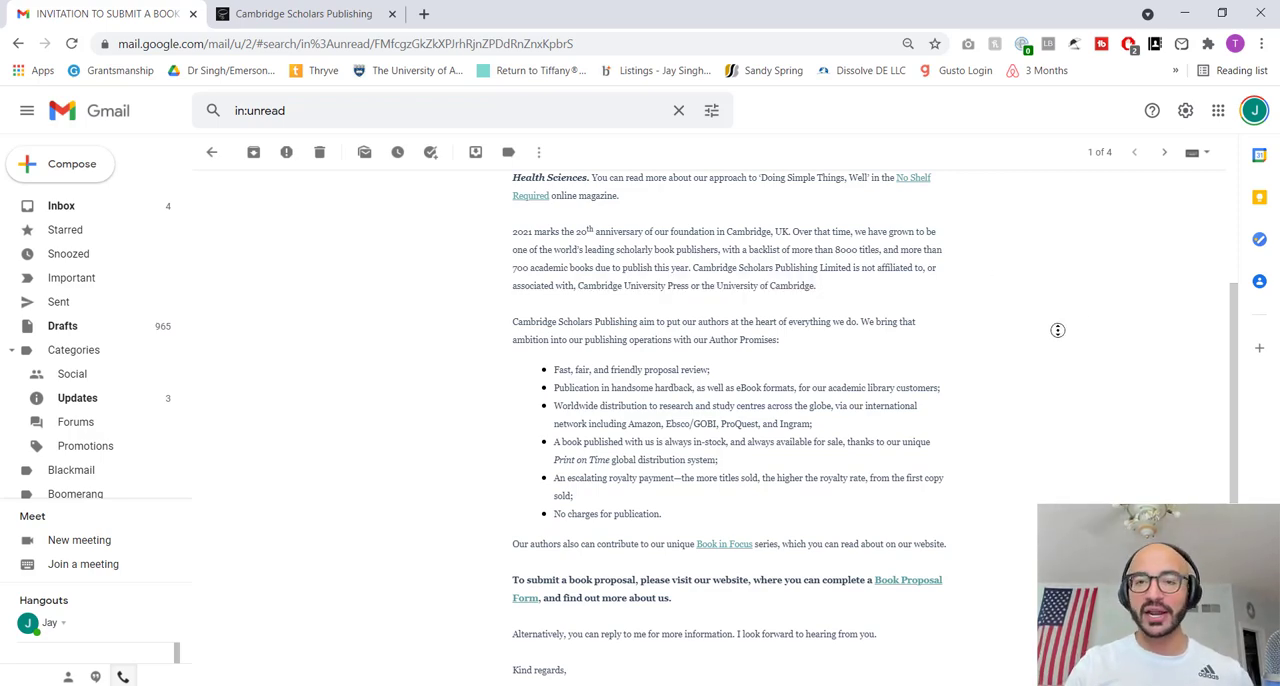
scroll(down, 3)
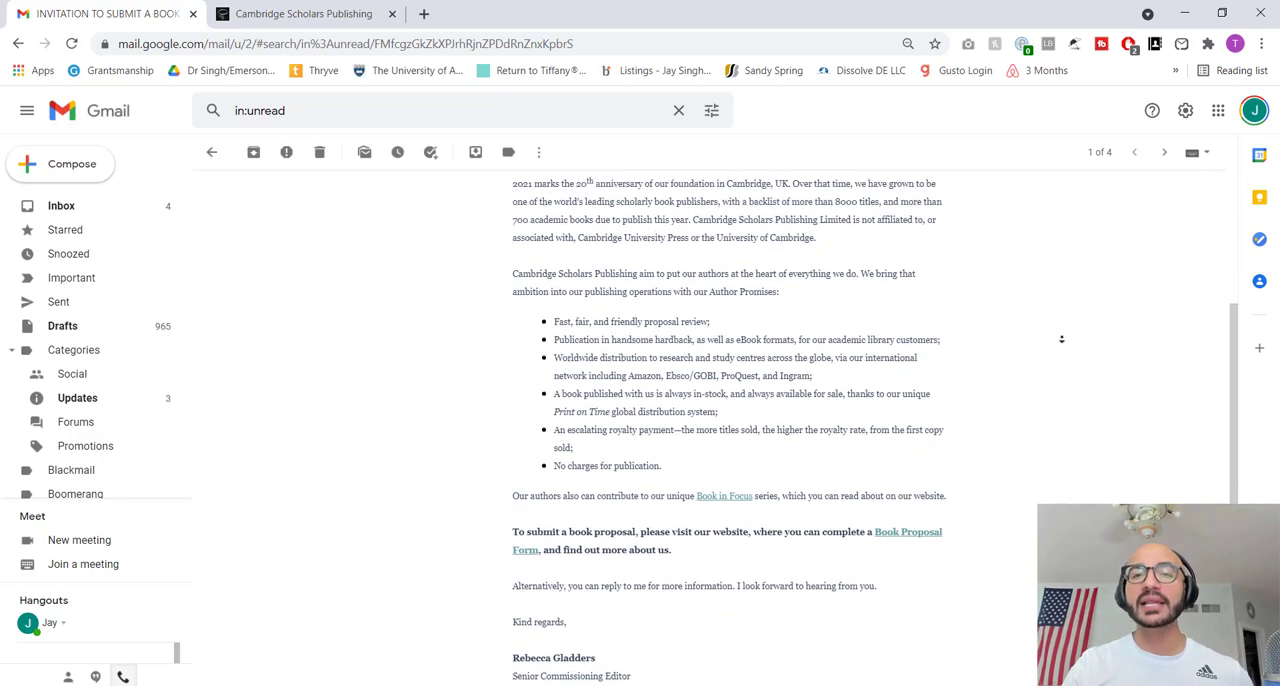
scroll(down, 3)
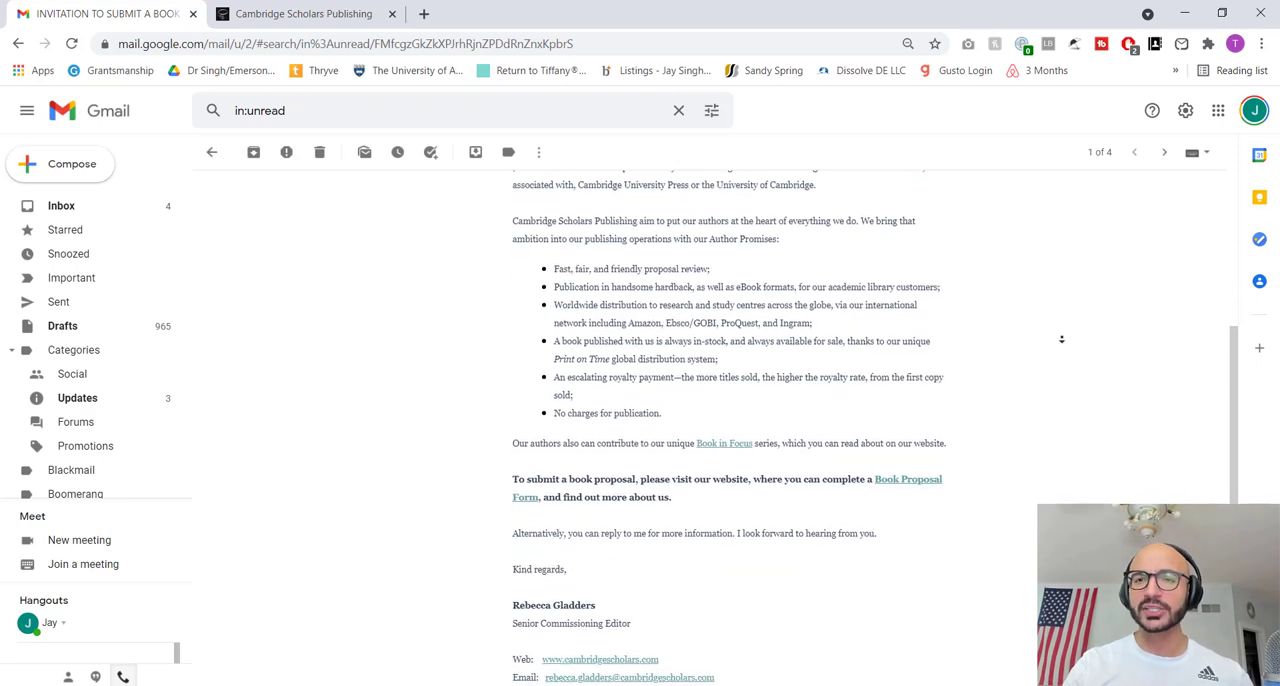
scroll(down, 3)
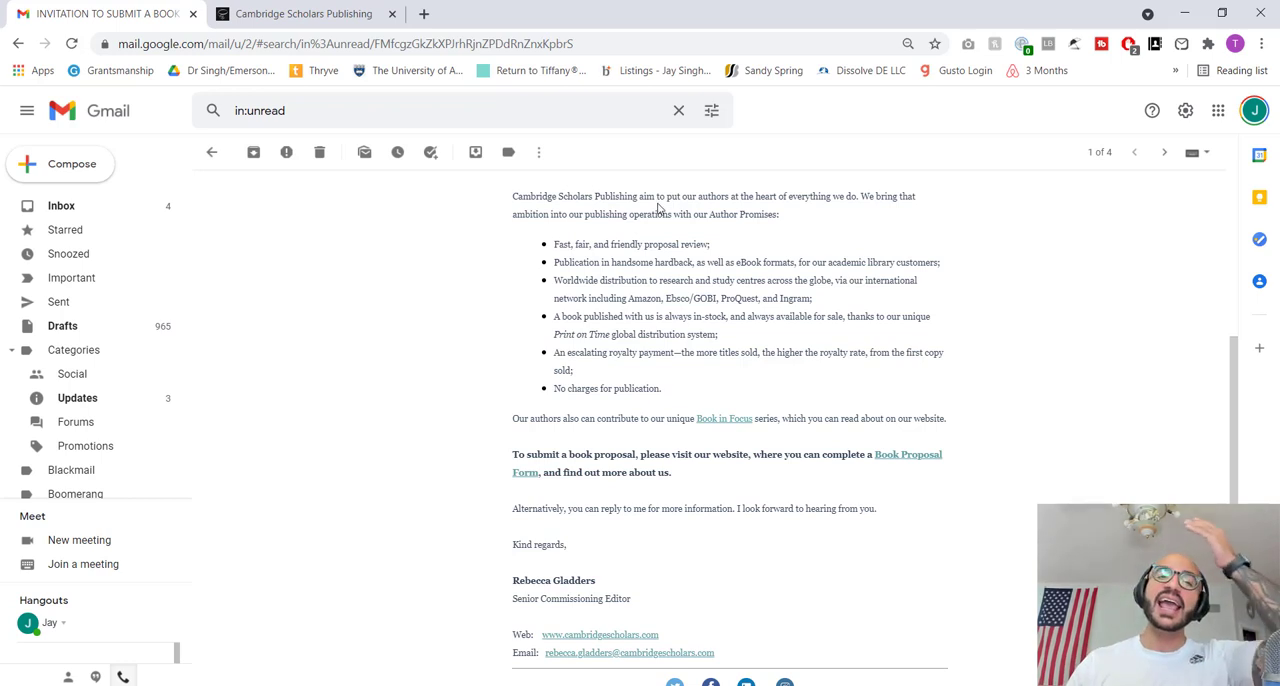
mouse_move(678, 199)
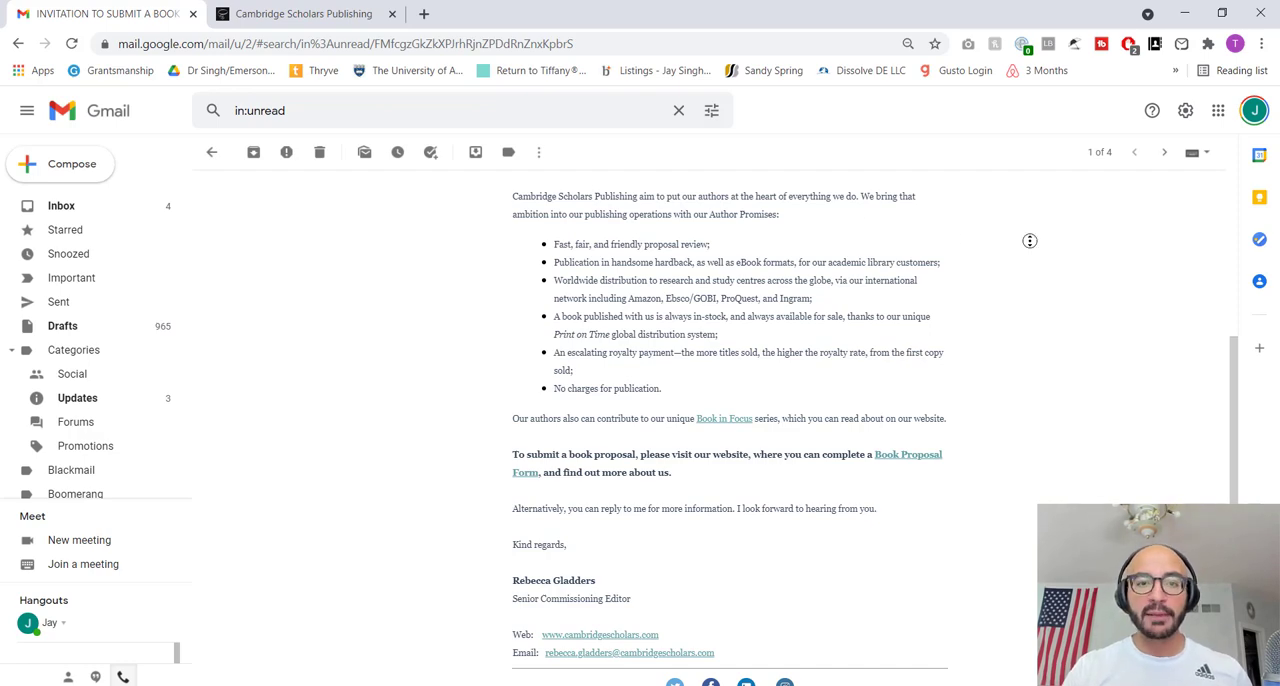
scroll(down, 3)
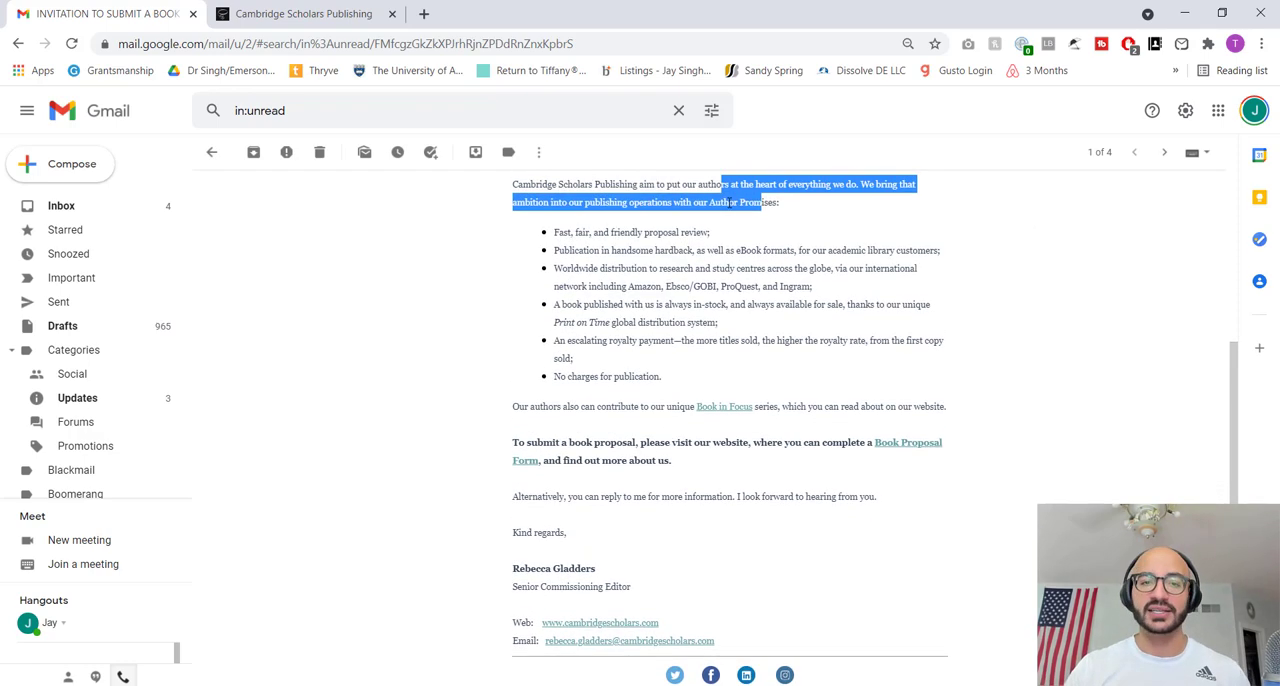
click(578, 231)
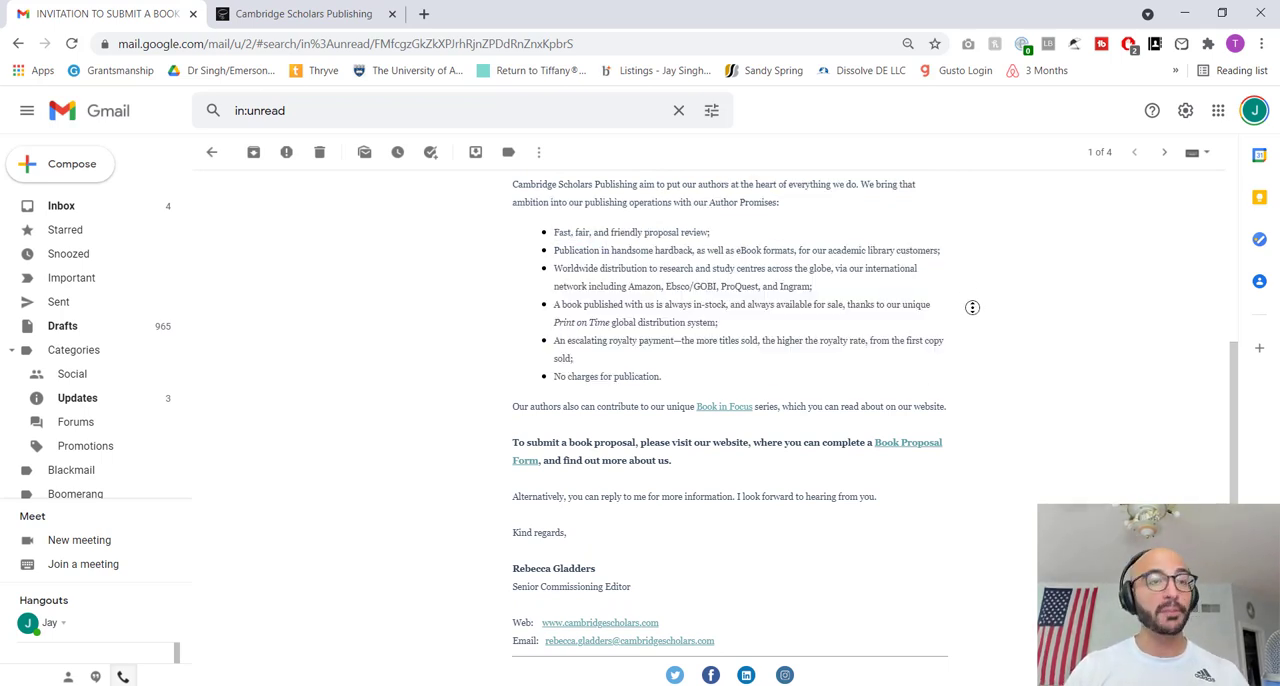
scroll(down, 3)
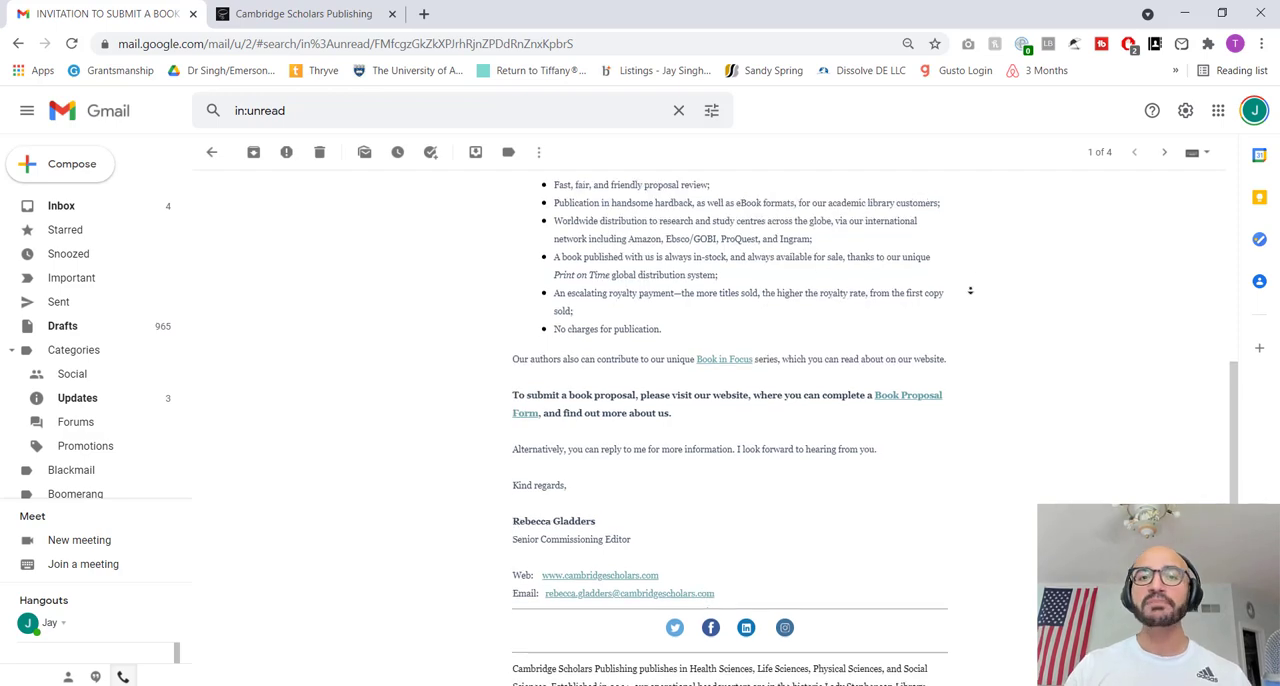
scroll(down, 3)
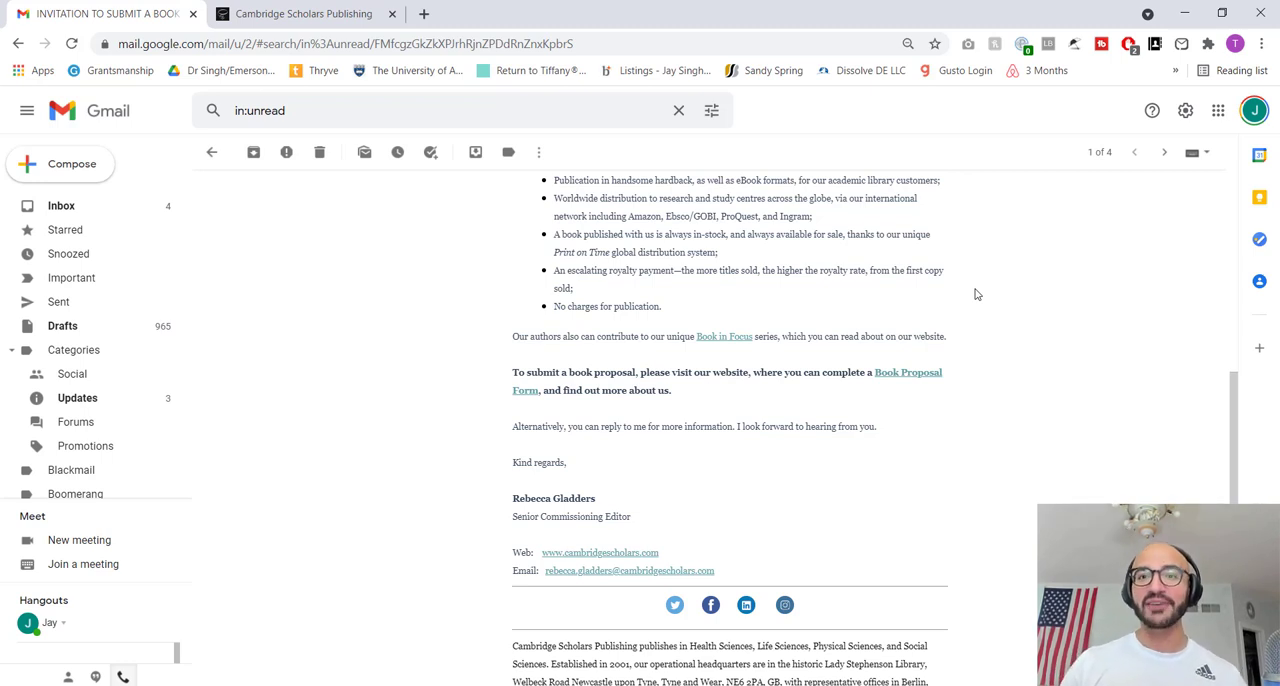
mouse_move(997, 257)
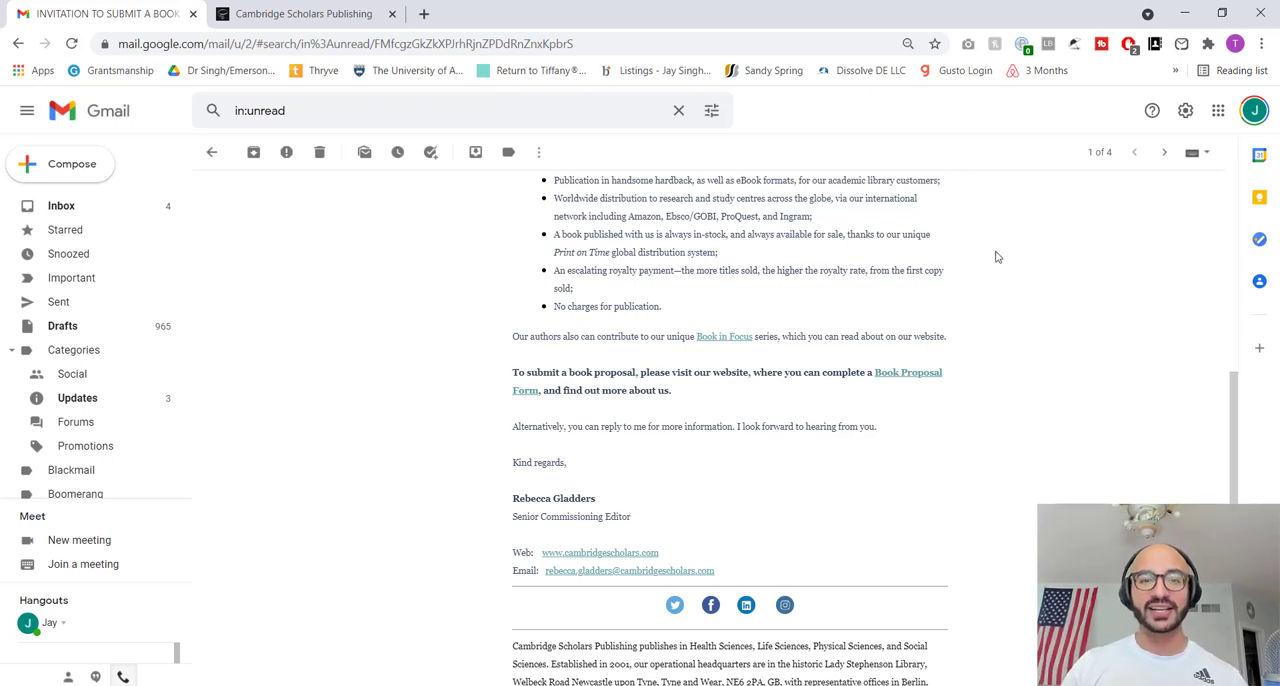
mouse_move(587, 198)
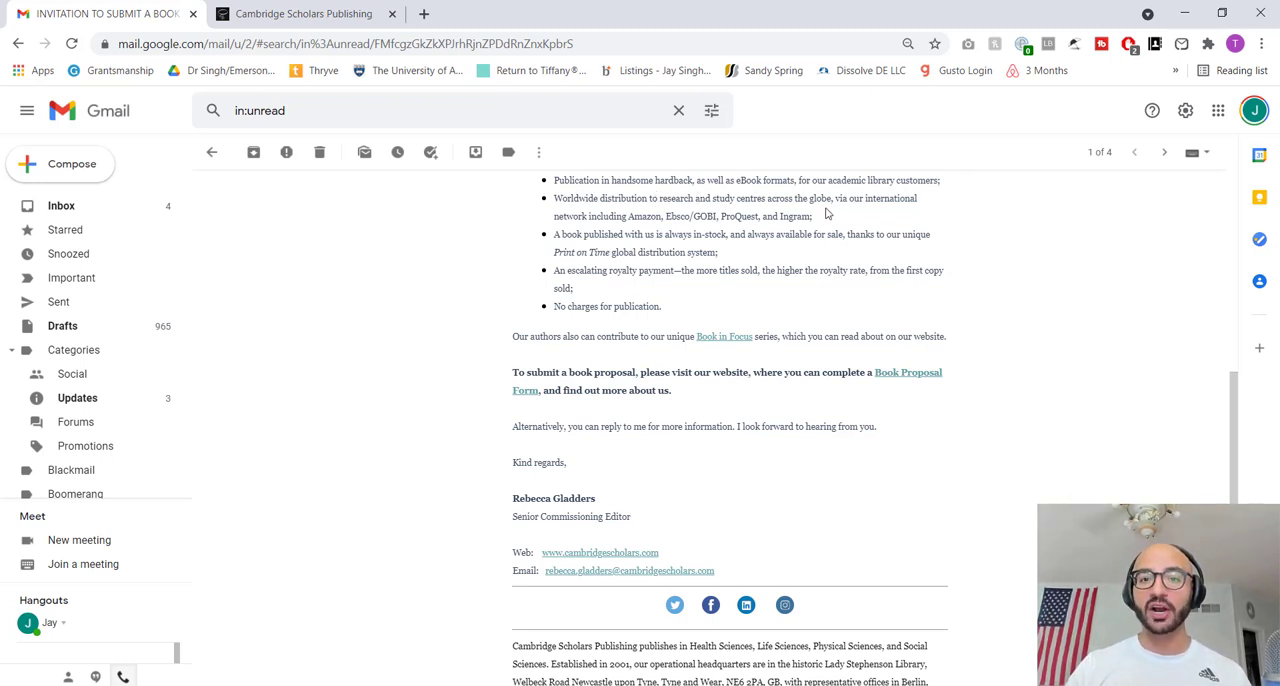
mouse_move(588, 197)
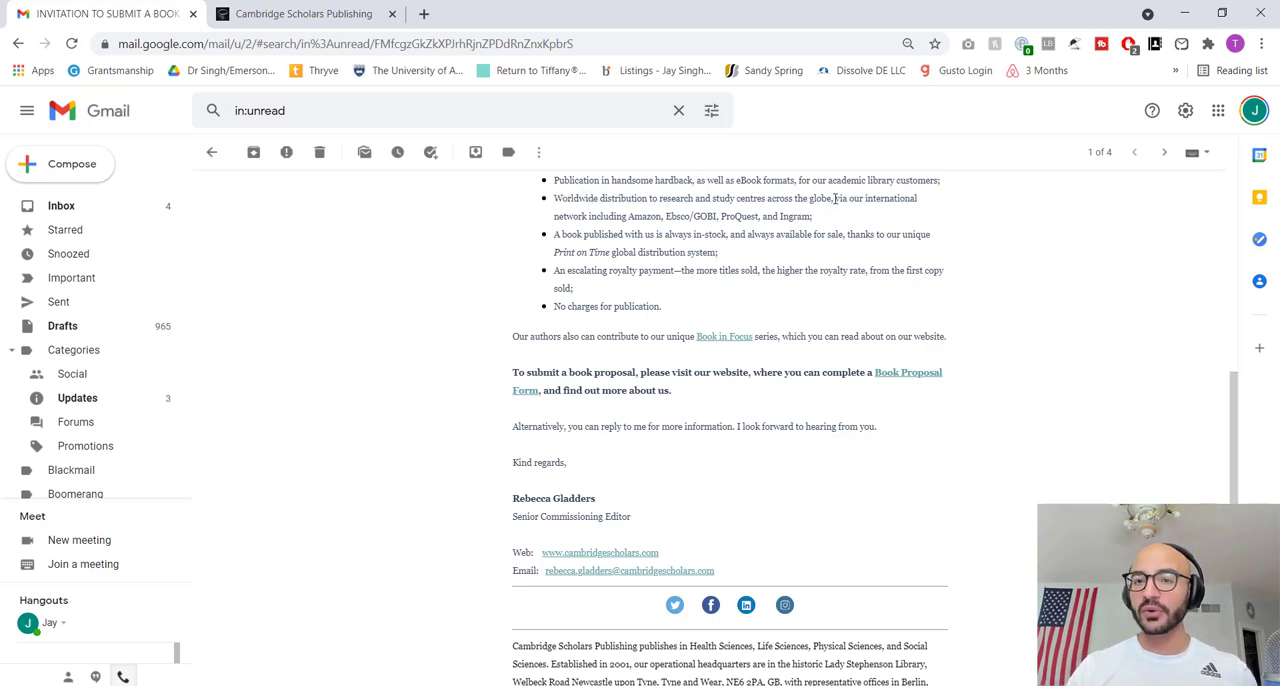
mouse_move(622, 230)
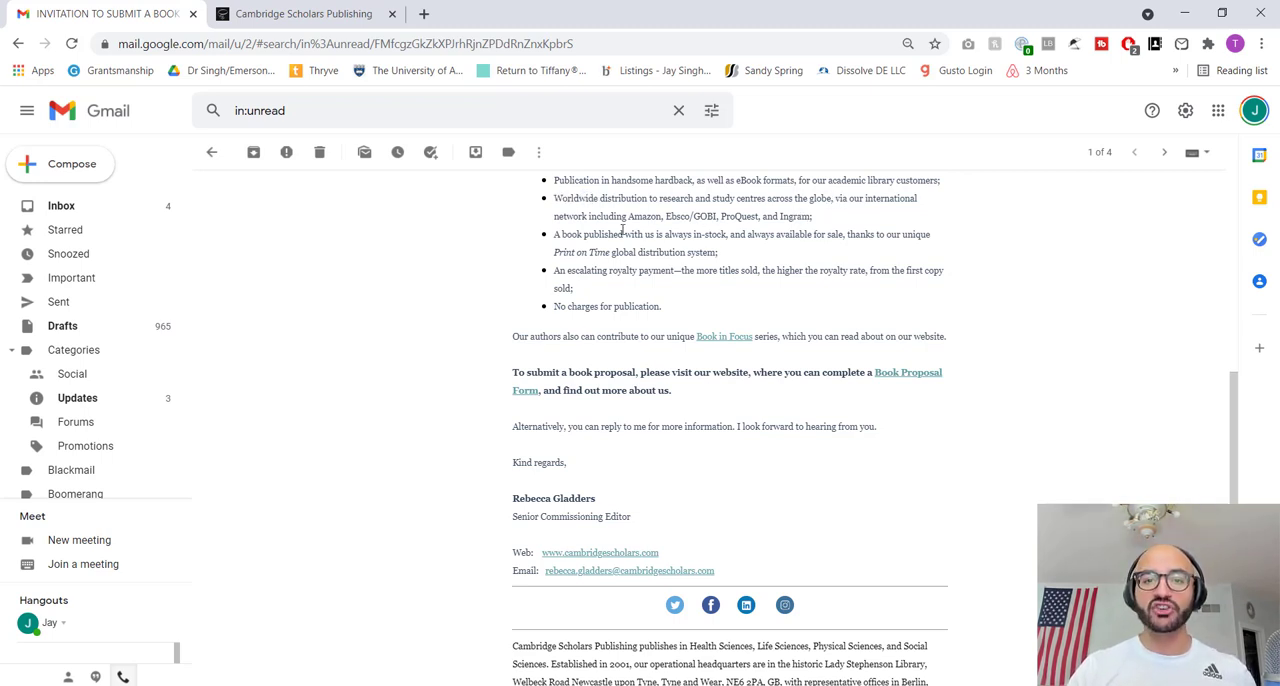
double_click(644, 216)
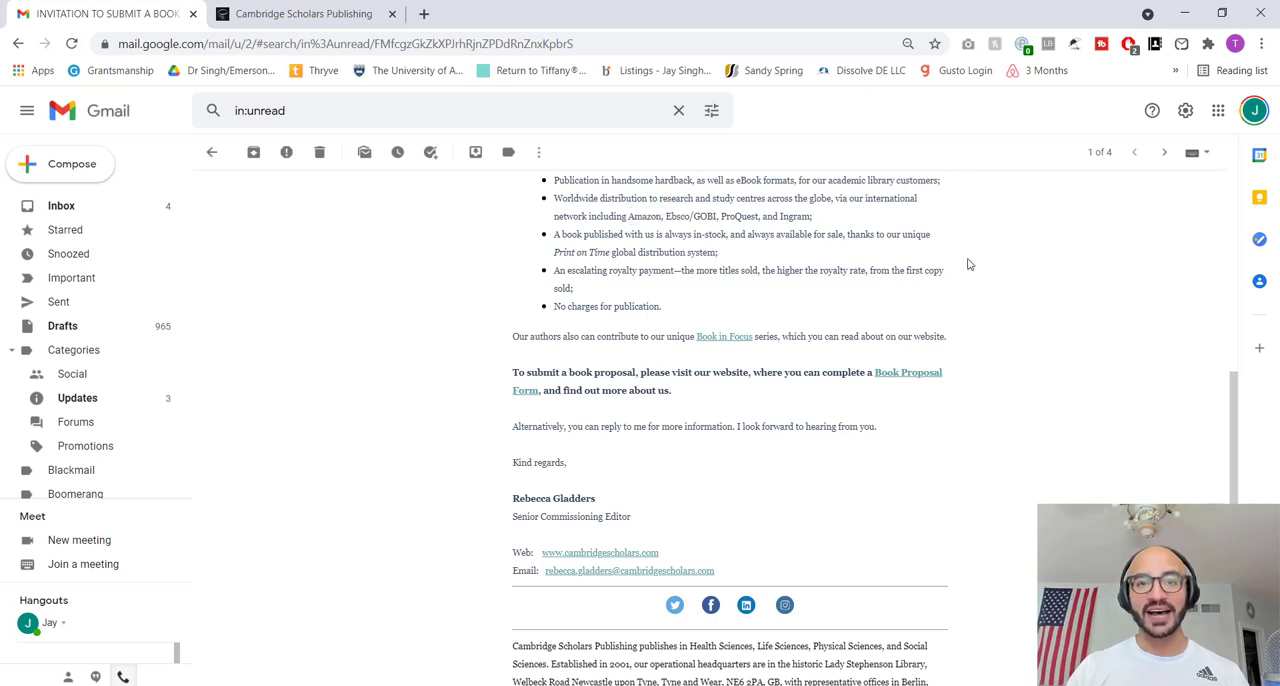
mouse_move(555, 231)
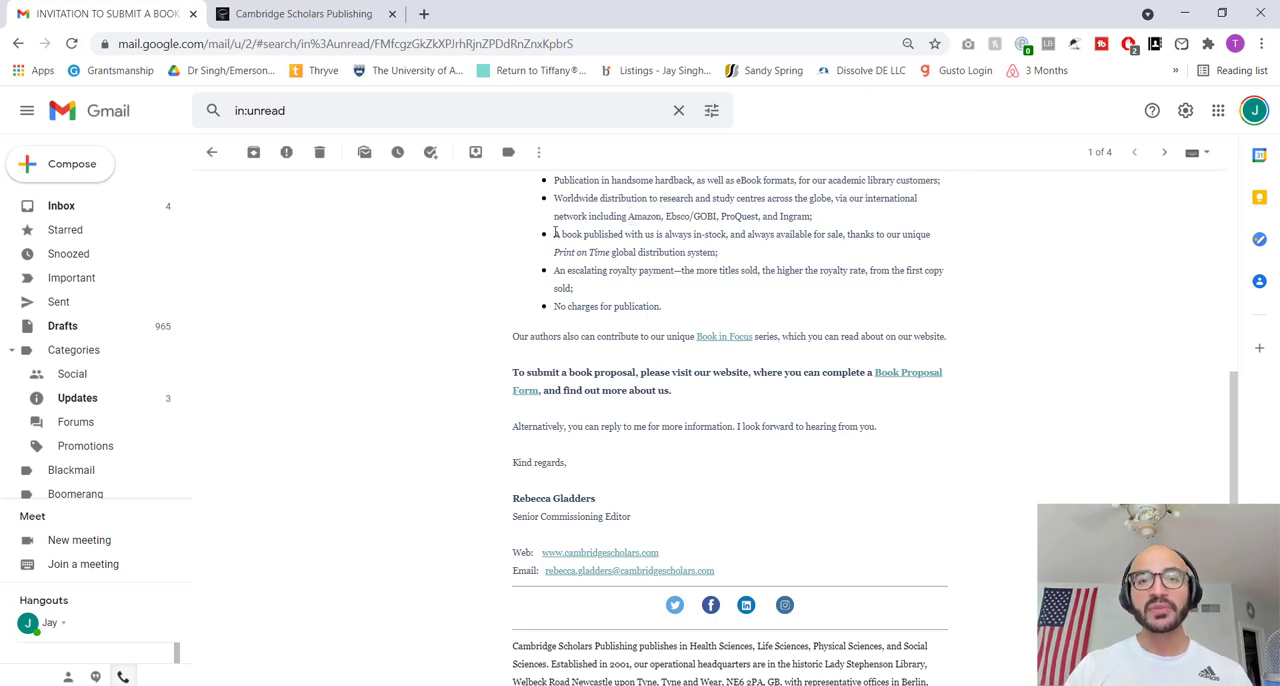
mouse_move(745, 247)
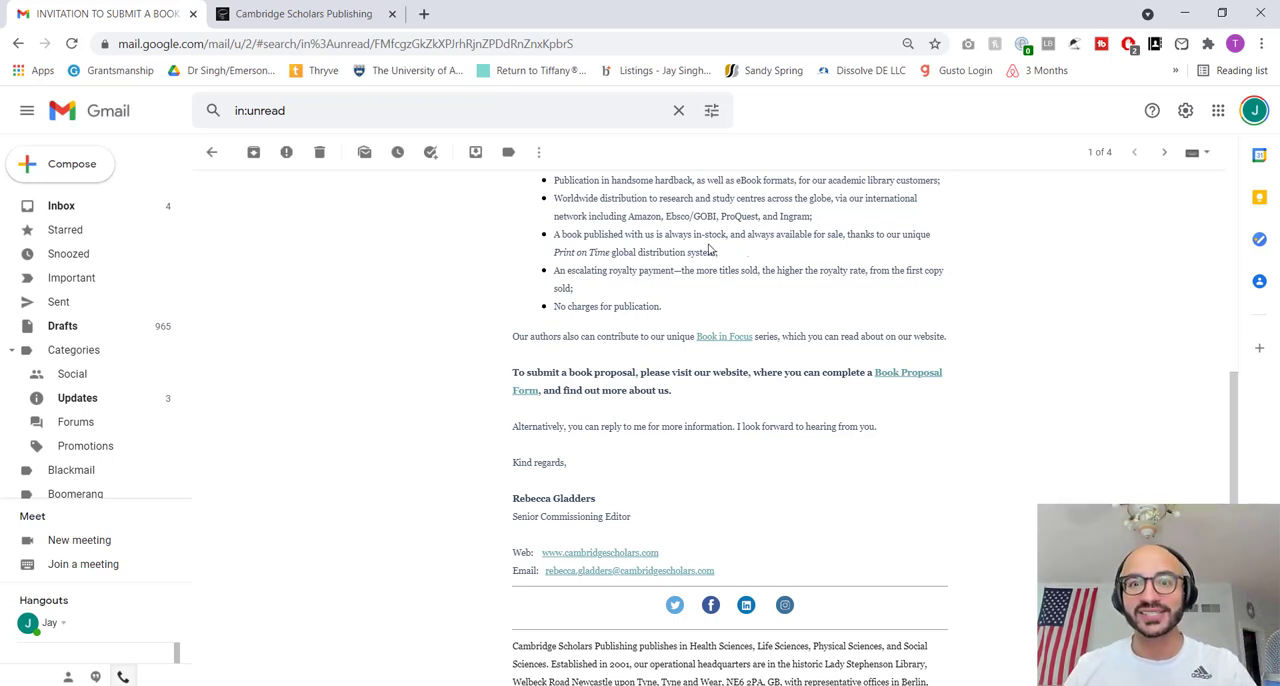
mouse_move(730, 270)
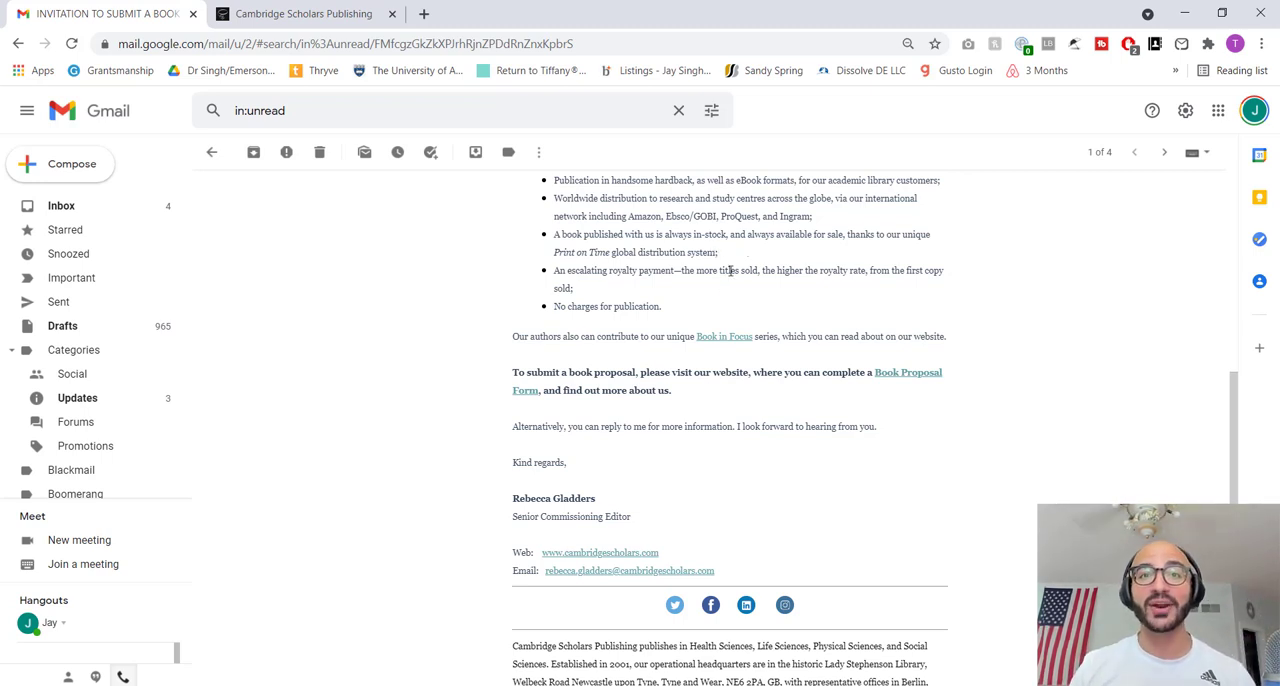
mouse_move(740, 248)
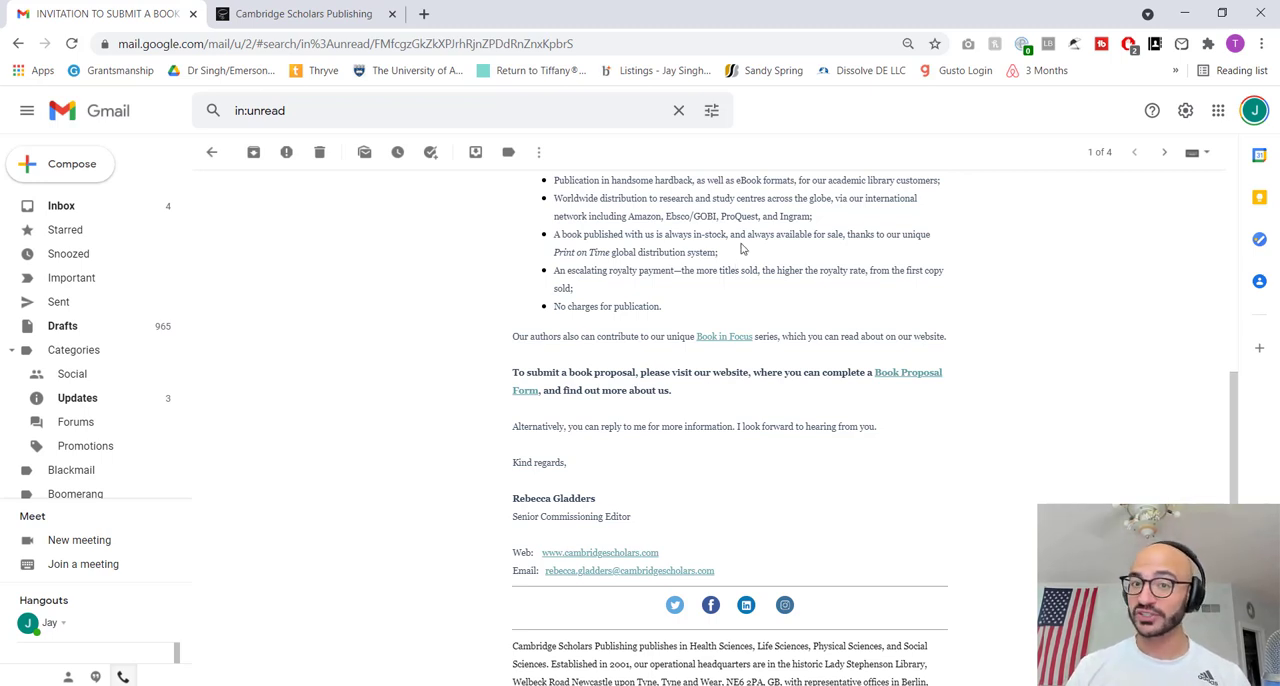
mouse_move(857, 247)
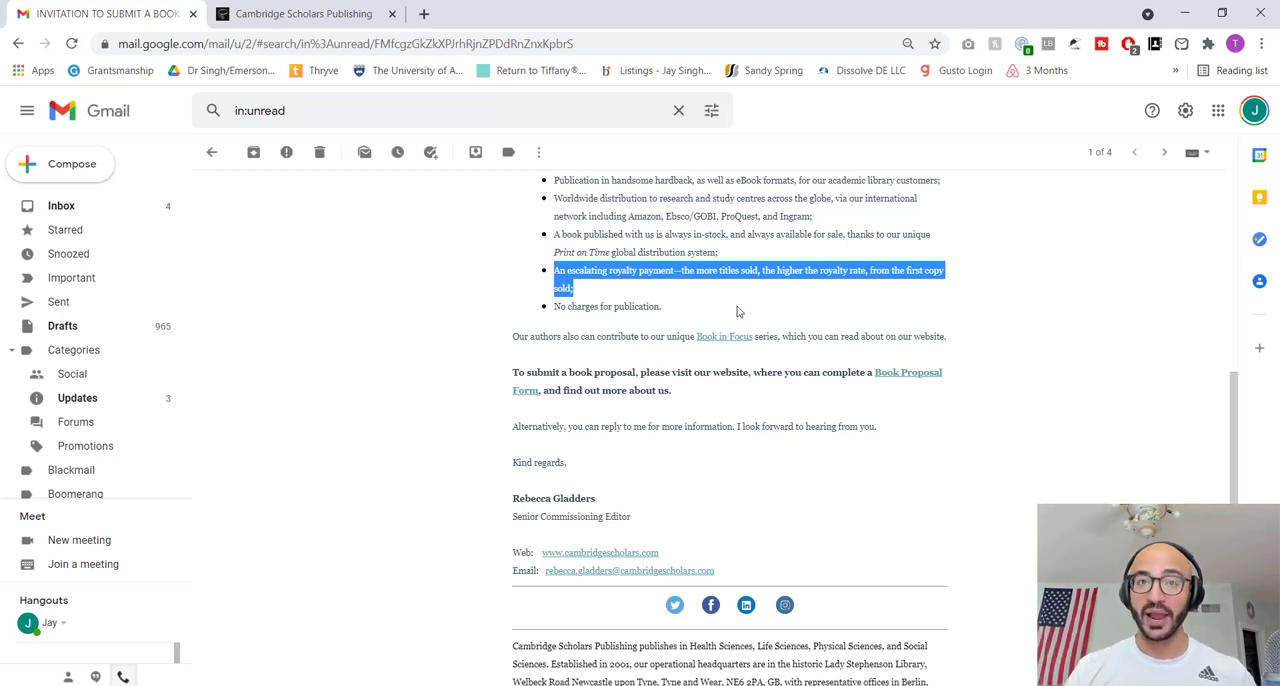
mouse_move(1027, 317)
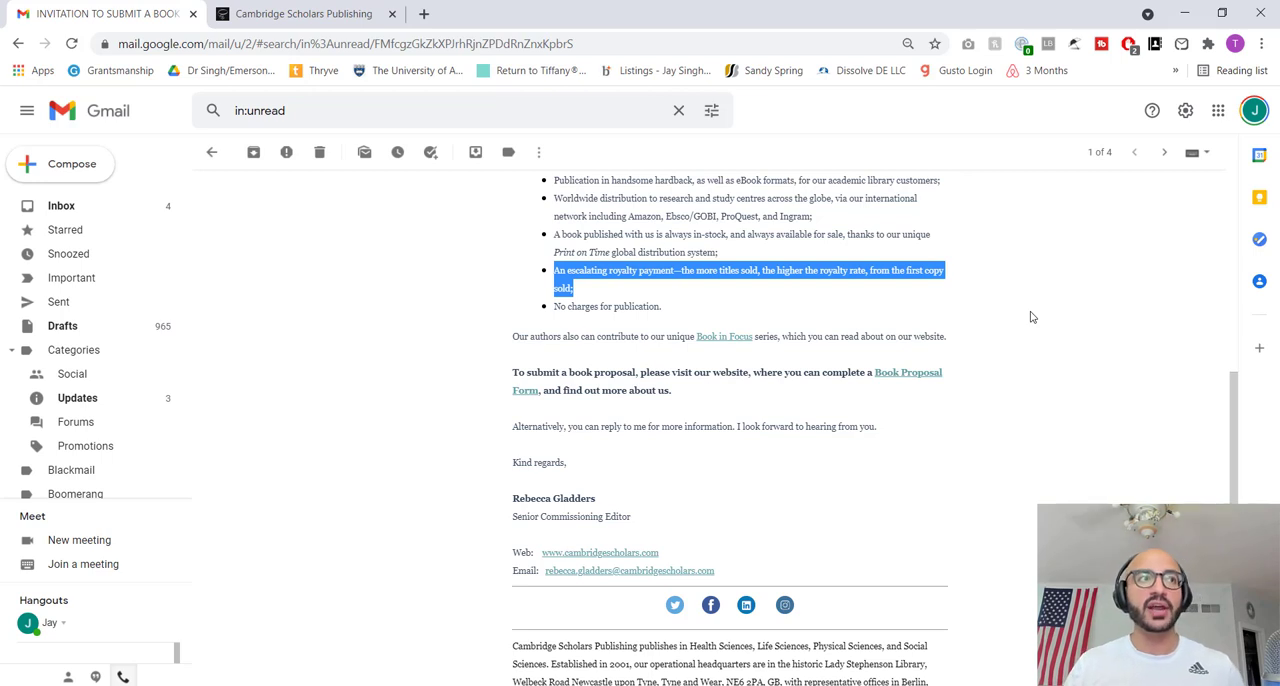
mouse_move(701, 309)
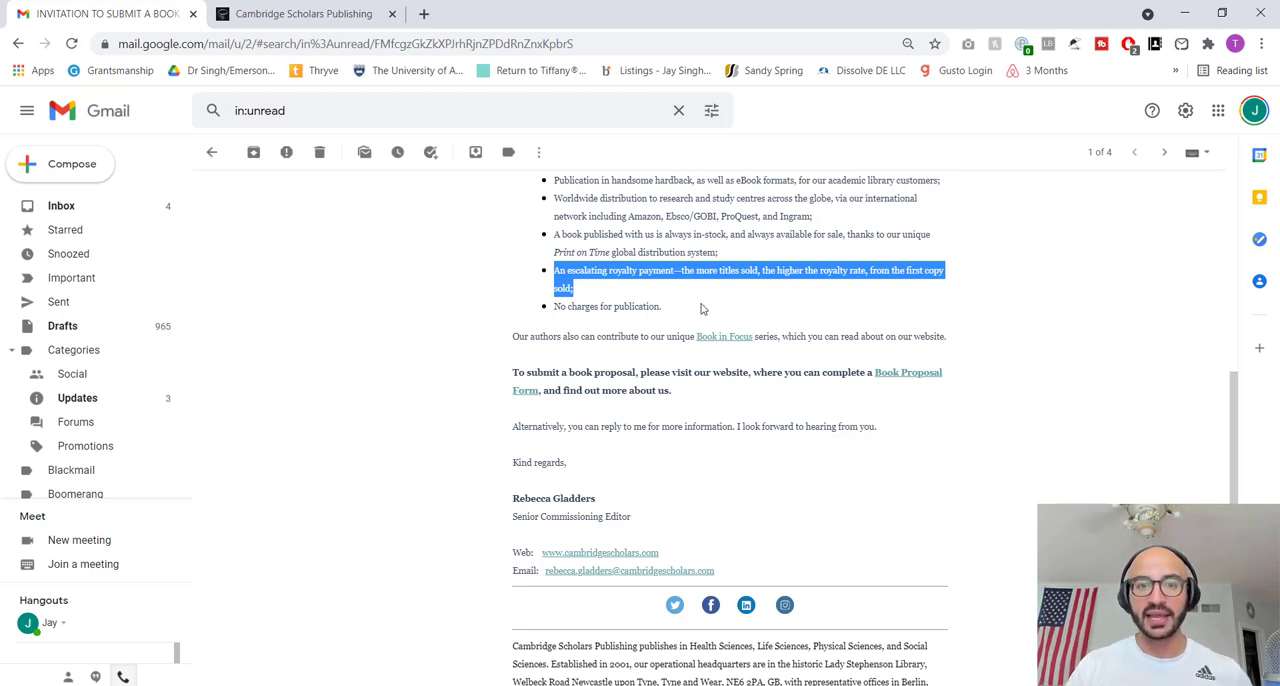
click(1020, 291)
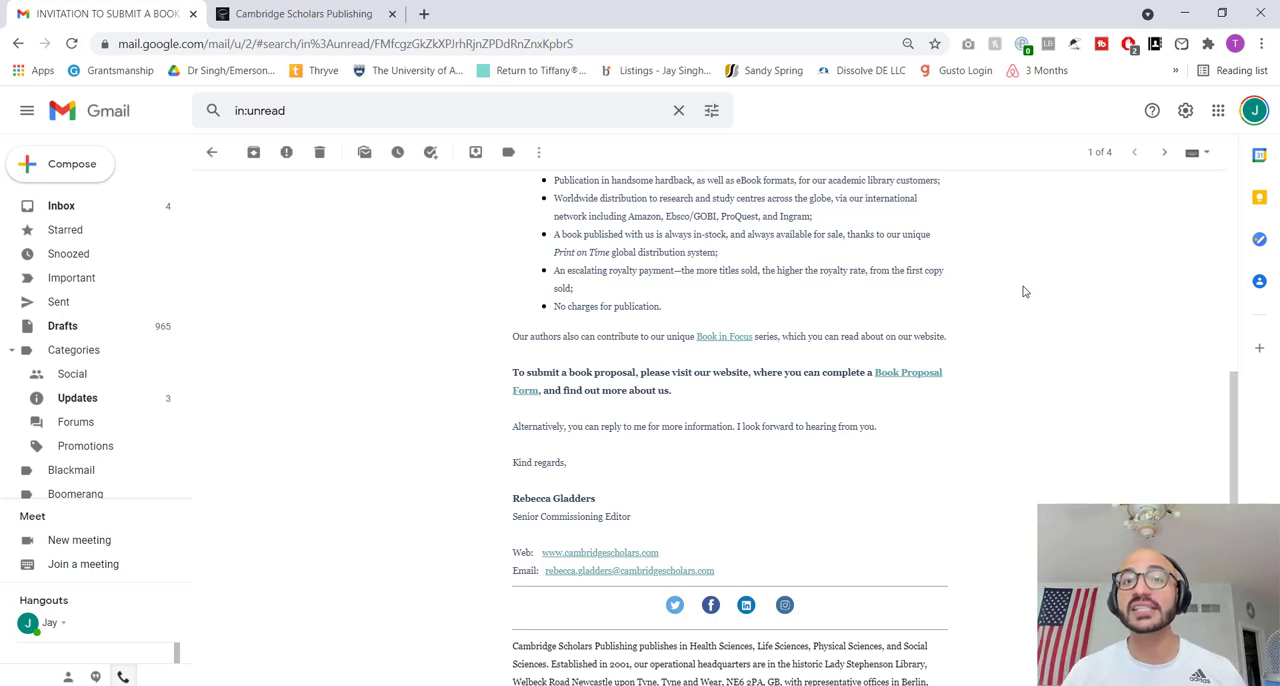
mouse_move(1030, 298)
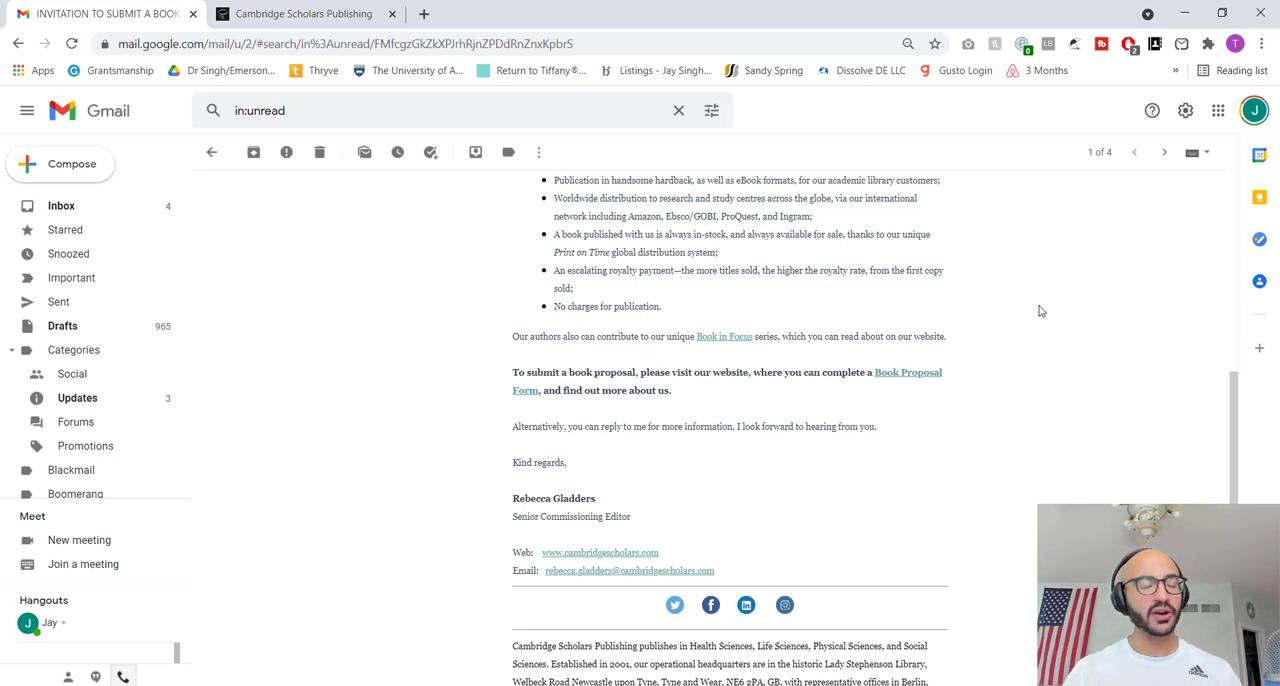
mouse_move(1055, 346)
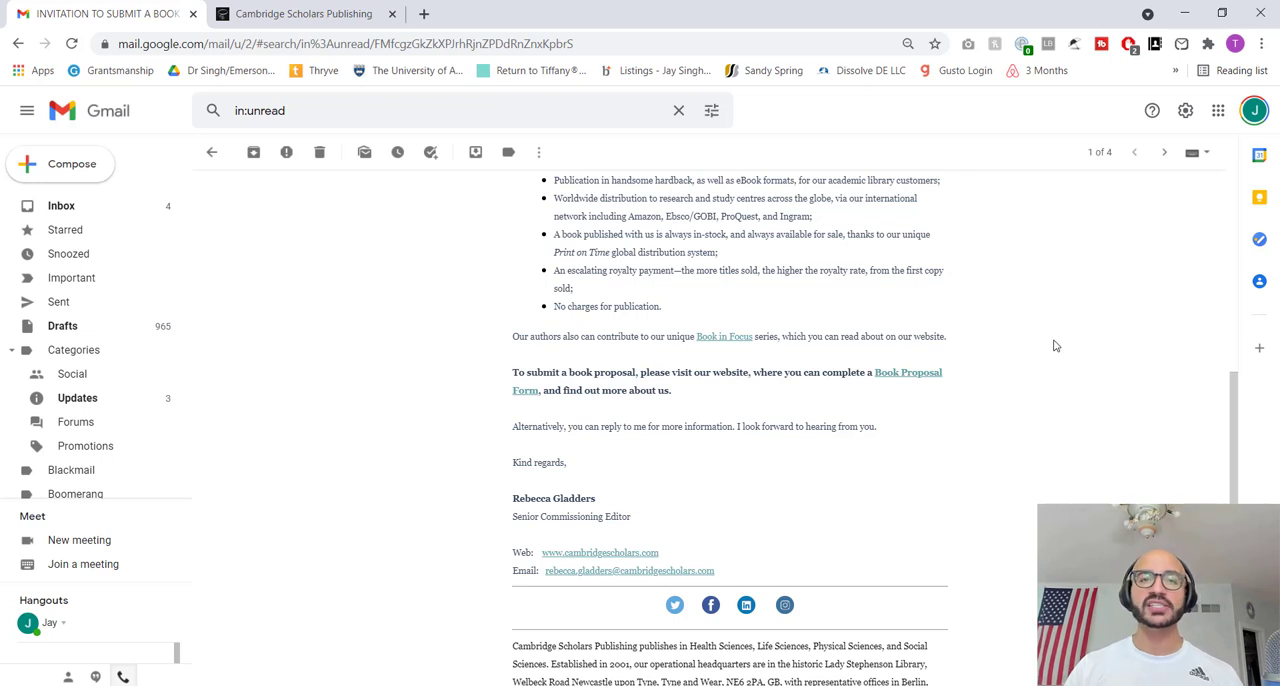
mouse_move(1052, 322)
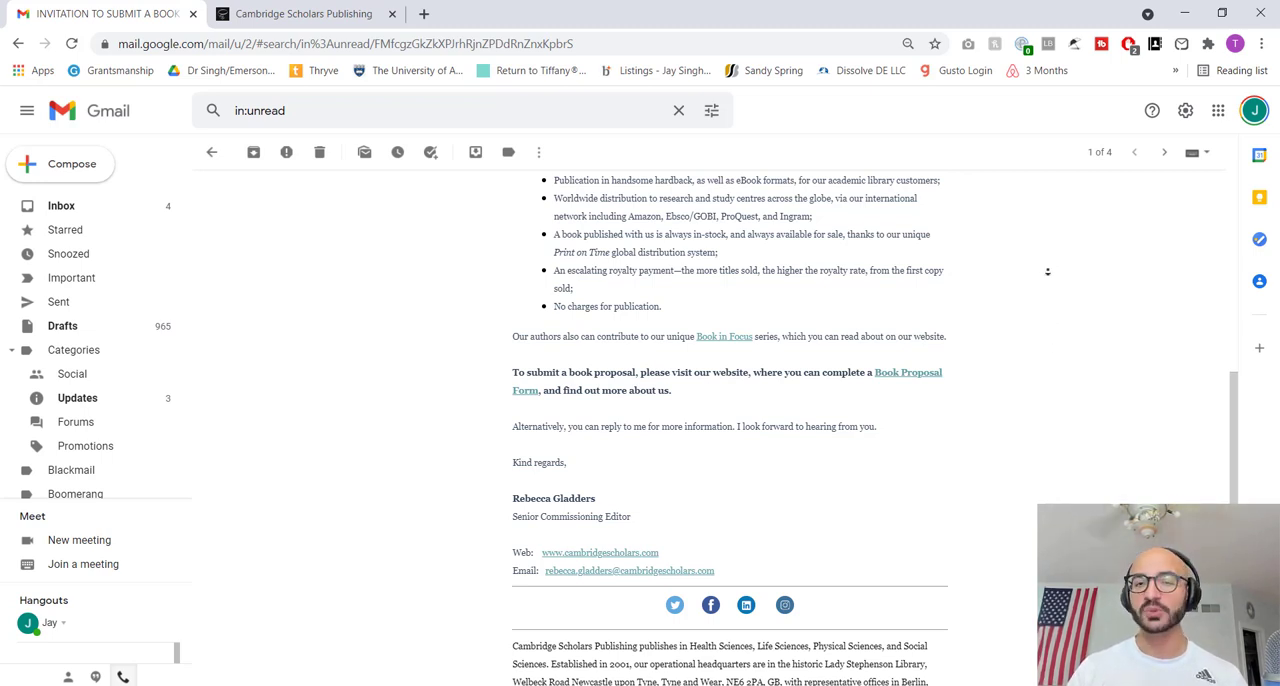
- Scroll down and open the email's Book Proposal Form link in a new tab
scroll(down, 3)
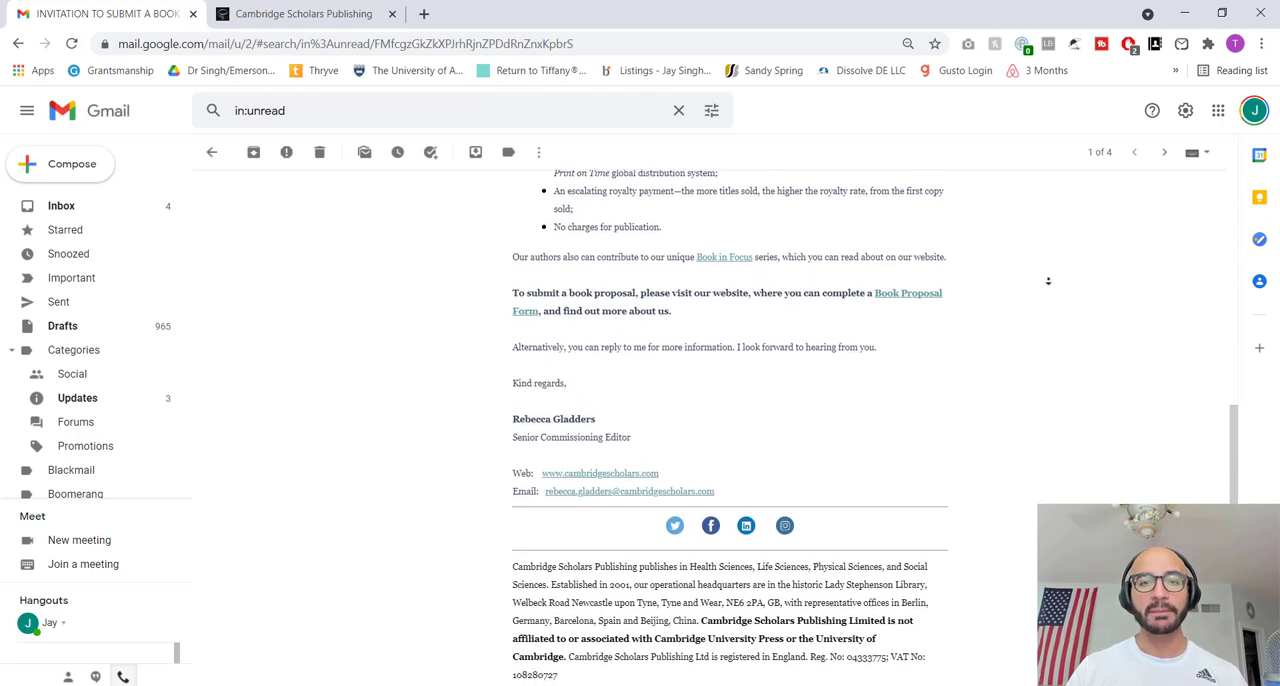
scroll(down, 3)
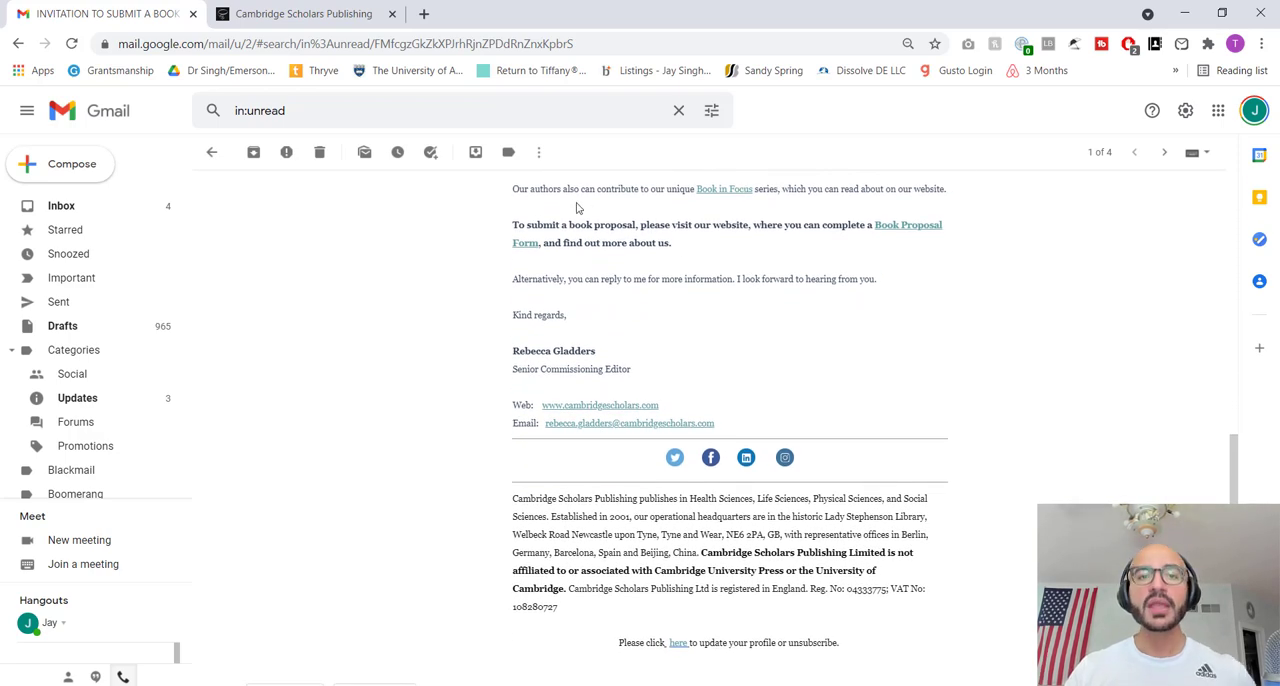
mouse_move(682, 203)
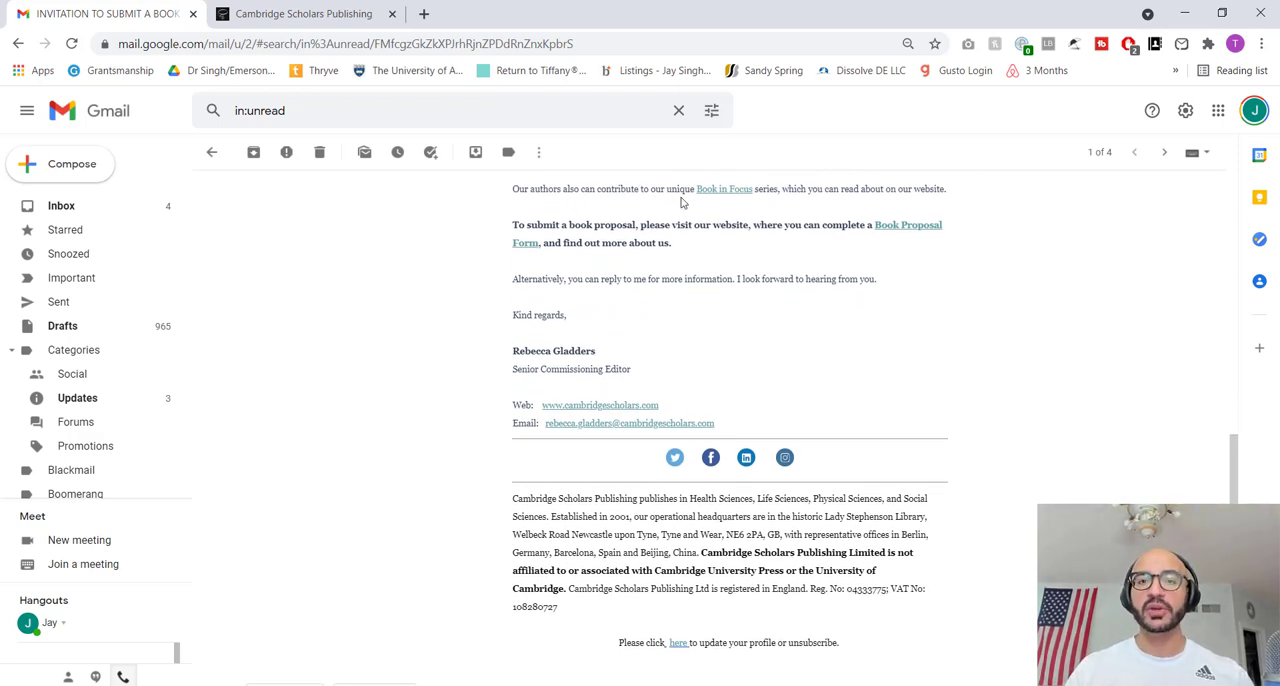
mouse_move(892, 200)
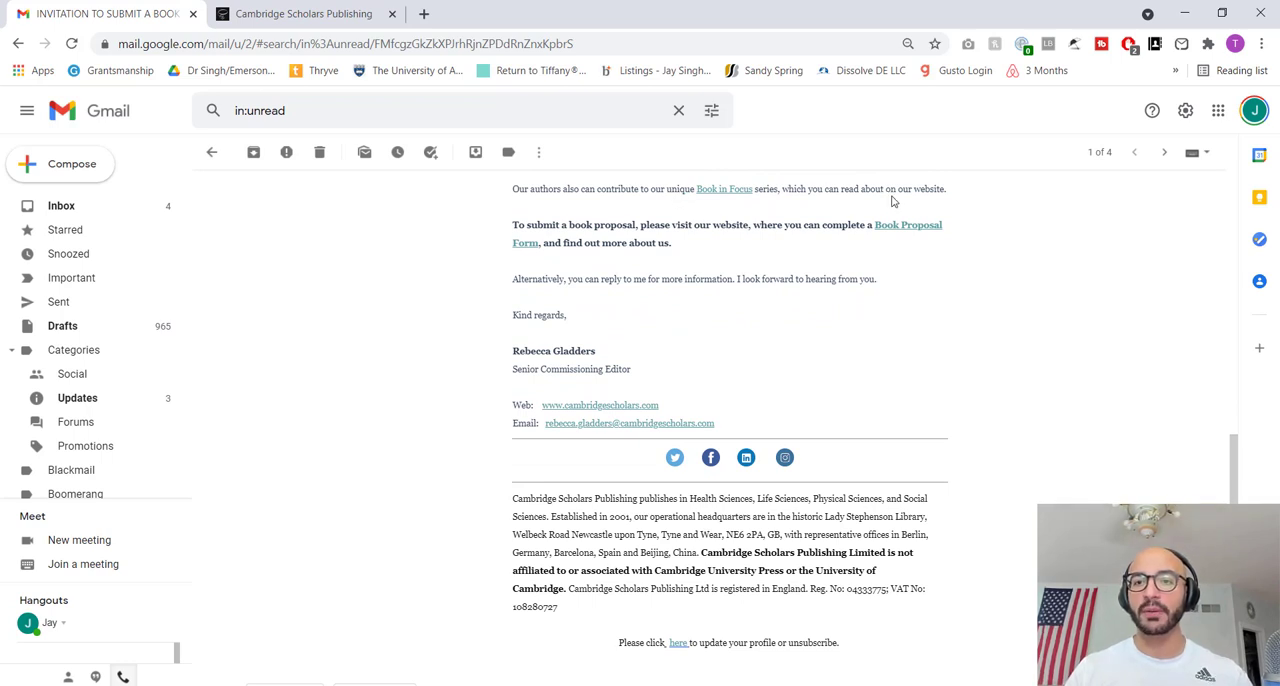
mouse_move(1002, 223)
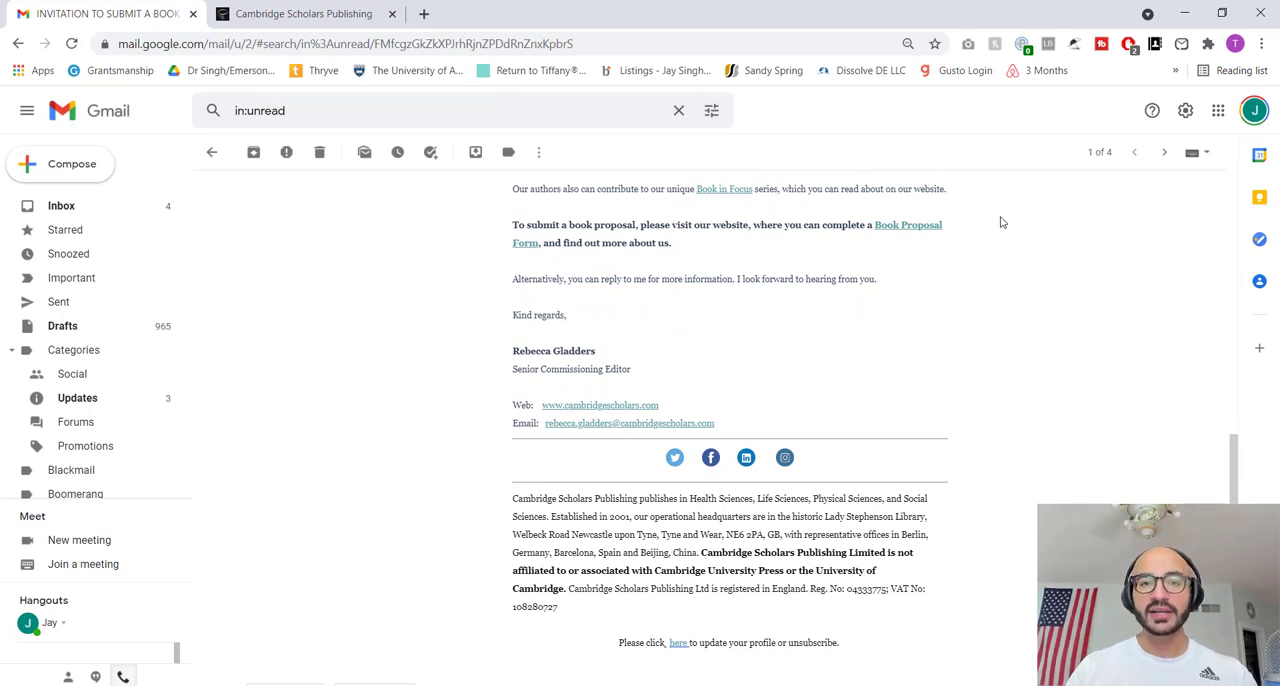
mouse_move(598, 263)
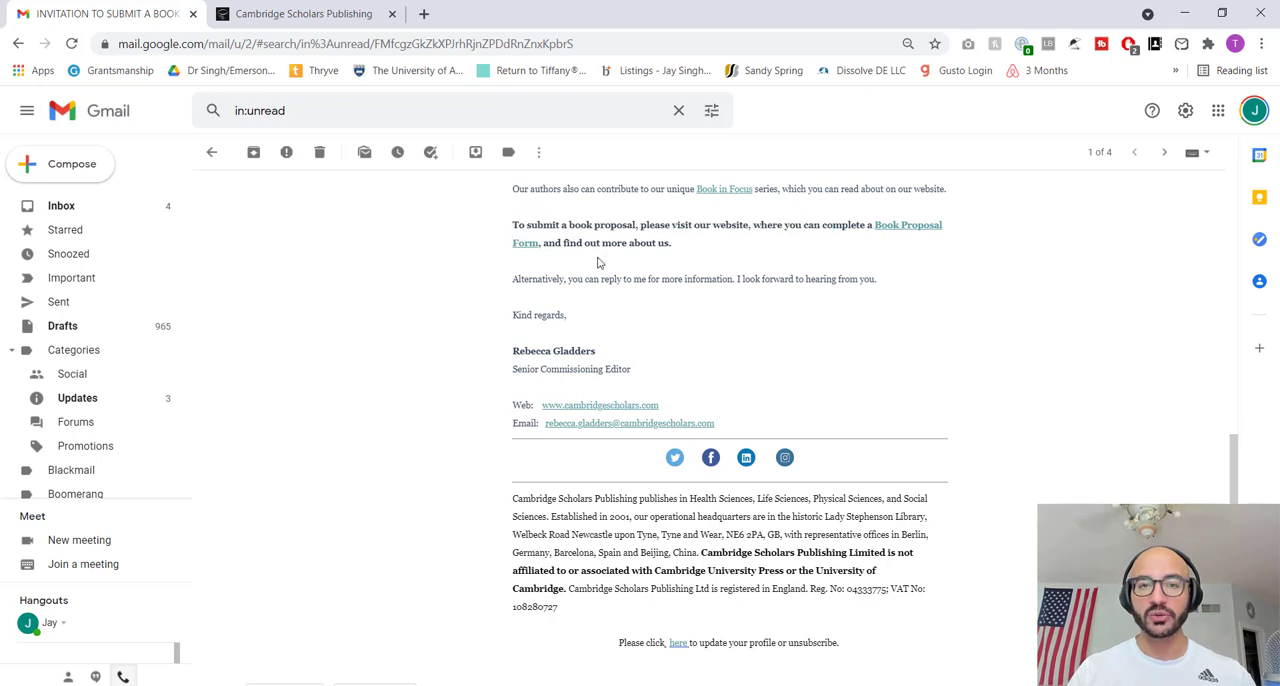
click(599, 405)
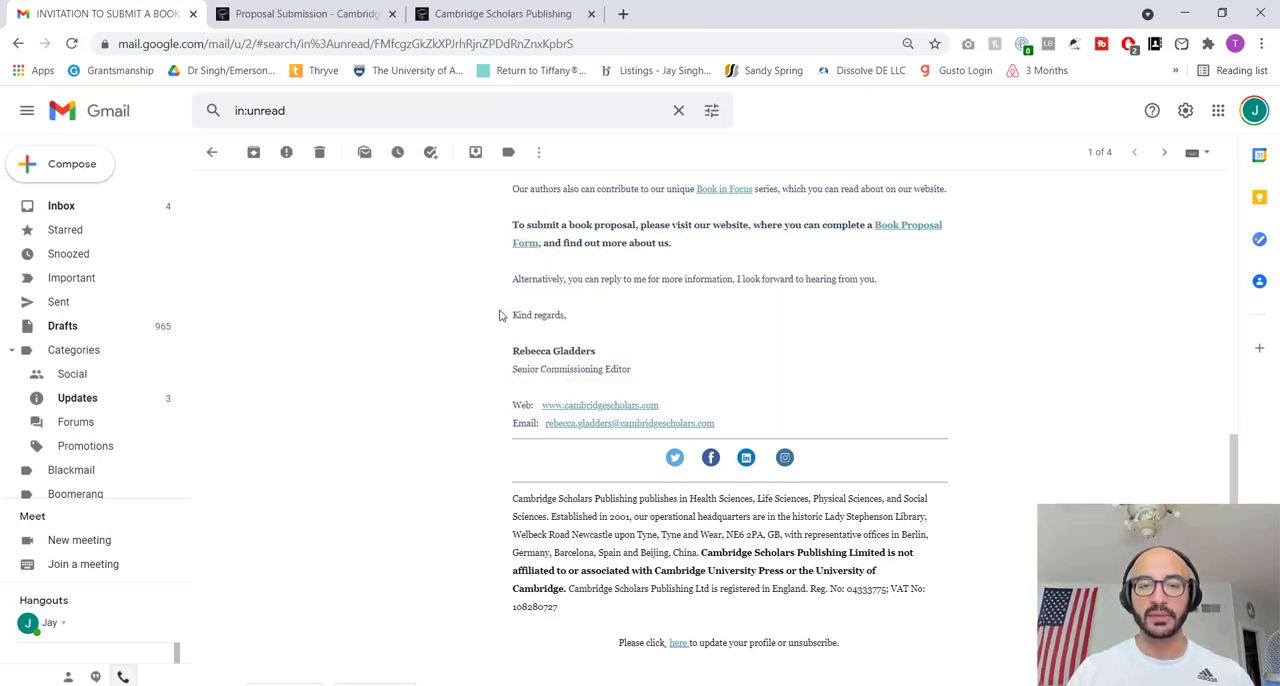
scroll(down, 3)
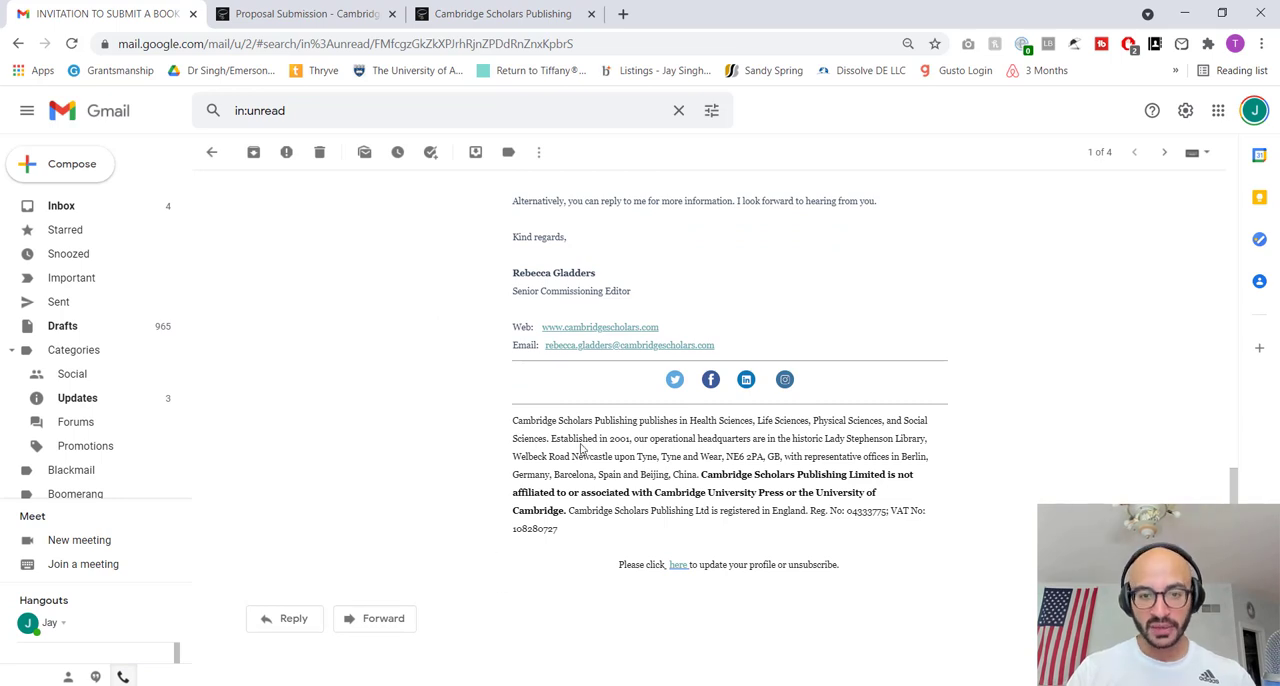
mouse_move(777, 450)
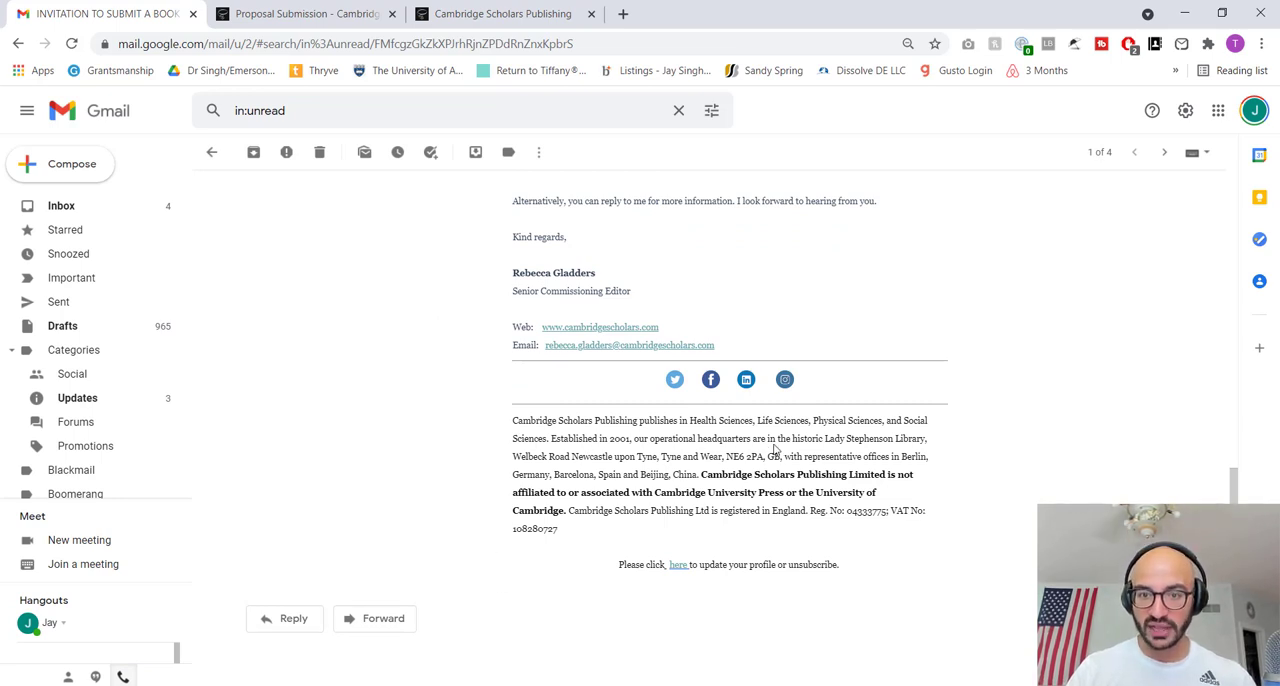
drag(827, 438, 925, 456)
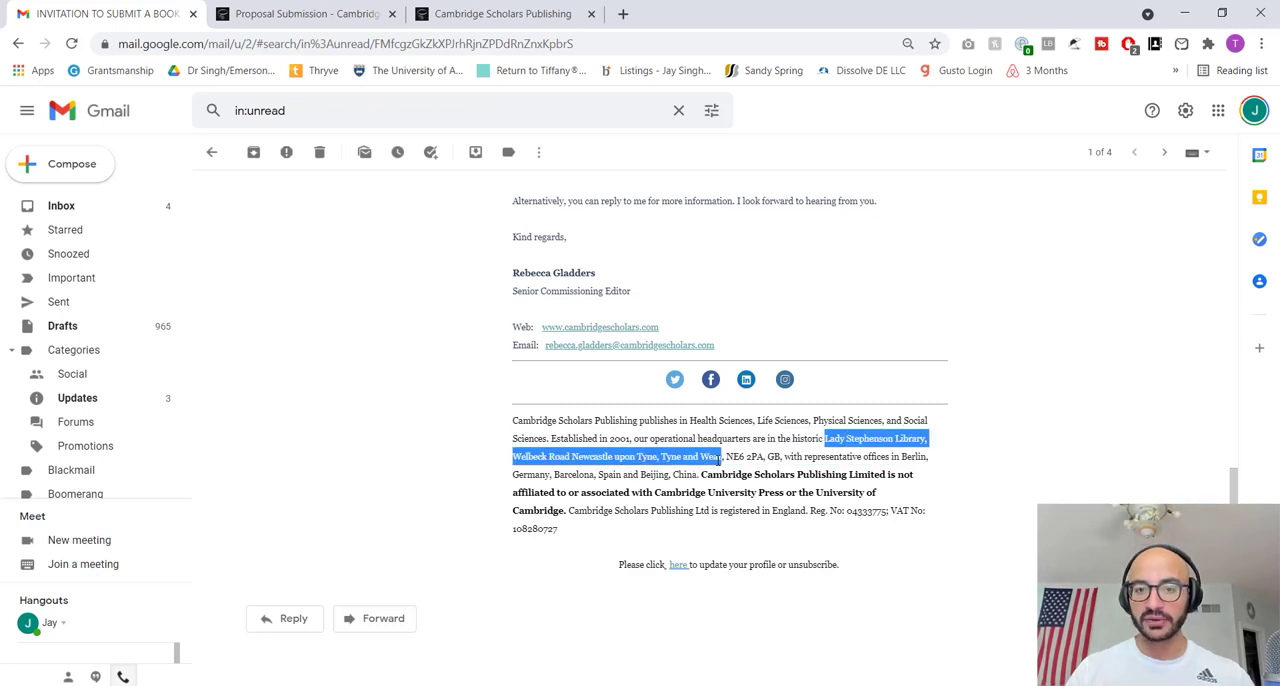
click(845, 452)
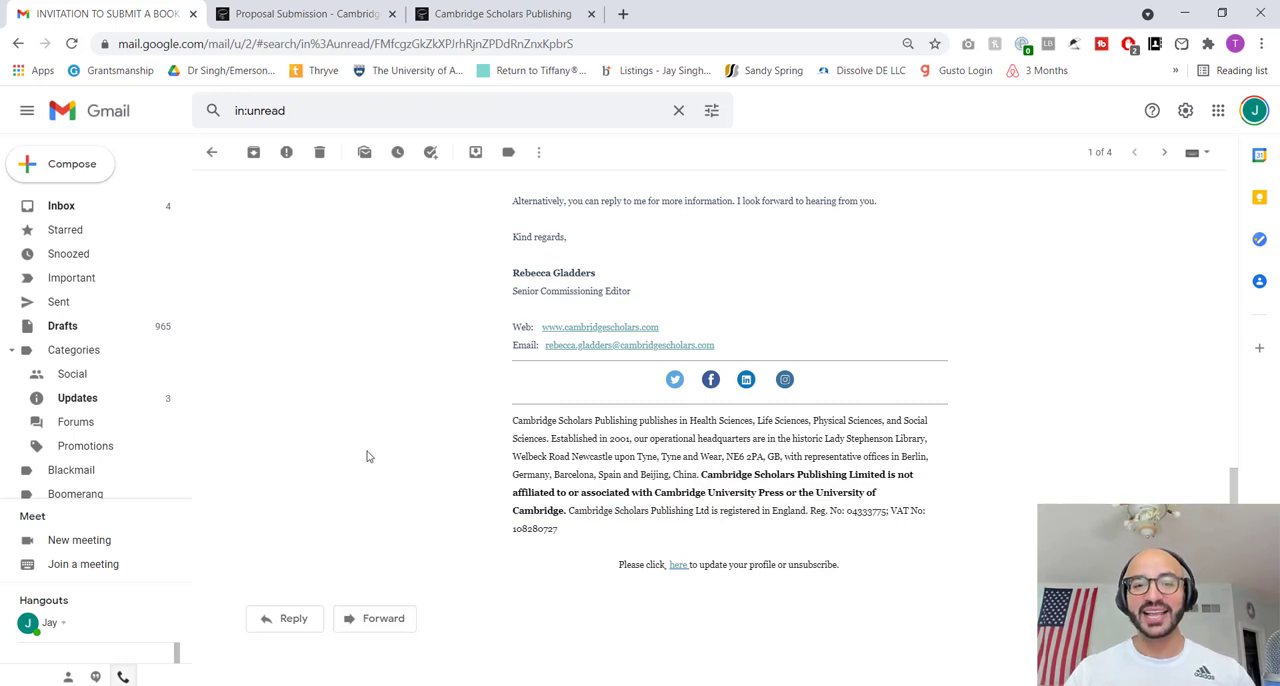
mouse_move(765, 573)
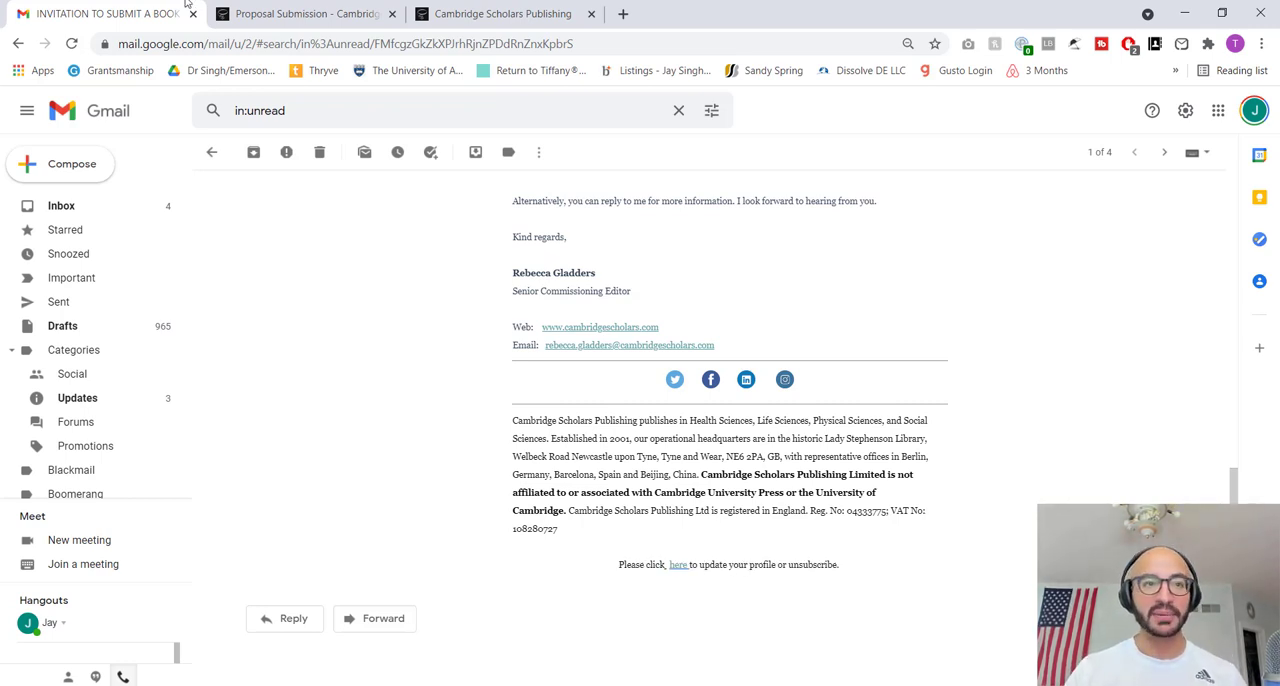
- On the Proposal Submission tab, highlight the list of required submission materials and read on
click(305, 13)
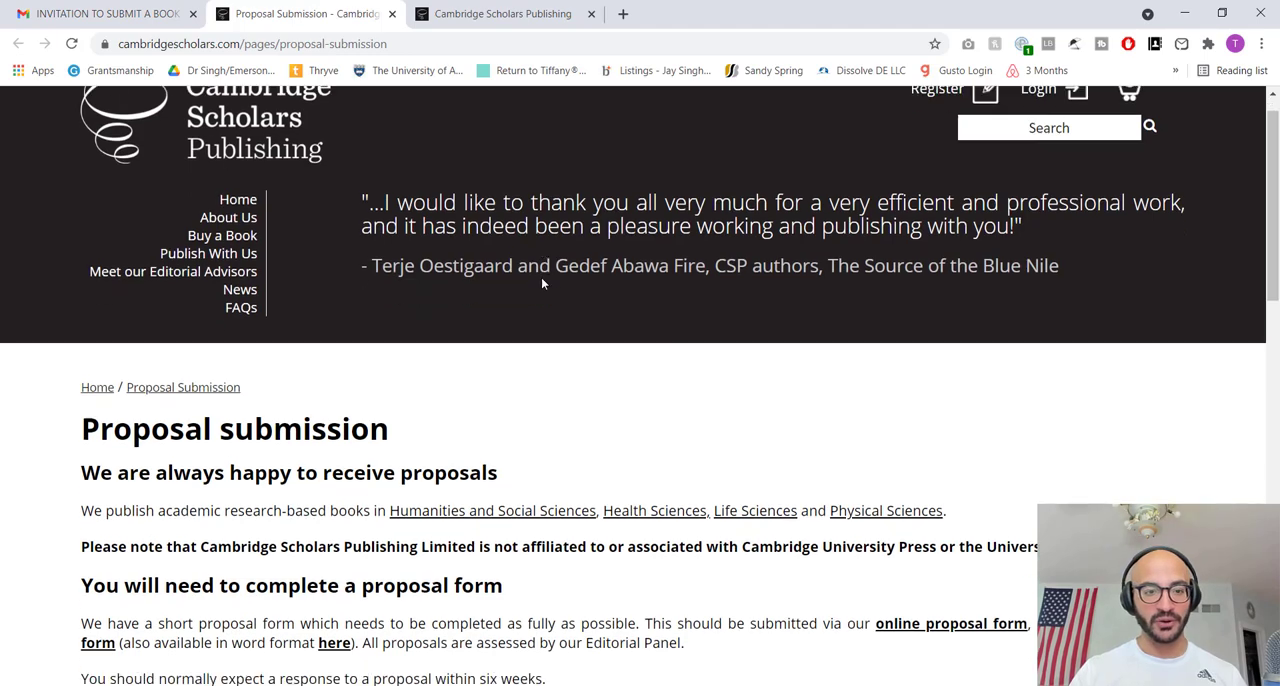
scroll(down, 3)
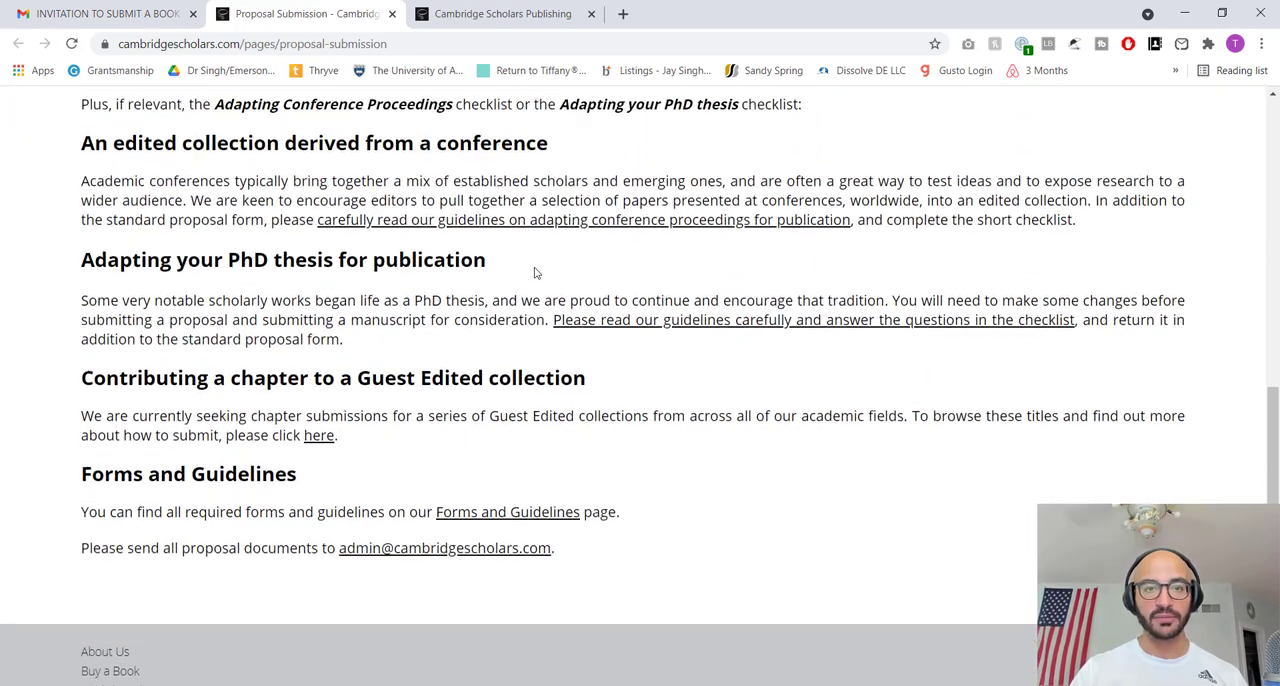
scroll(up, 3)
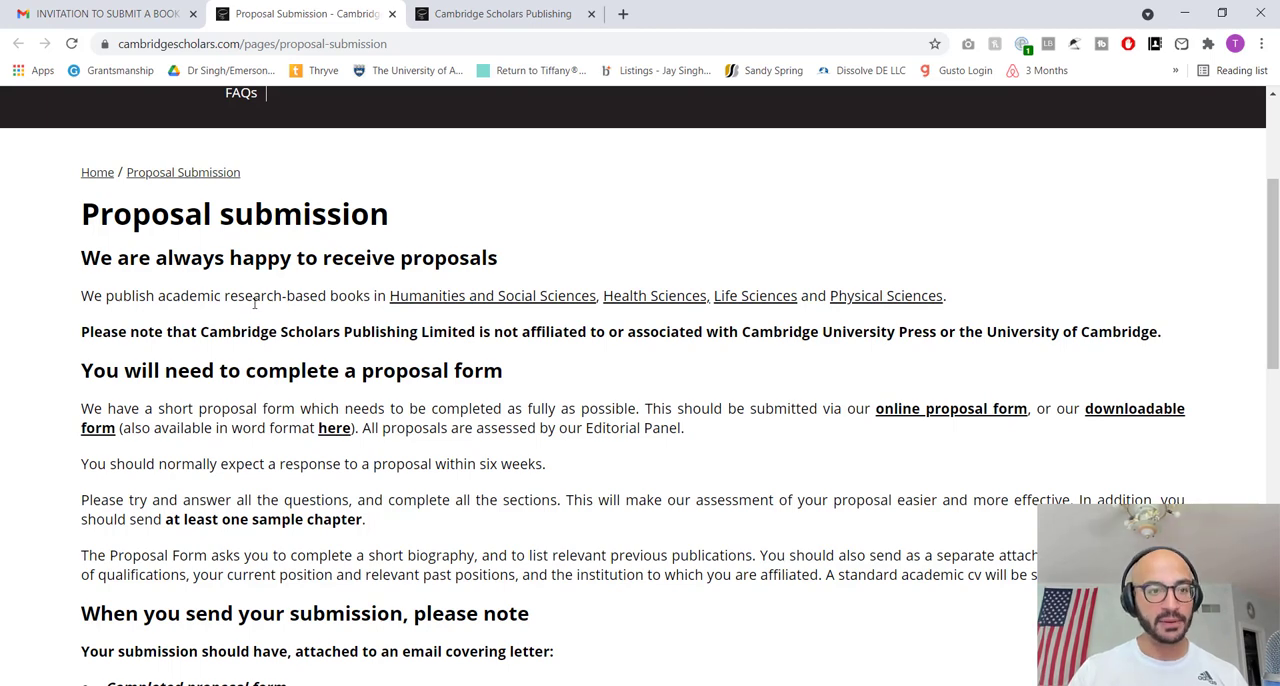
scroll(down, 3)
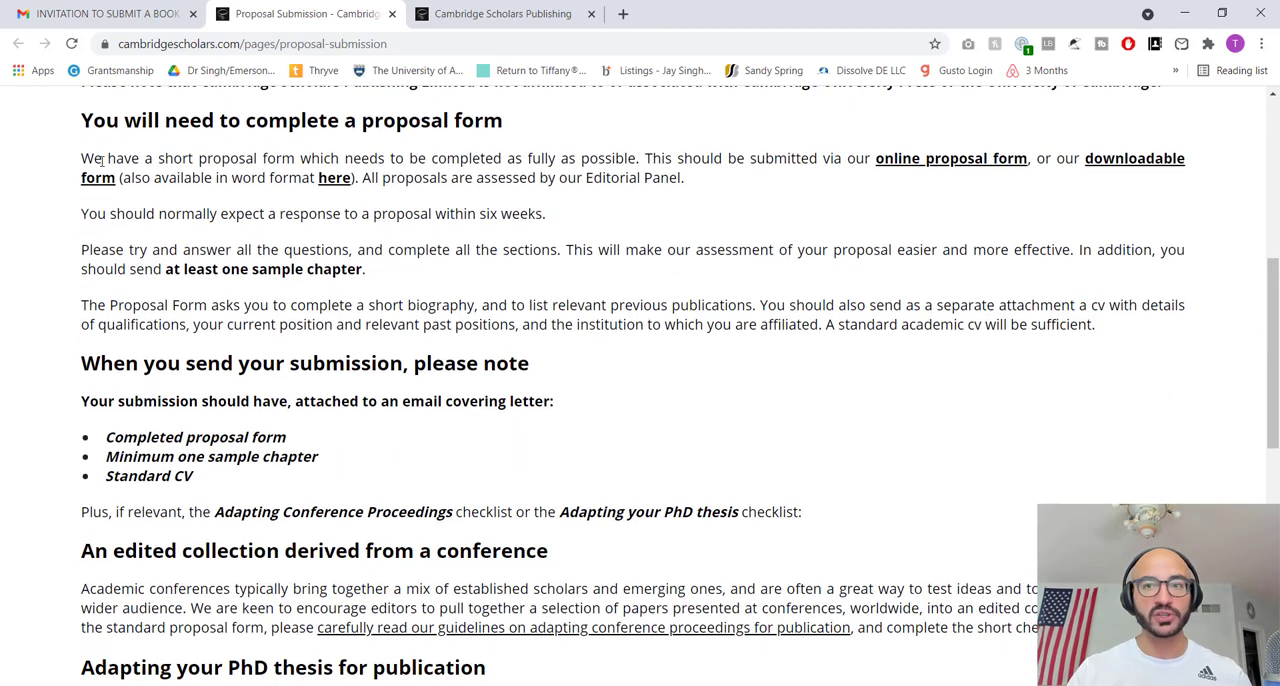
mouse_move(950, 158)
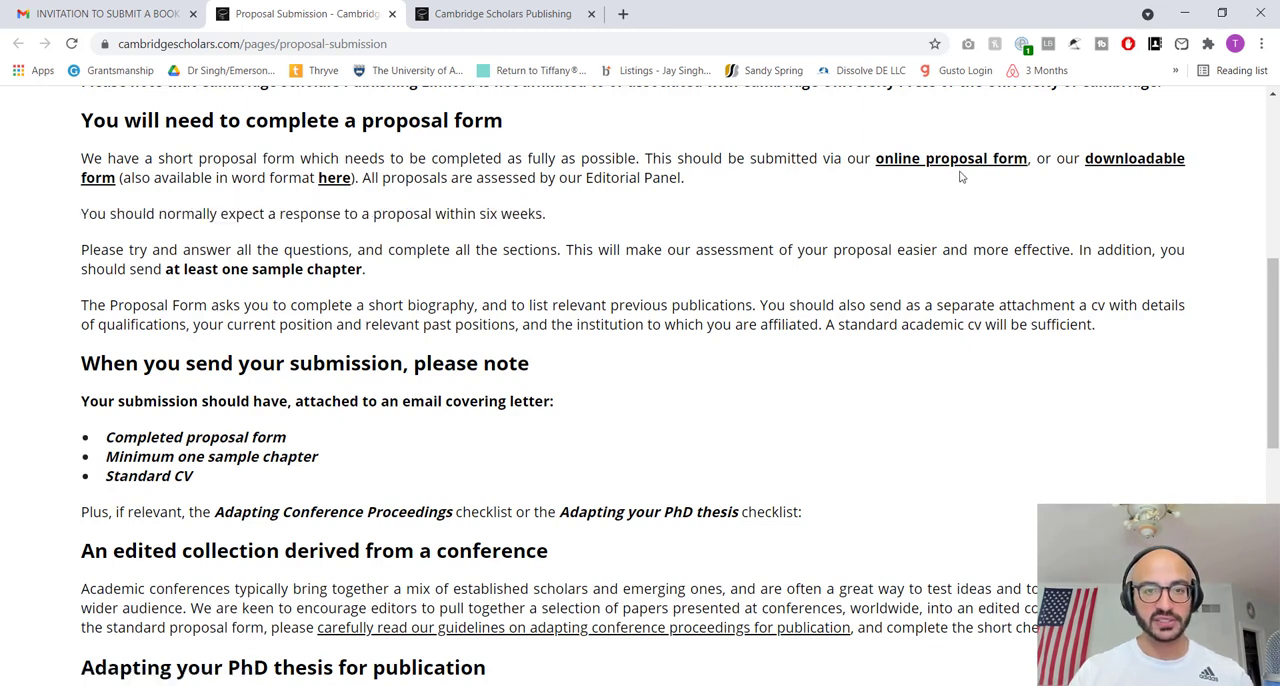
mouse_move(951, 158)
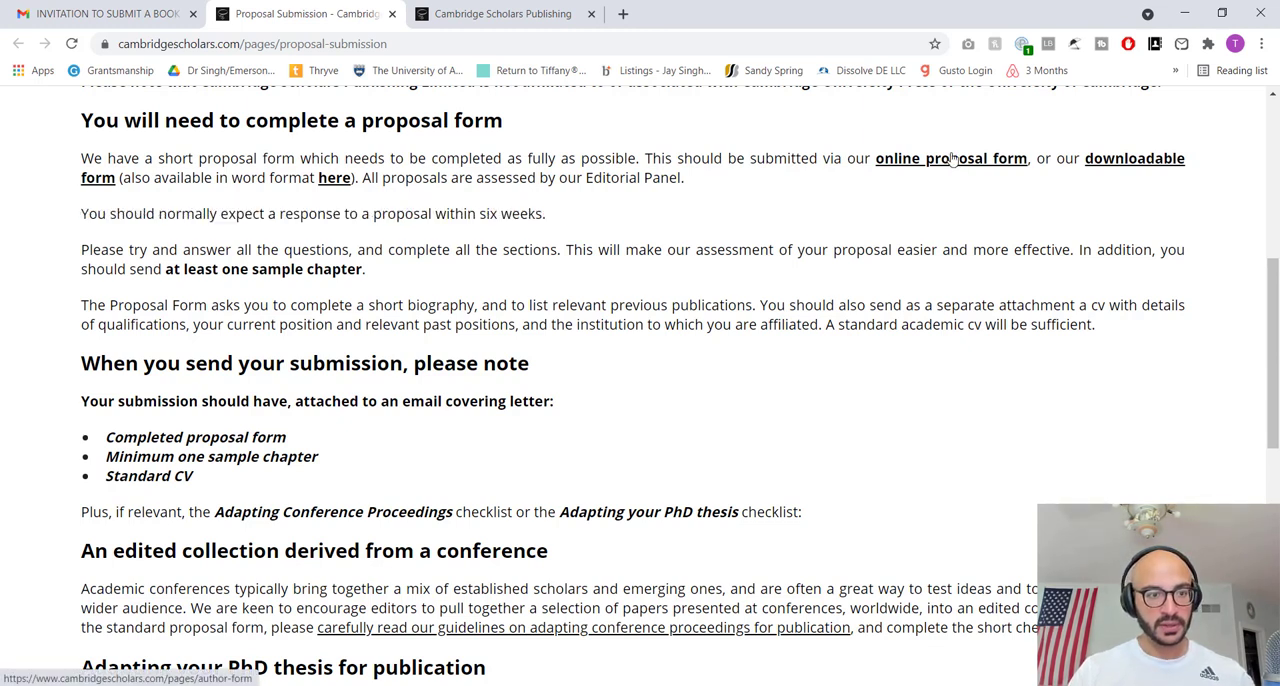
drag(105, 456, 278, 511)
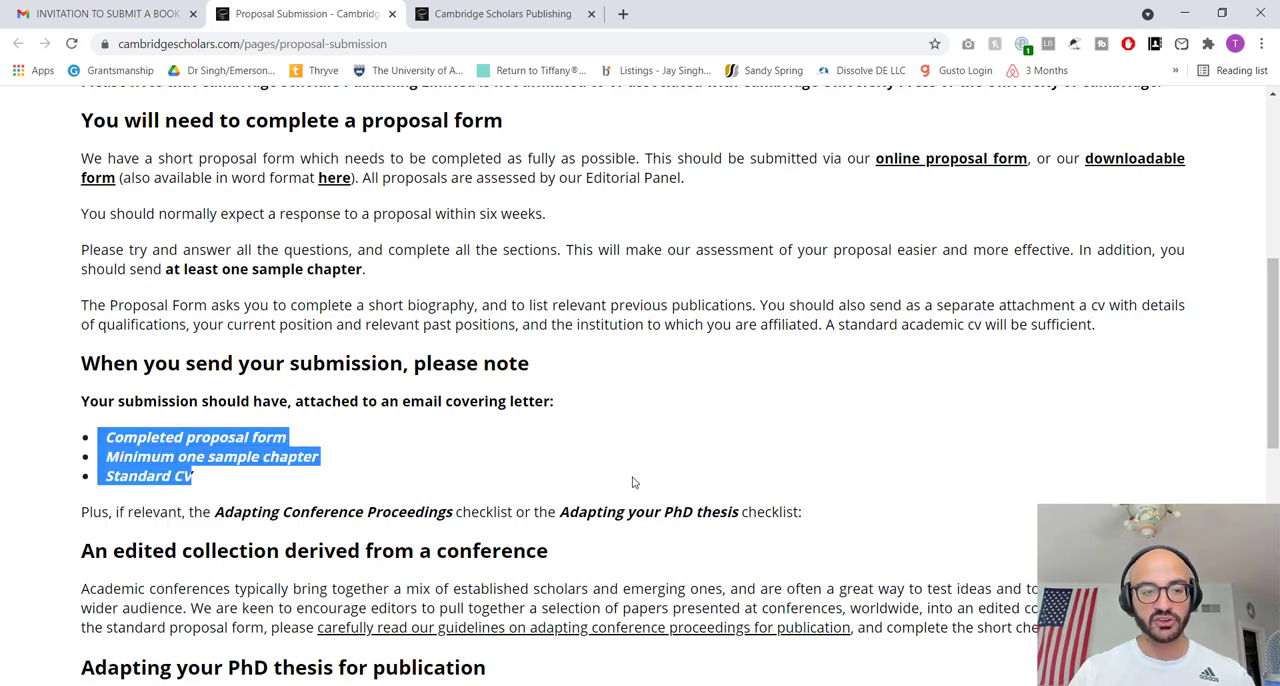
scroll(down, 3)
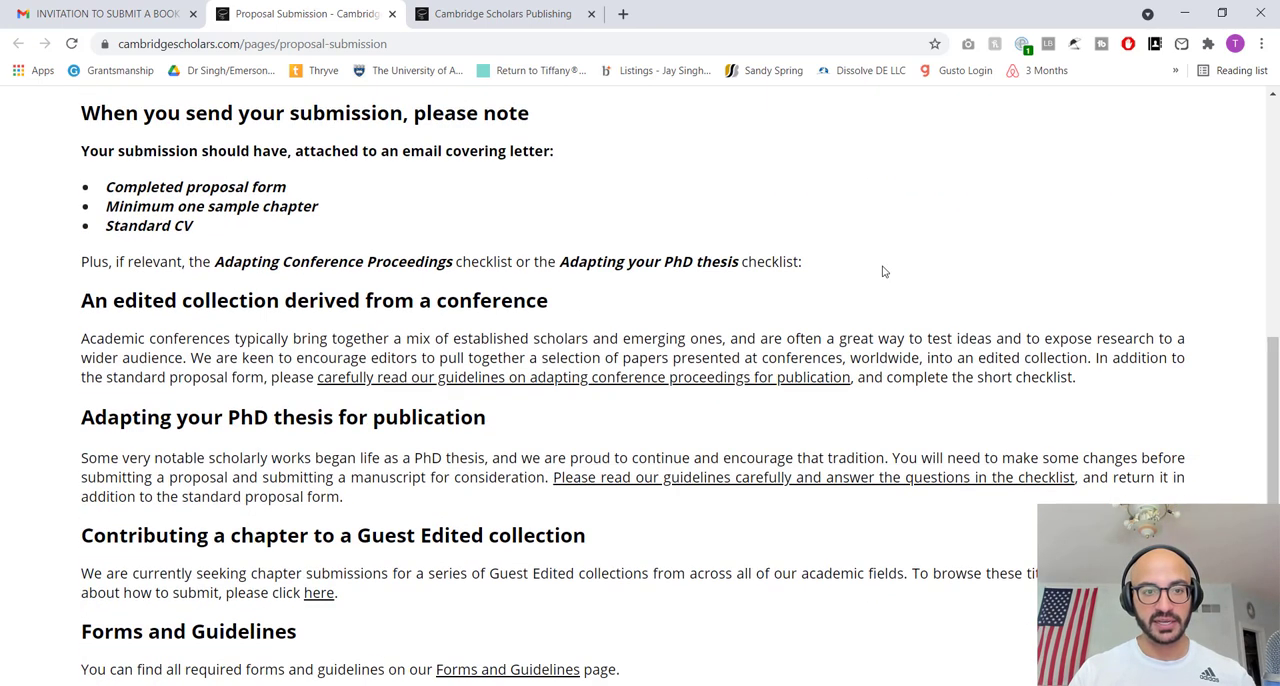
scroll(down, 3)
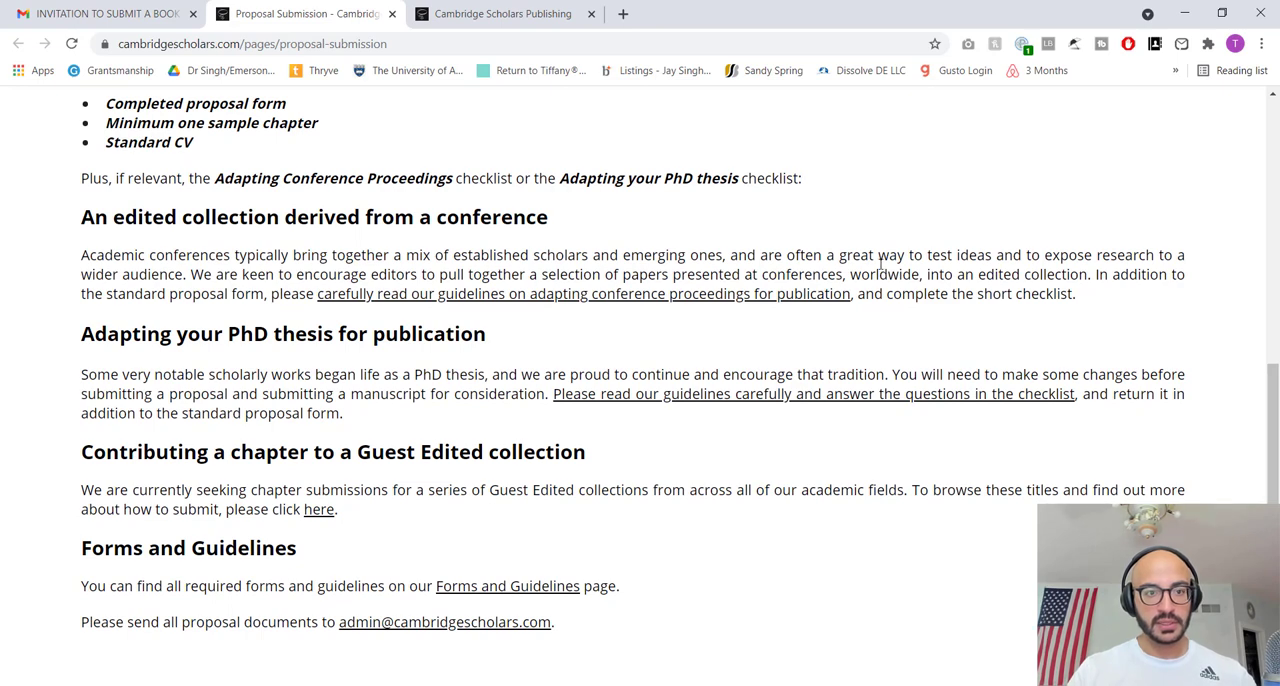
scroll(up, 3)
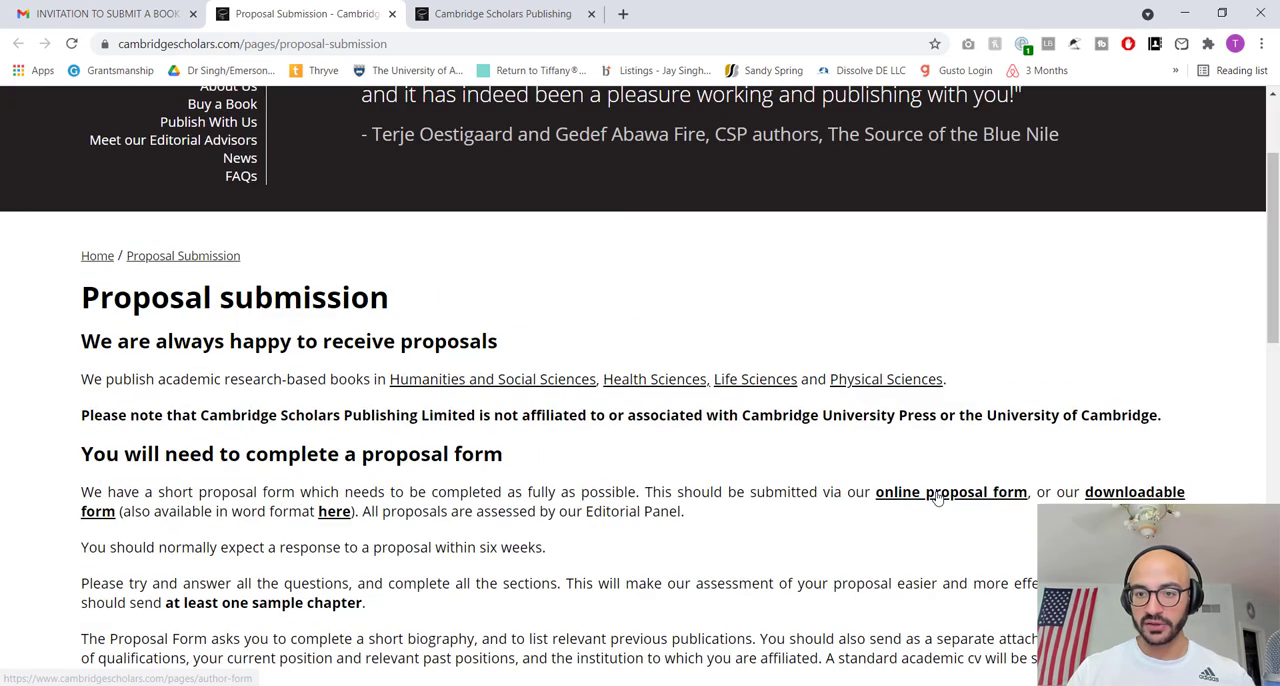
- Open the online proposal form, scroll to Manuscript Information, and select the 35,000-word minimum
click(950, 491)
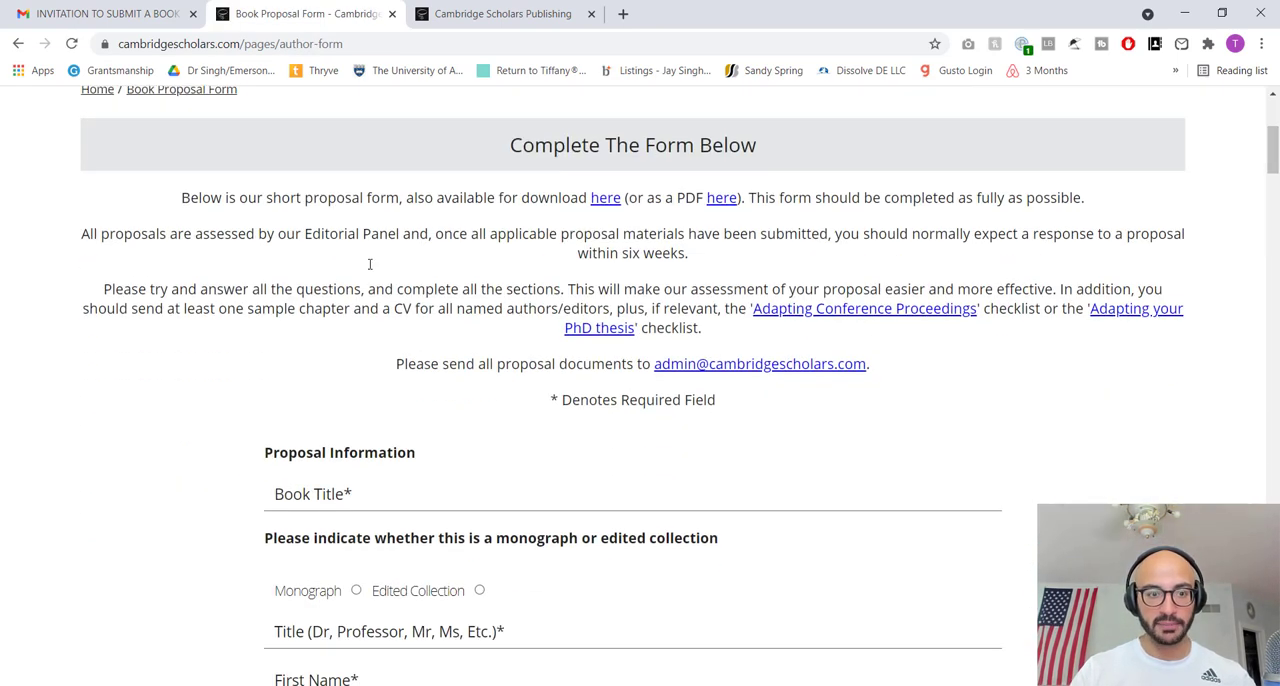
scroll(down, 3)
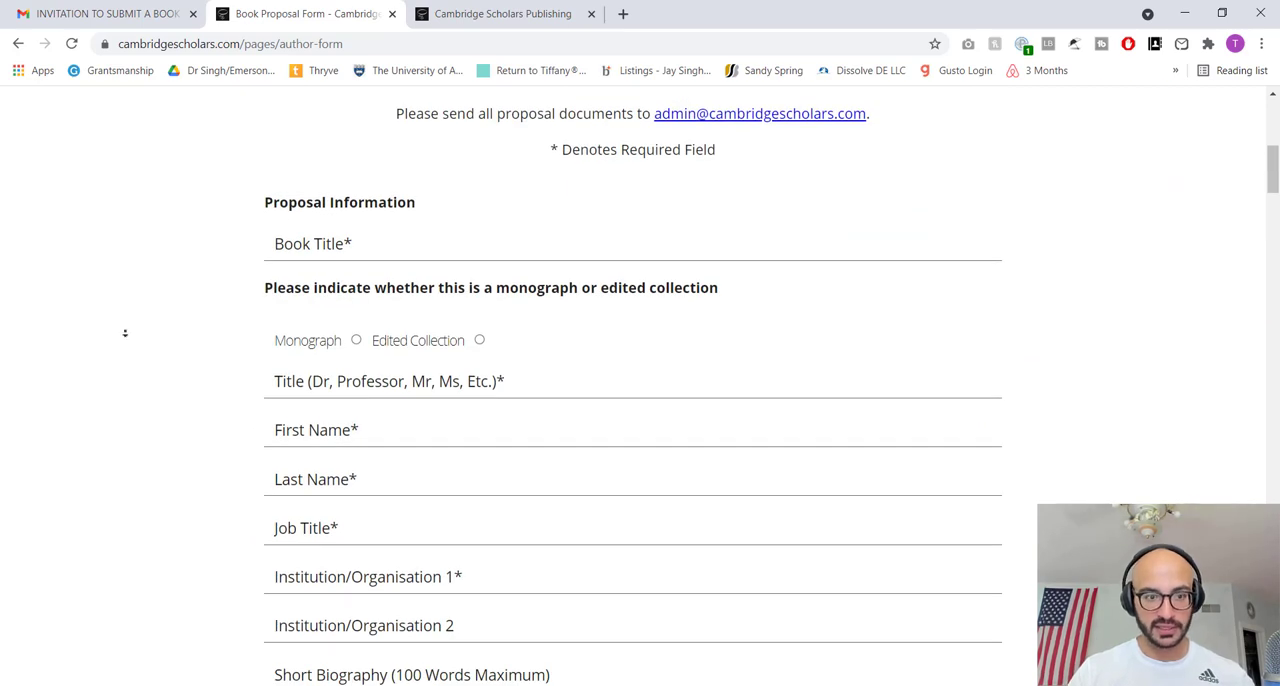
scroll(down, 3)
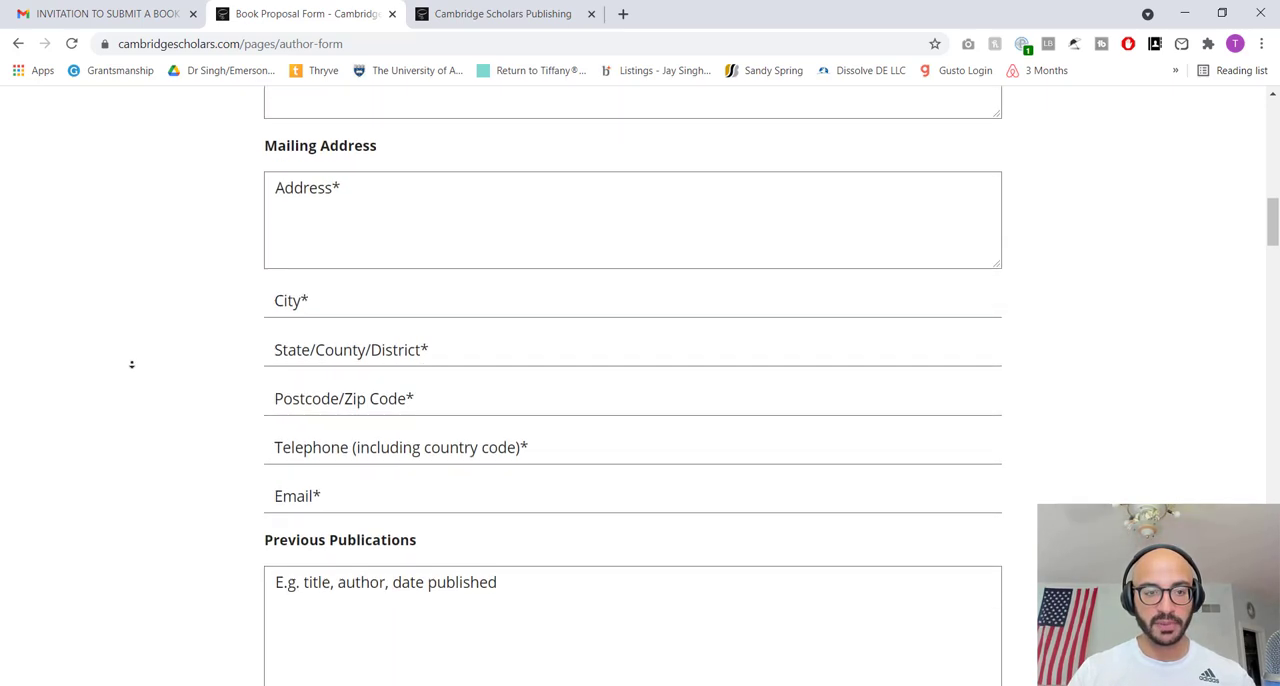
scroll(down, 3)
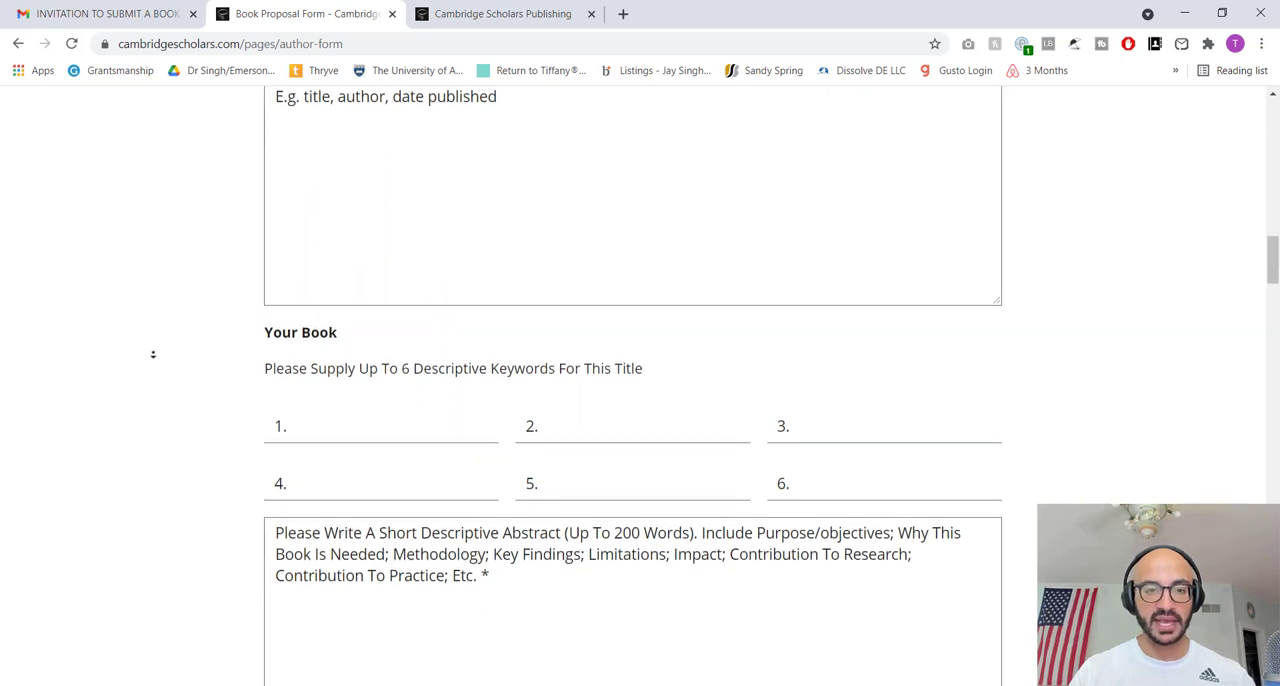
scroll(down, 3)
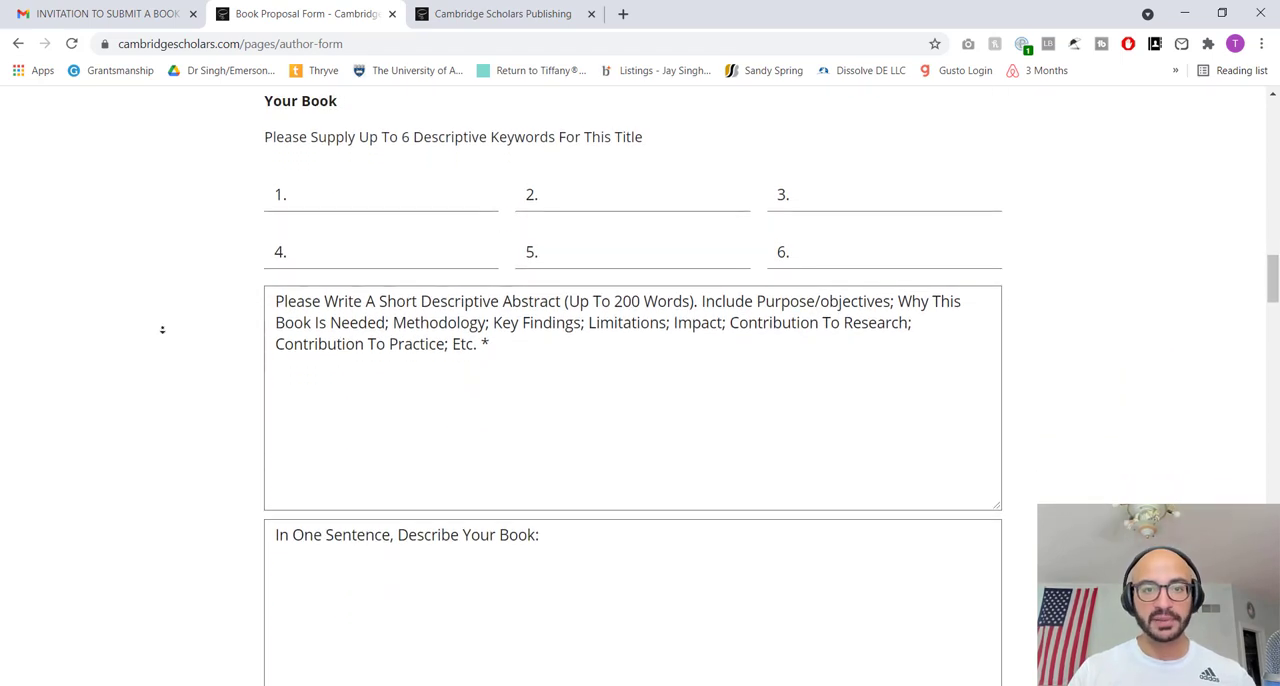
scroll(down, 3)
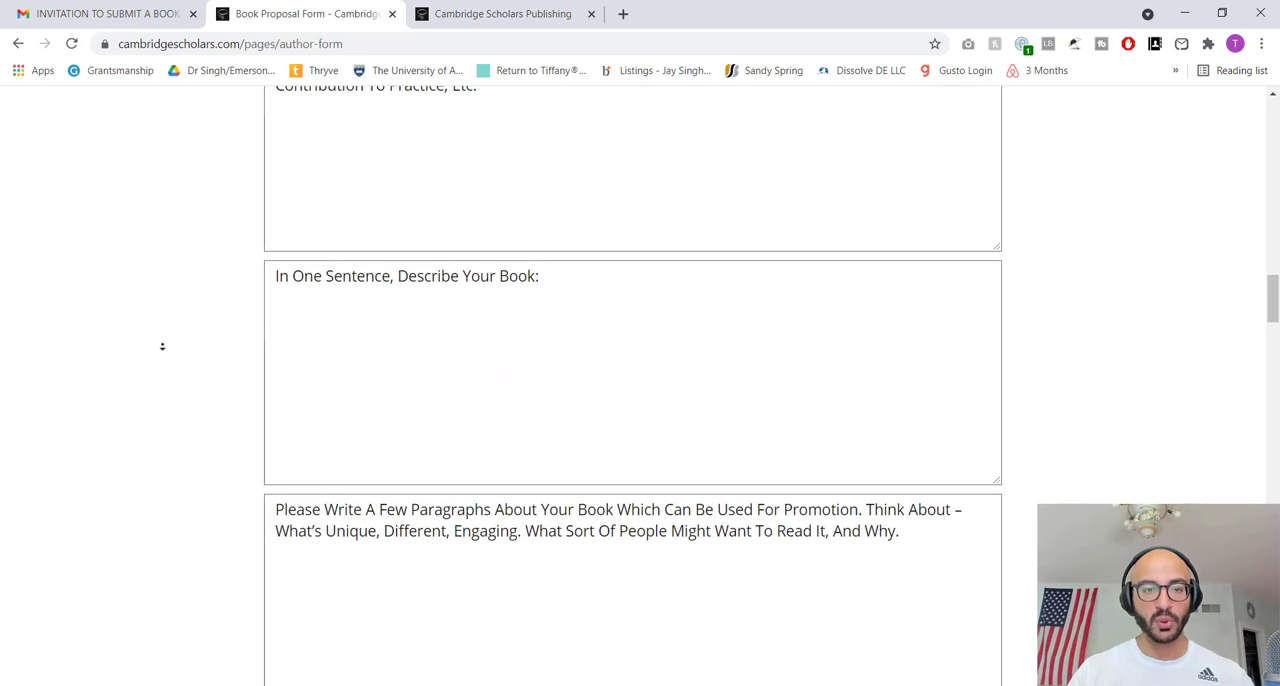
scroll(down, 3)
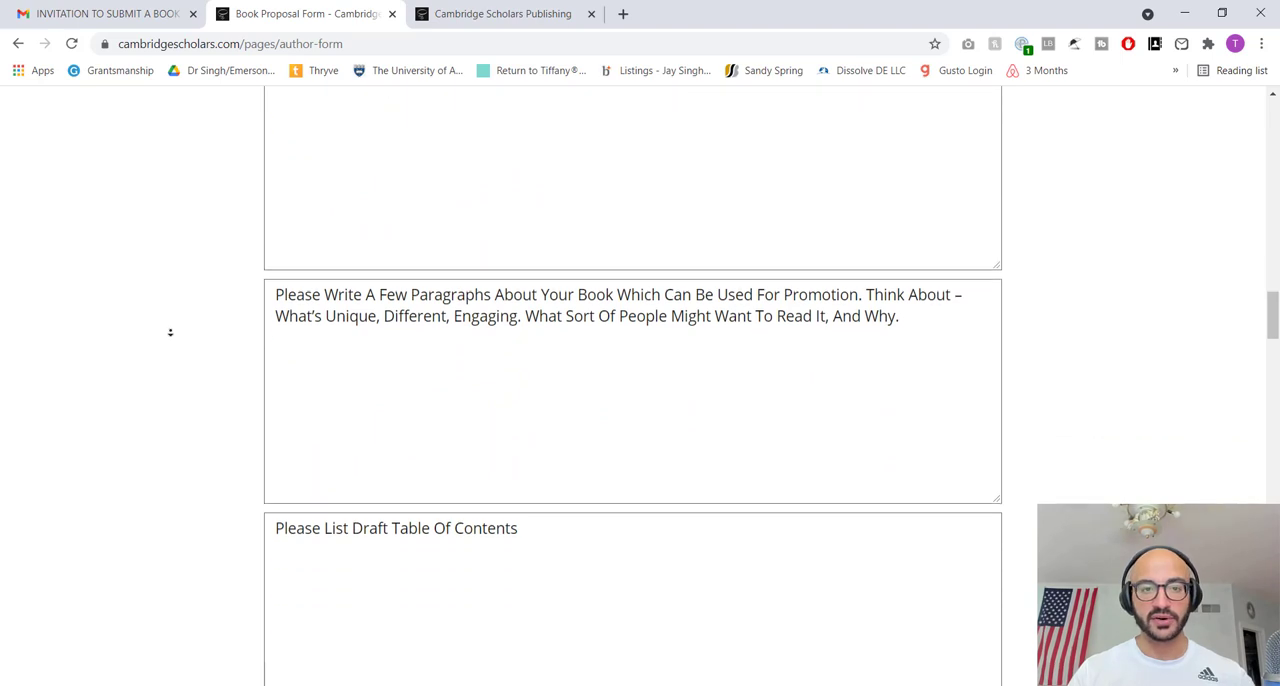
scroll(down, 3)
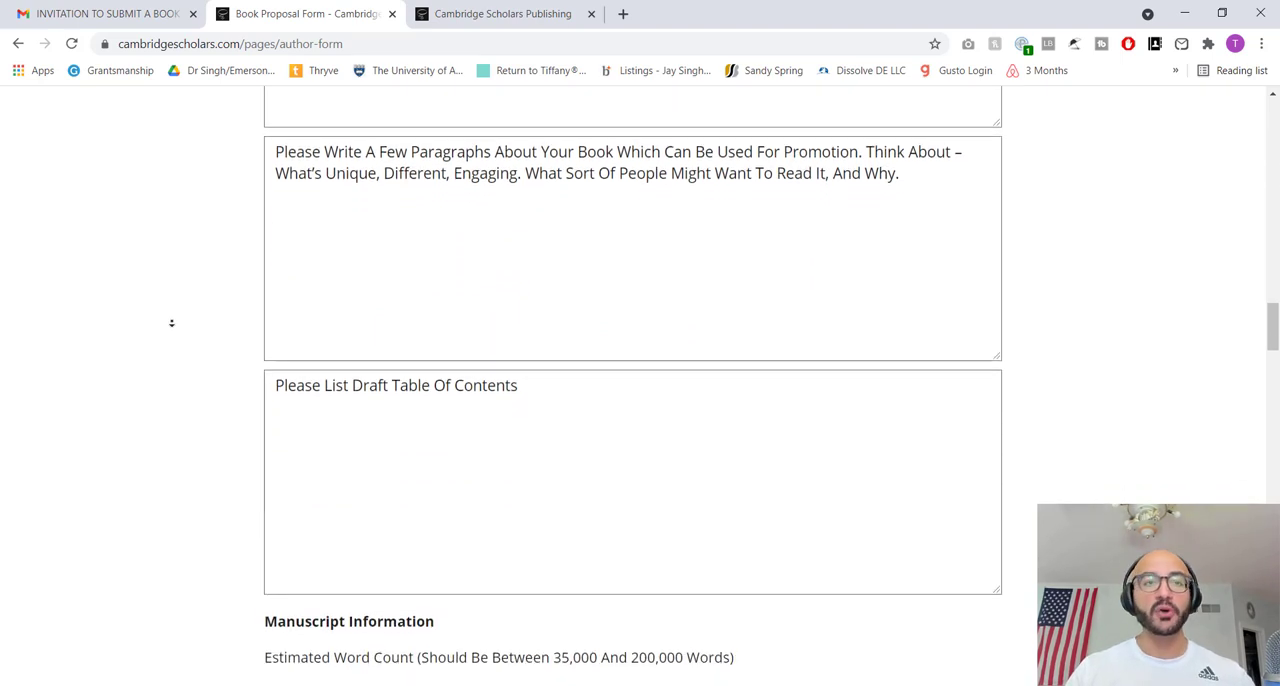
scroll(down, 3)
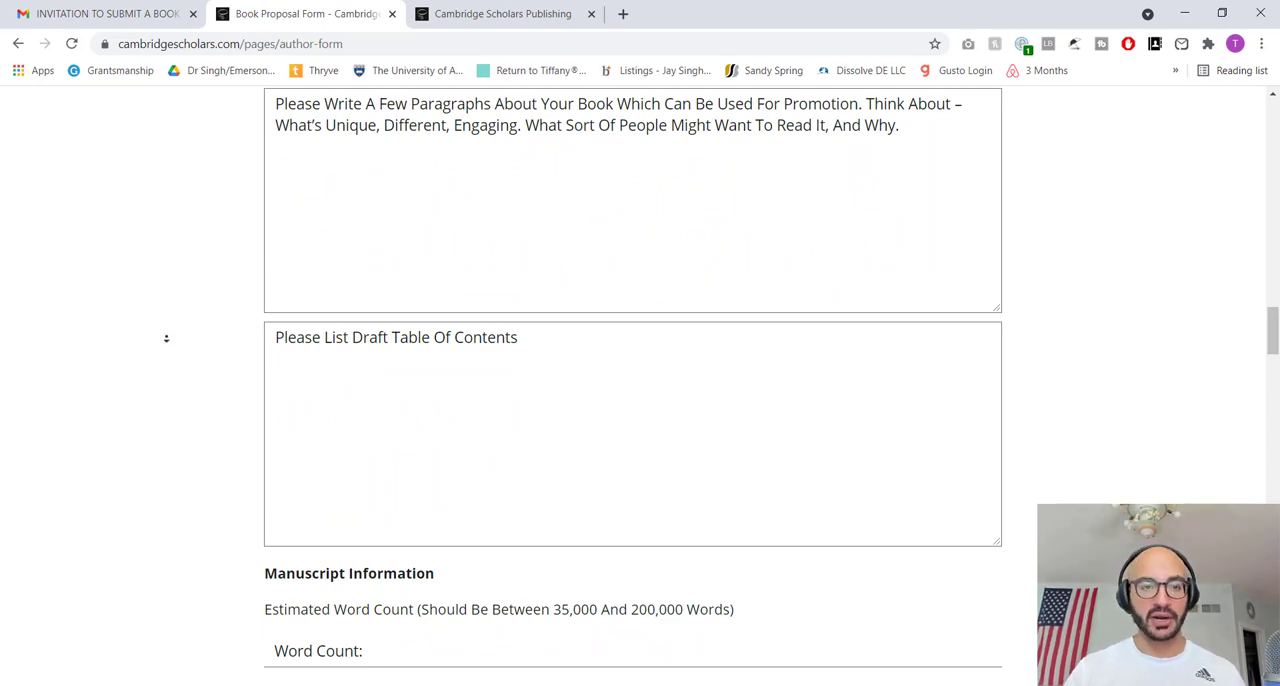
scroll(down, 3)
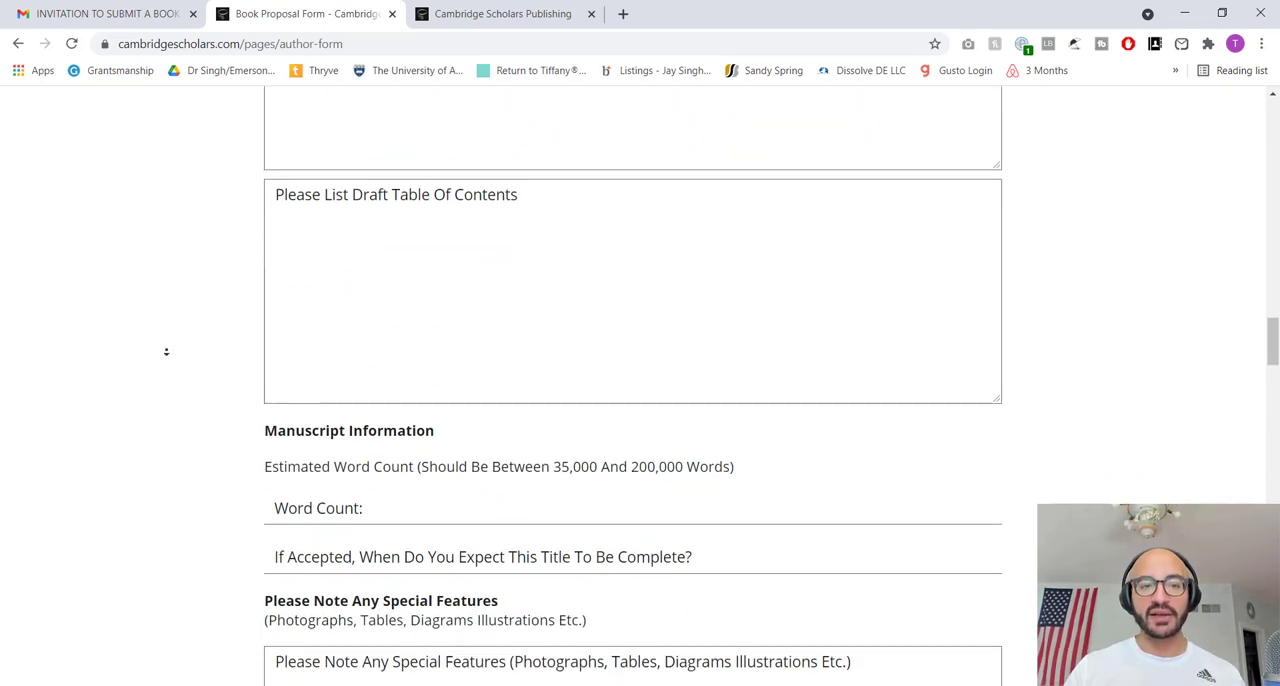
scroll(down, 3)
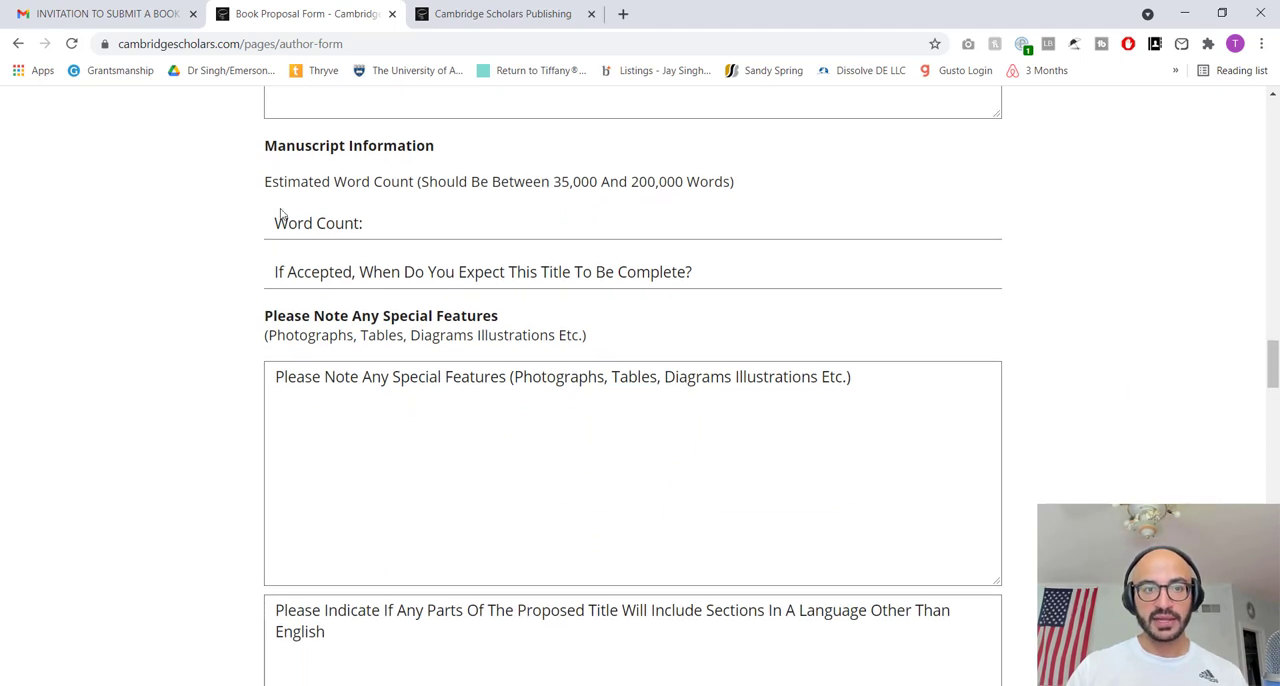
double_click(575, 181)
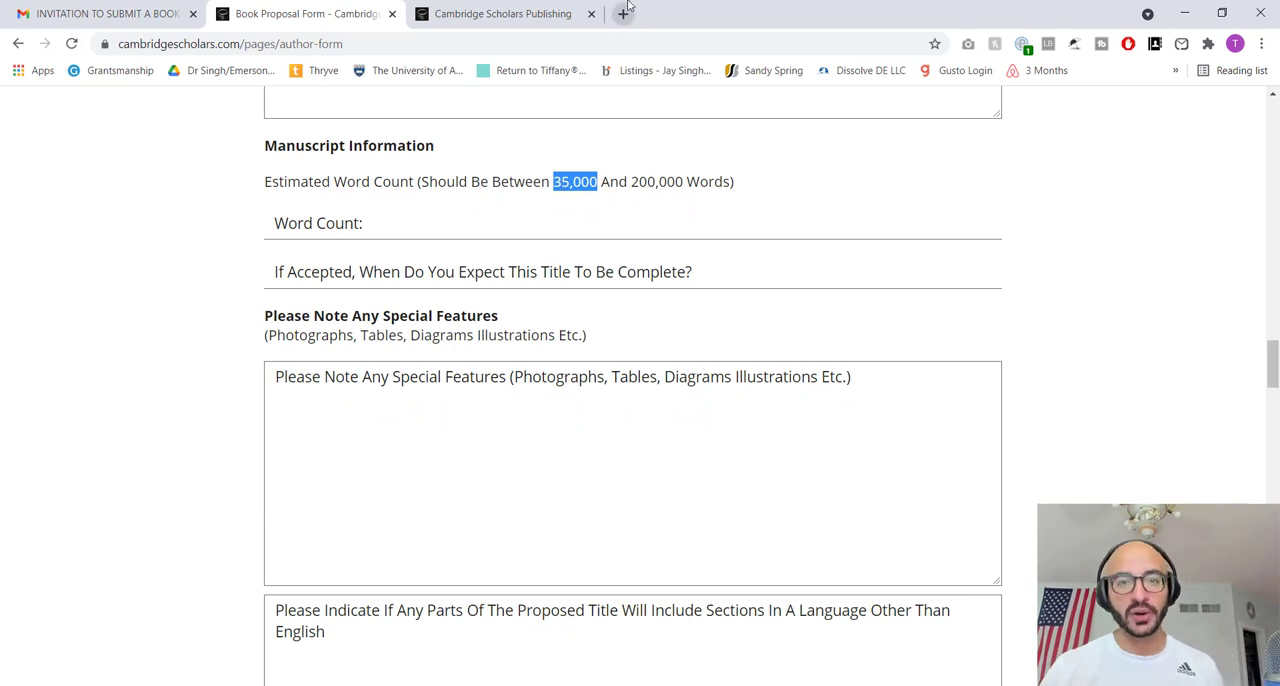
- Google the page count for 35,000 words in a new tab, then return to the form
click(624, 13)
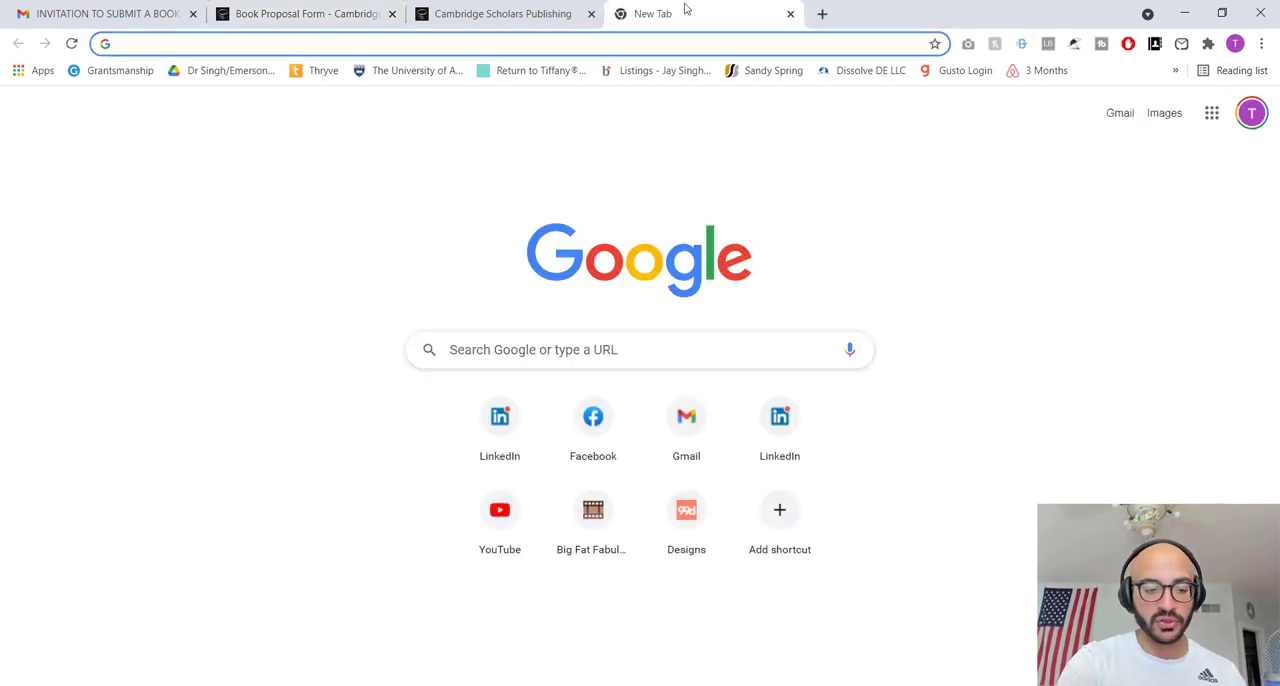
text(35000 words to)
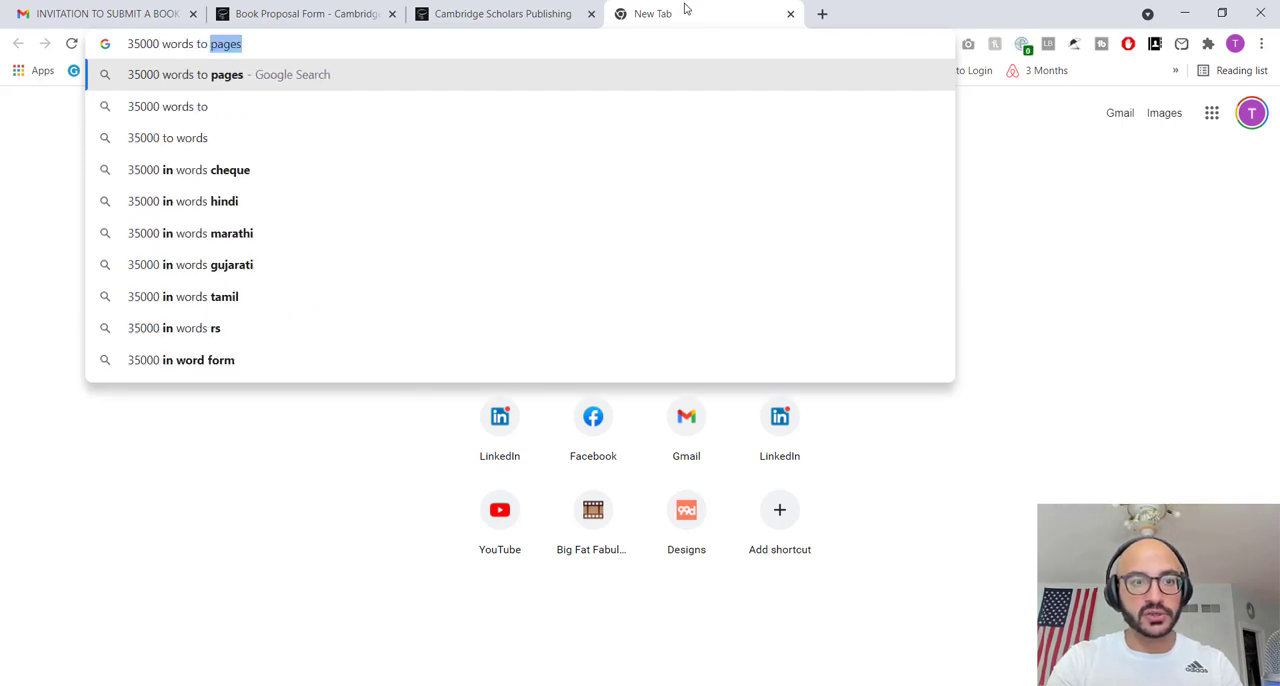
key(Return)
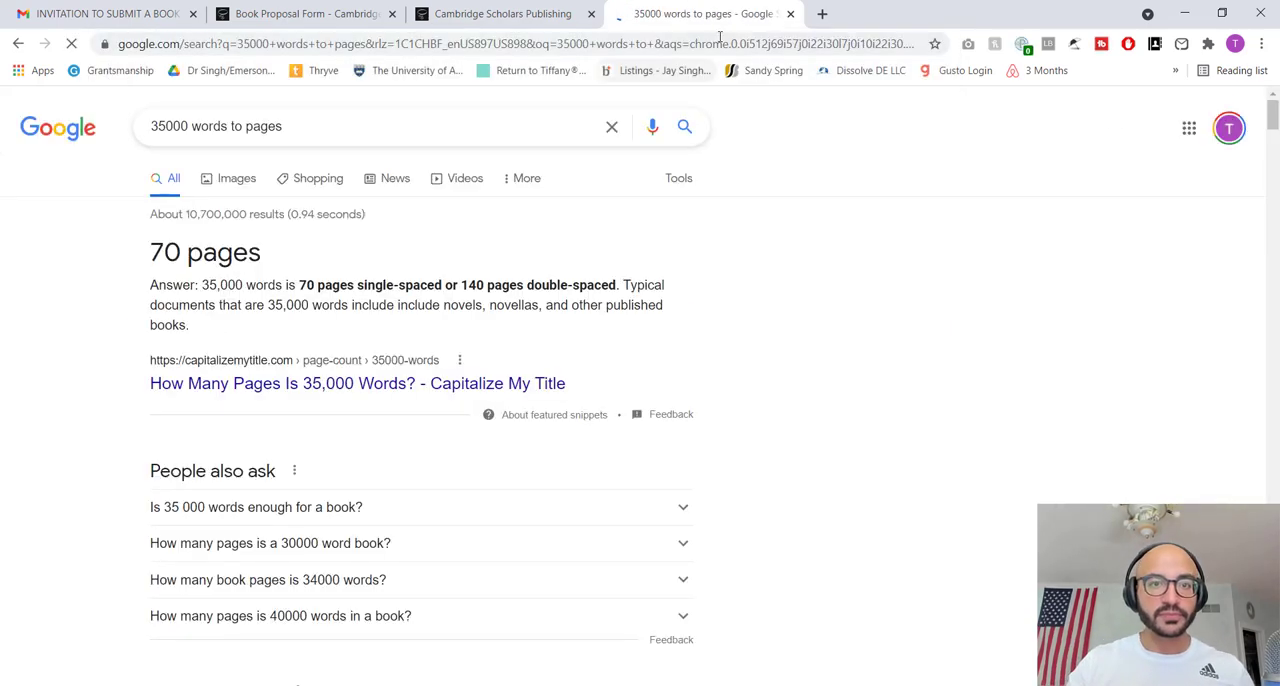
click(502, 13)
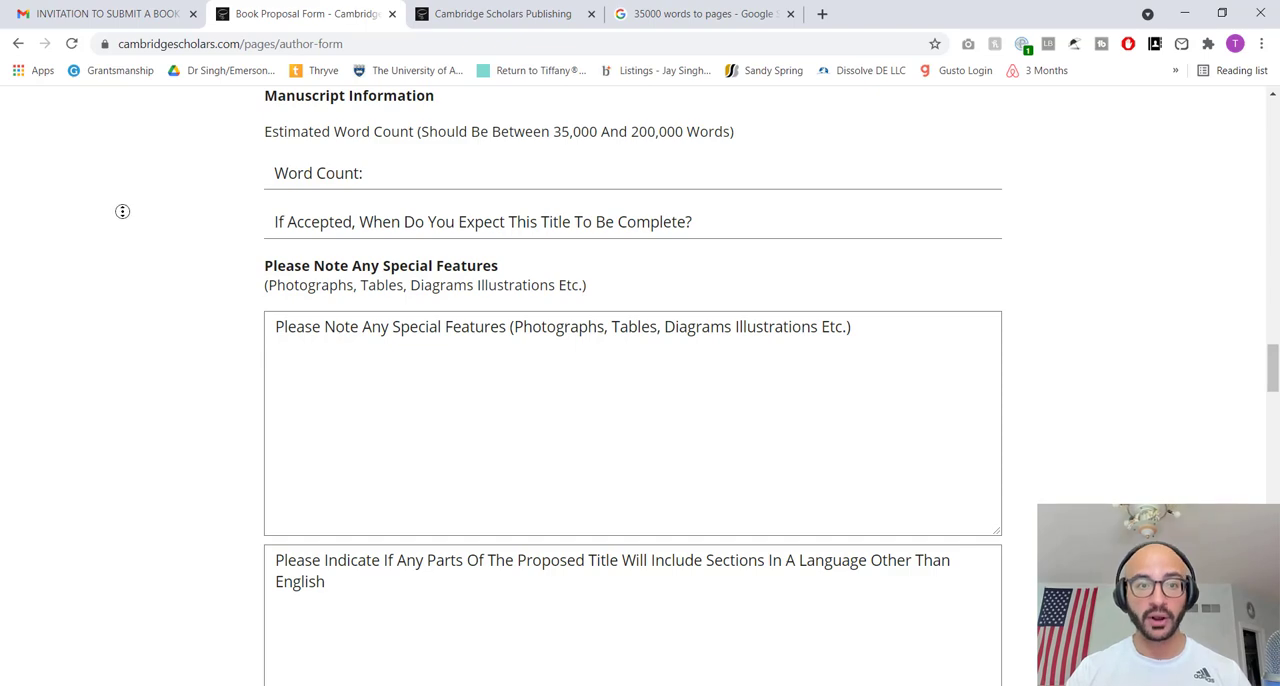
- Scroll through permissions, marketing, courses and referee details to the form's end
scroll(down, 3)
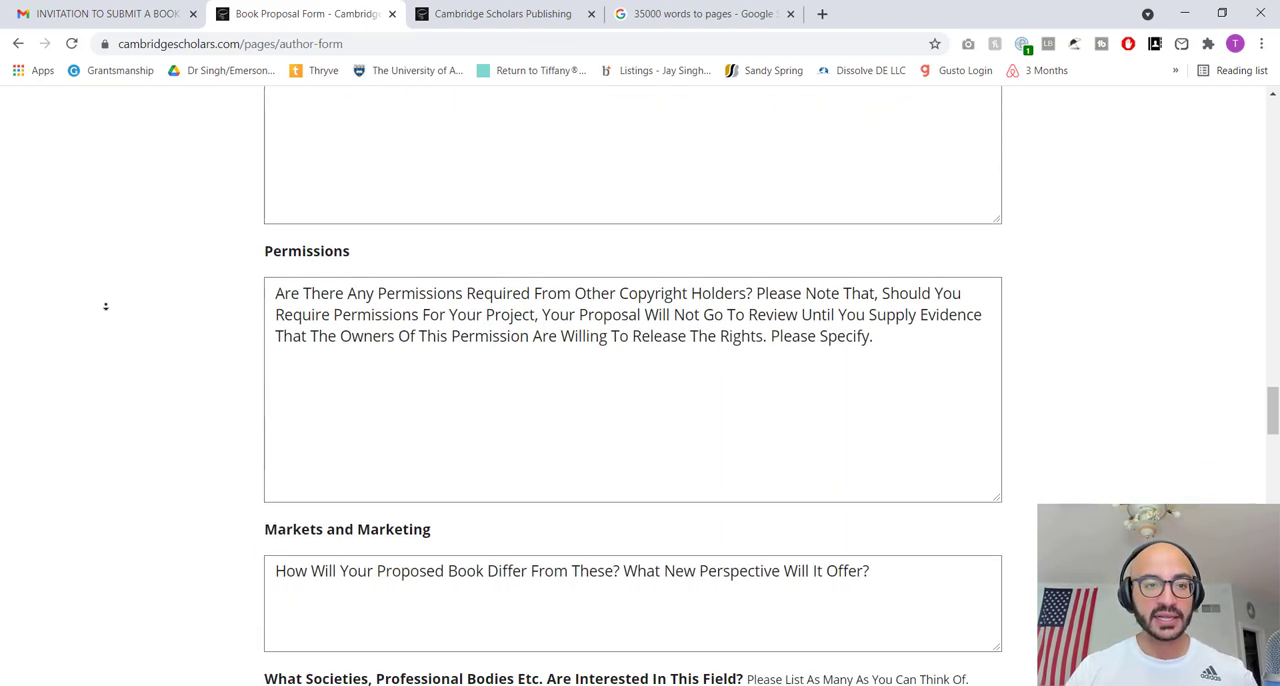
scroll(down, 3)
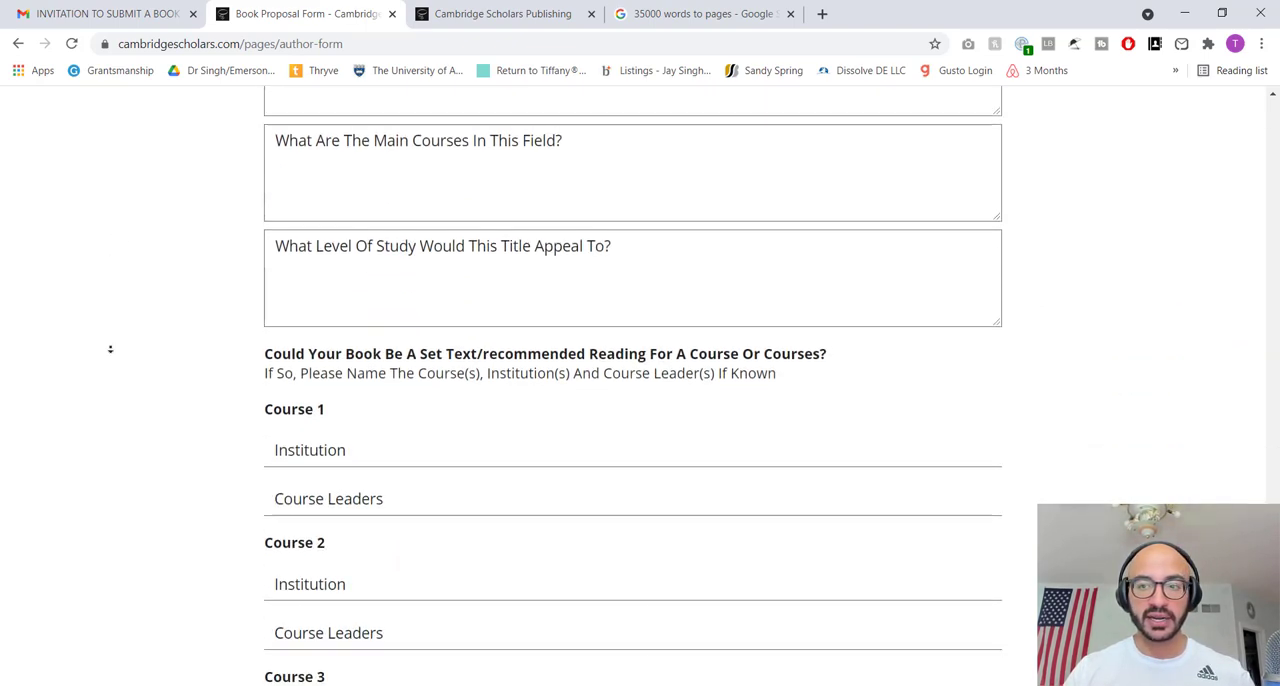
scroll(down, 3)
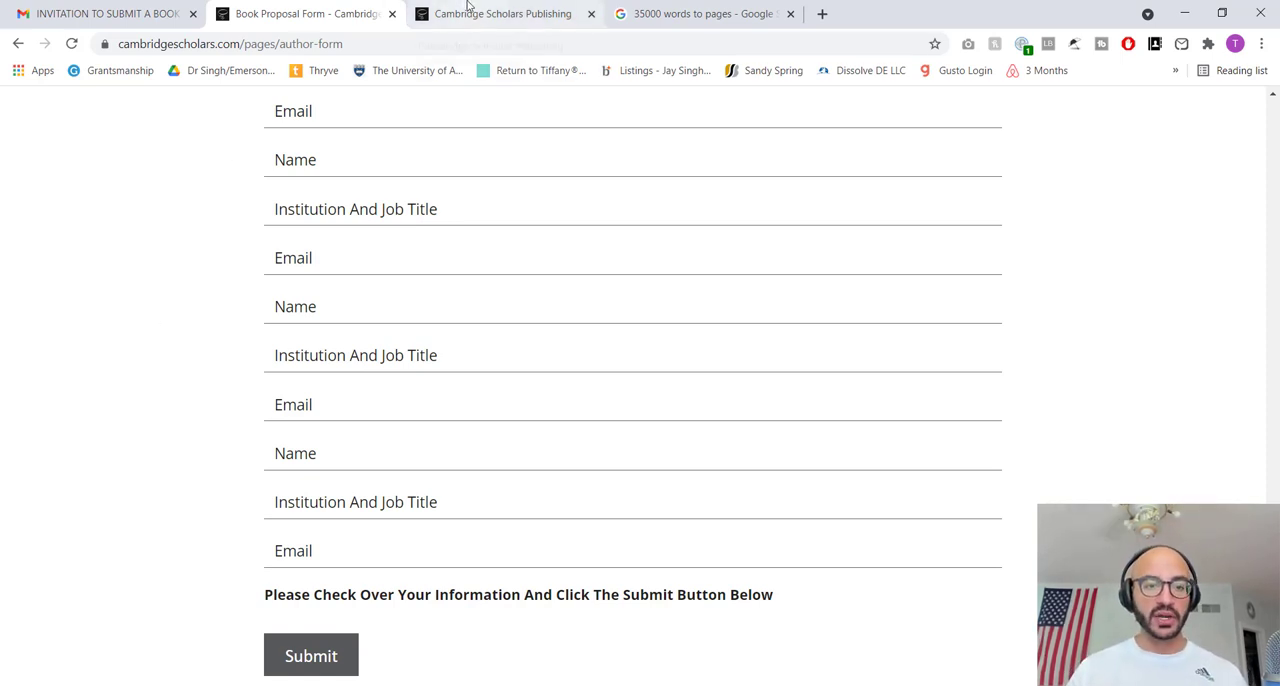
mouse_move(502, 13)
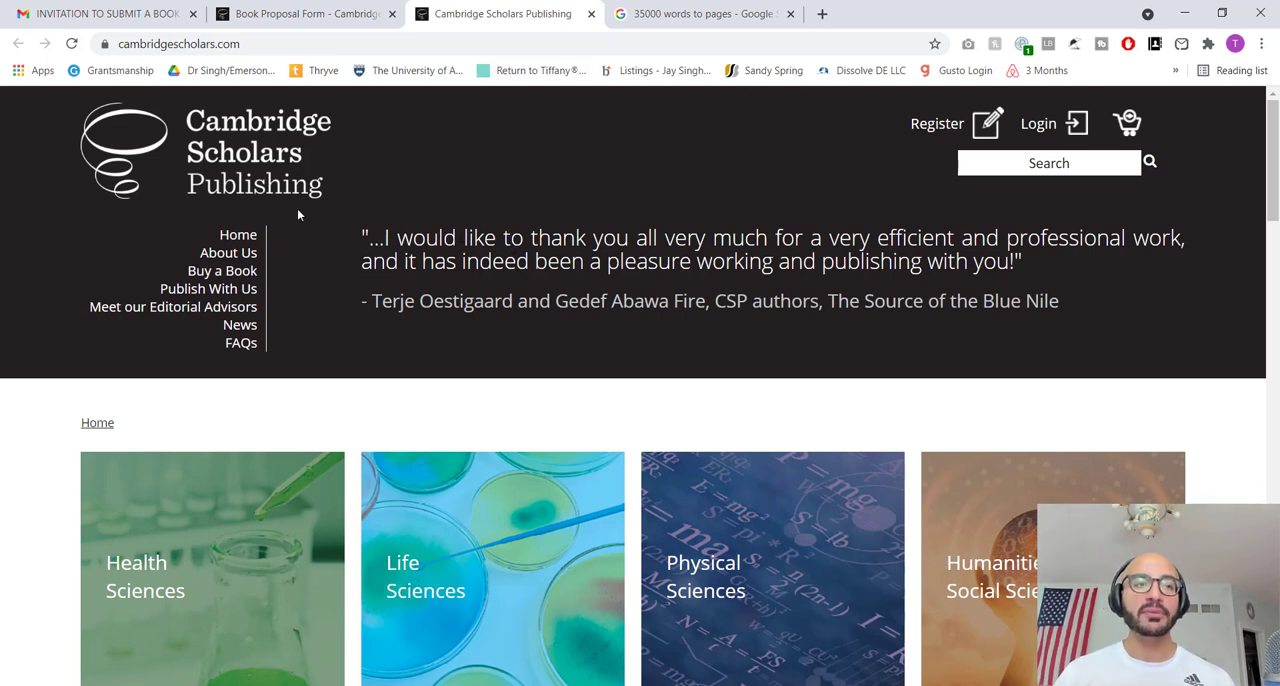
mouse_move(130, 183)
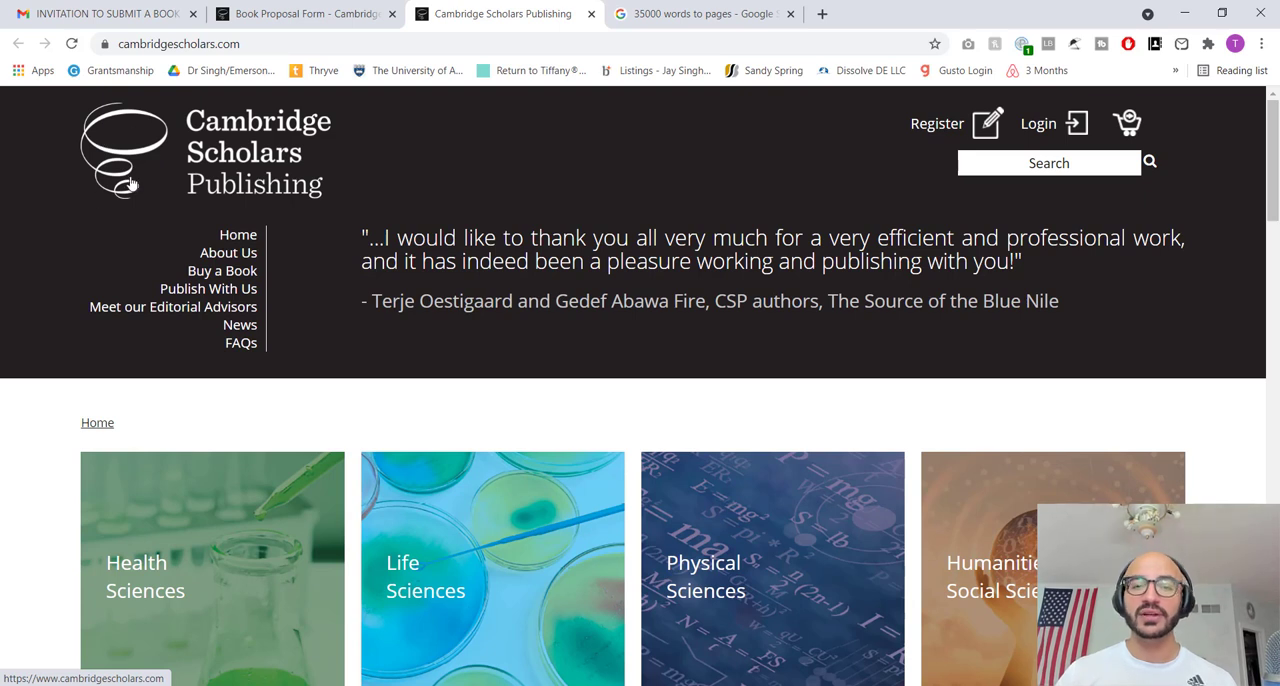
mouse_move(36, 245)
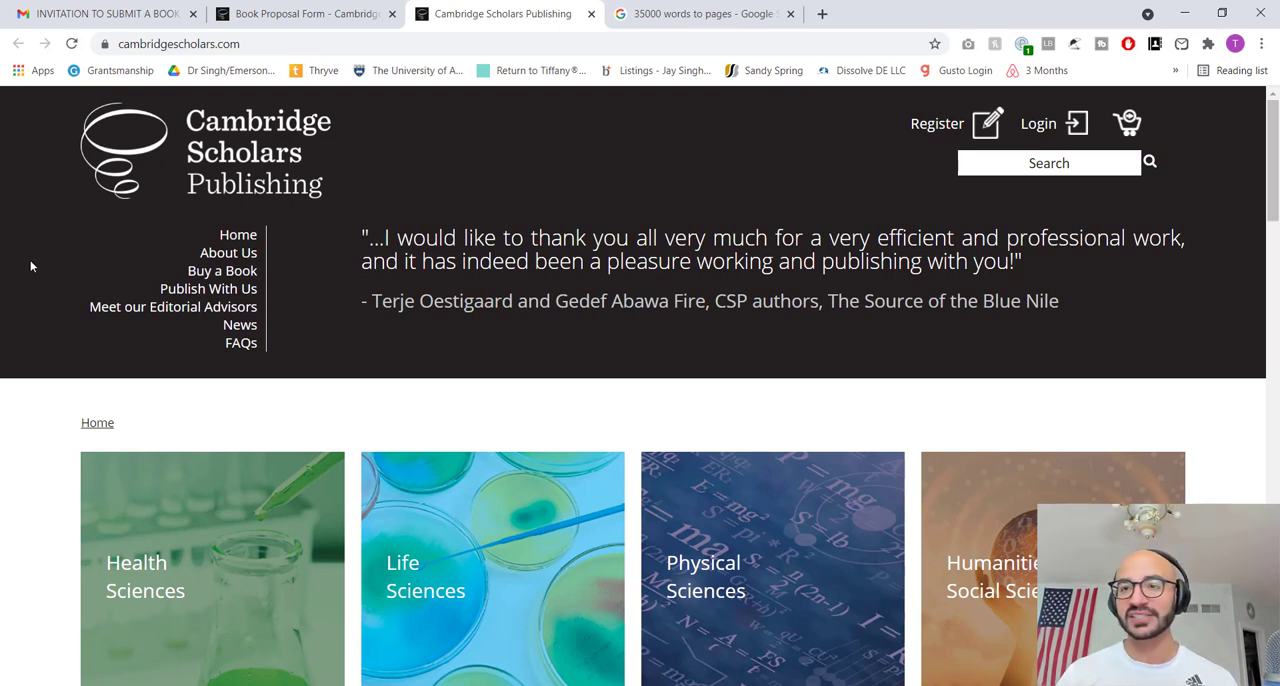
mouse_move(785, 217)
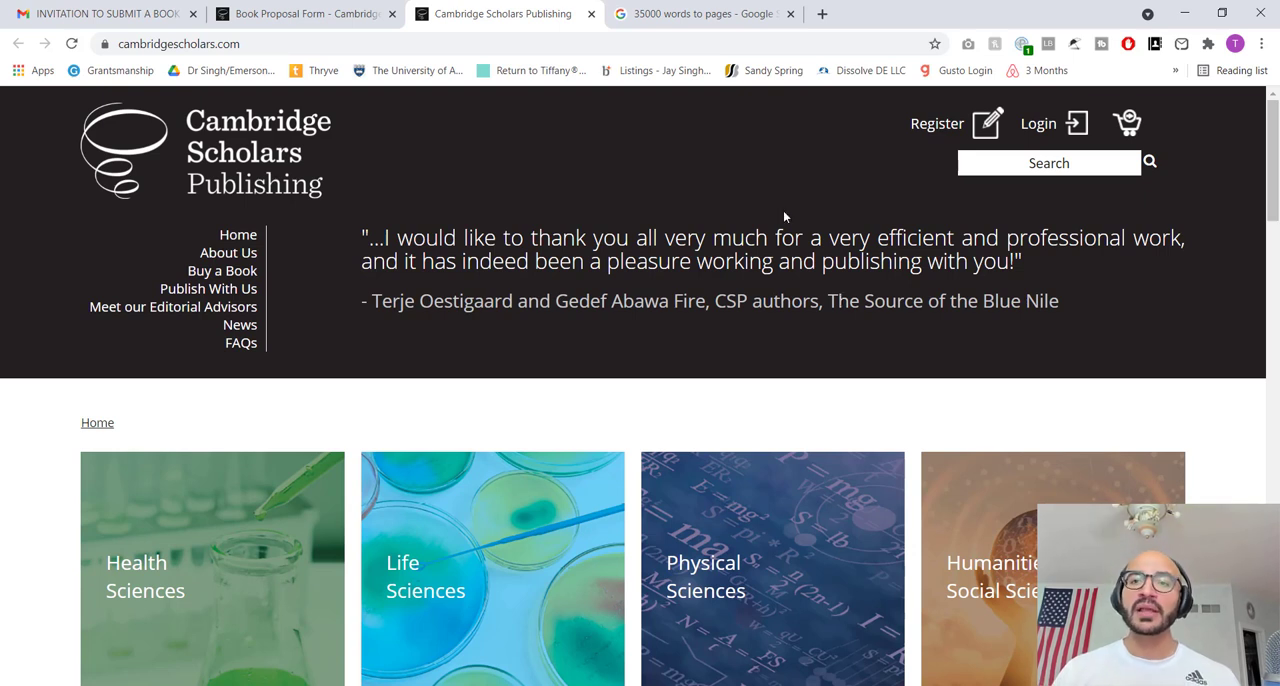
mouse_move(805, 193)
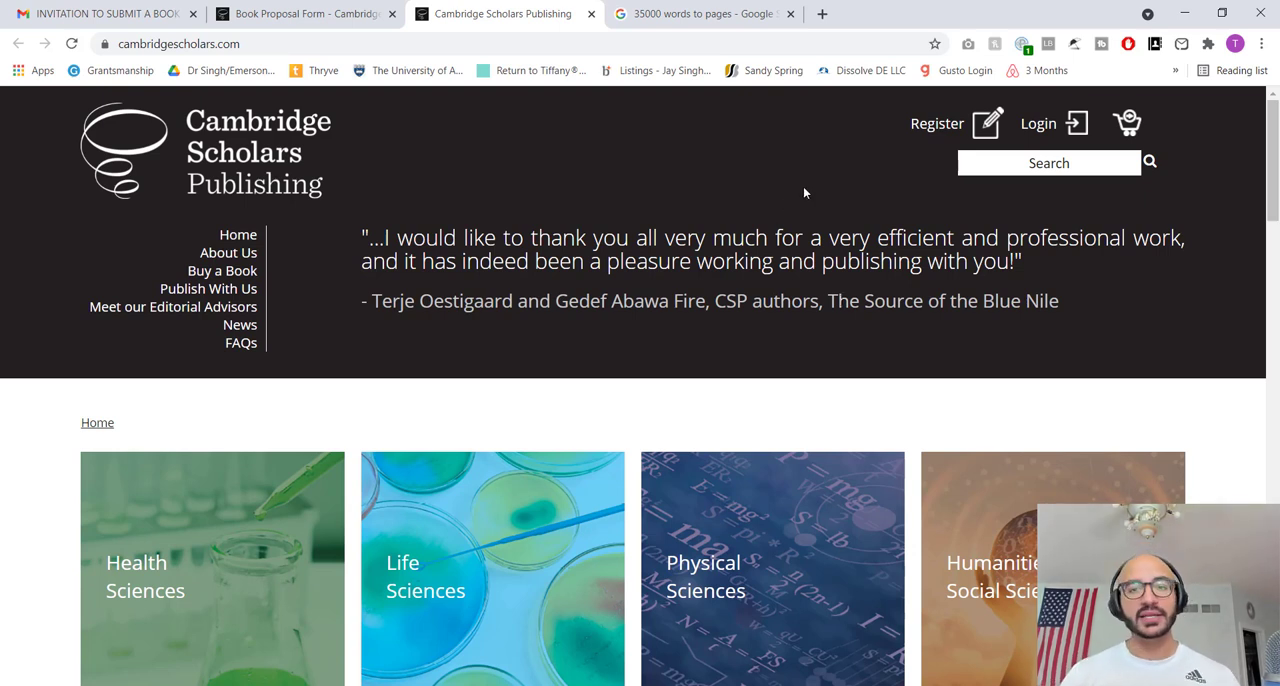
mouse_move(517, 364)
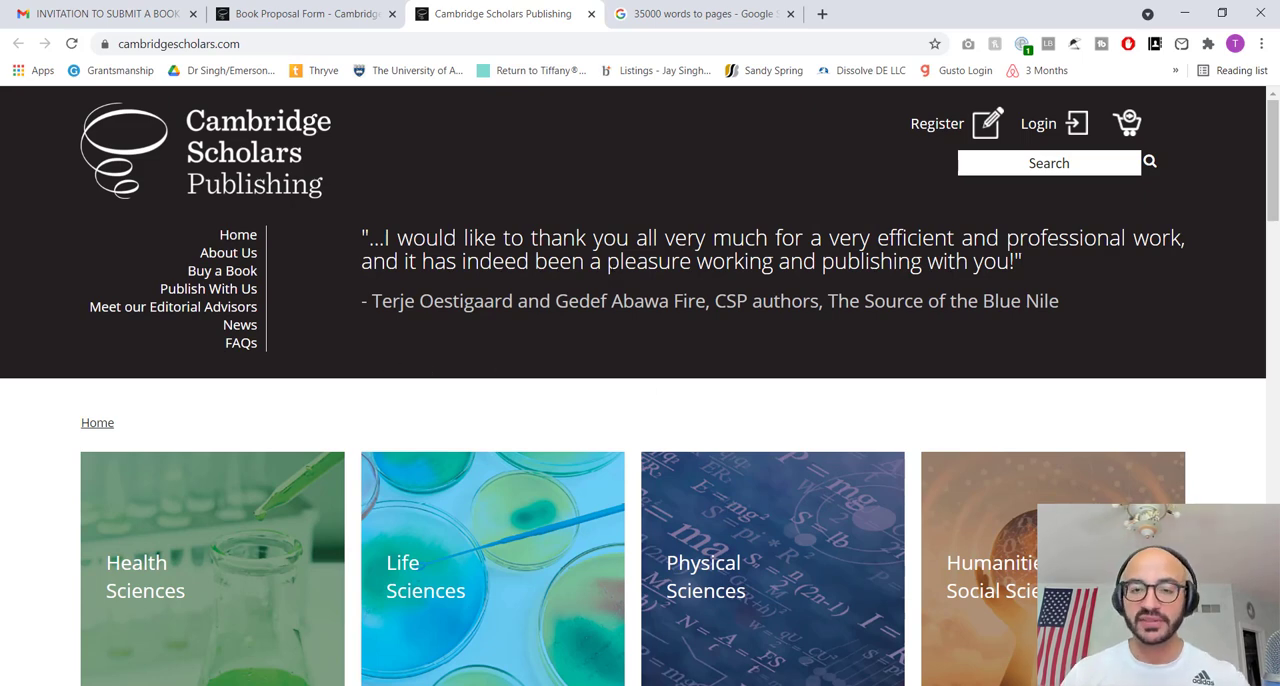
scroll(down, 3)
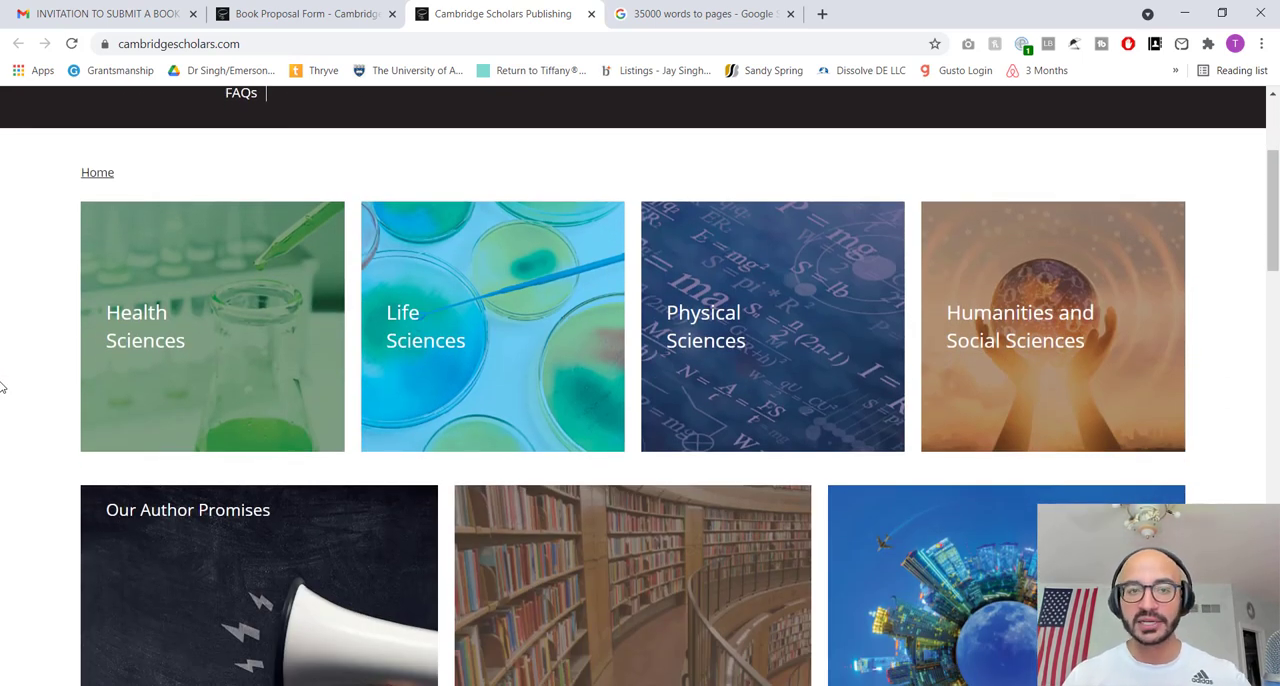
double_click(97, 172)
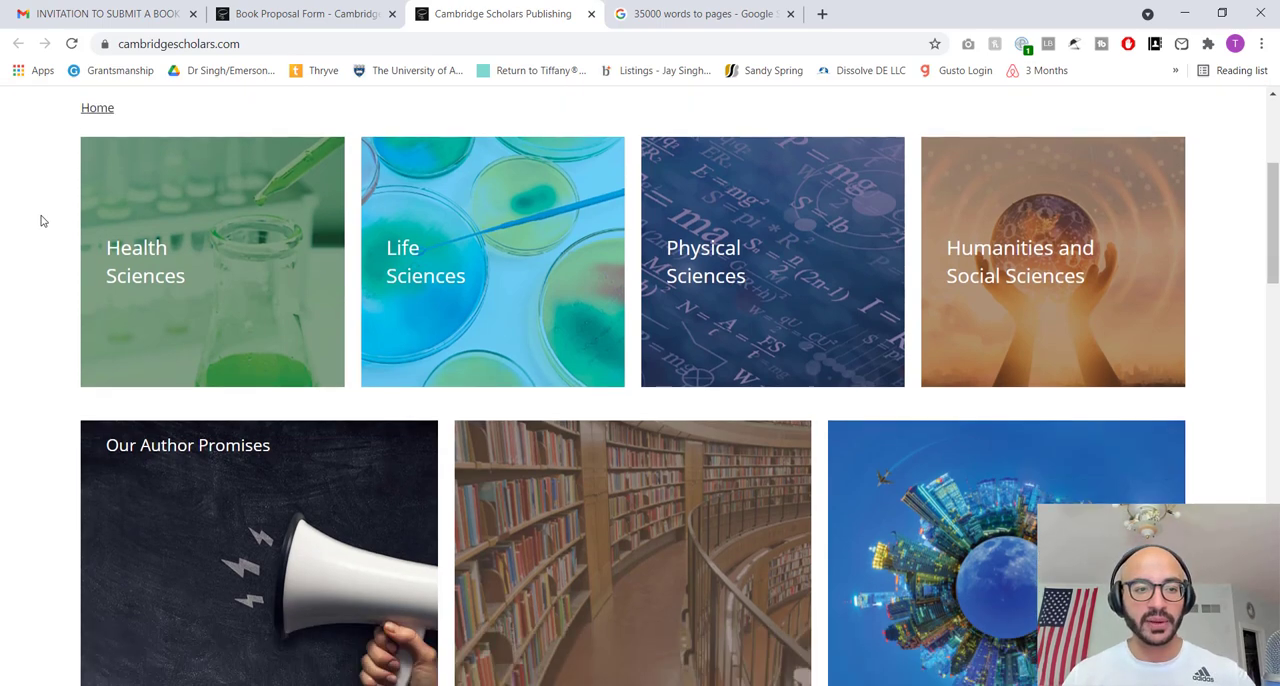
scroll(down, 3)
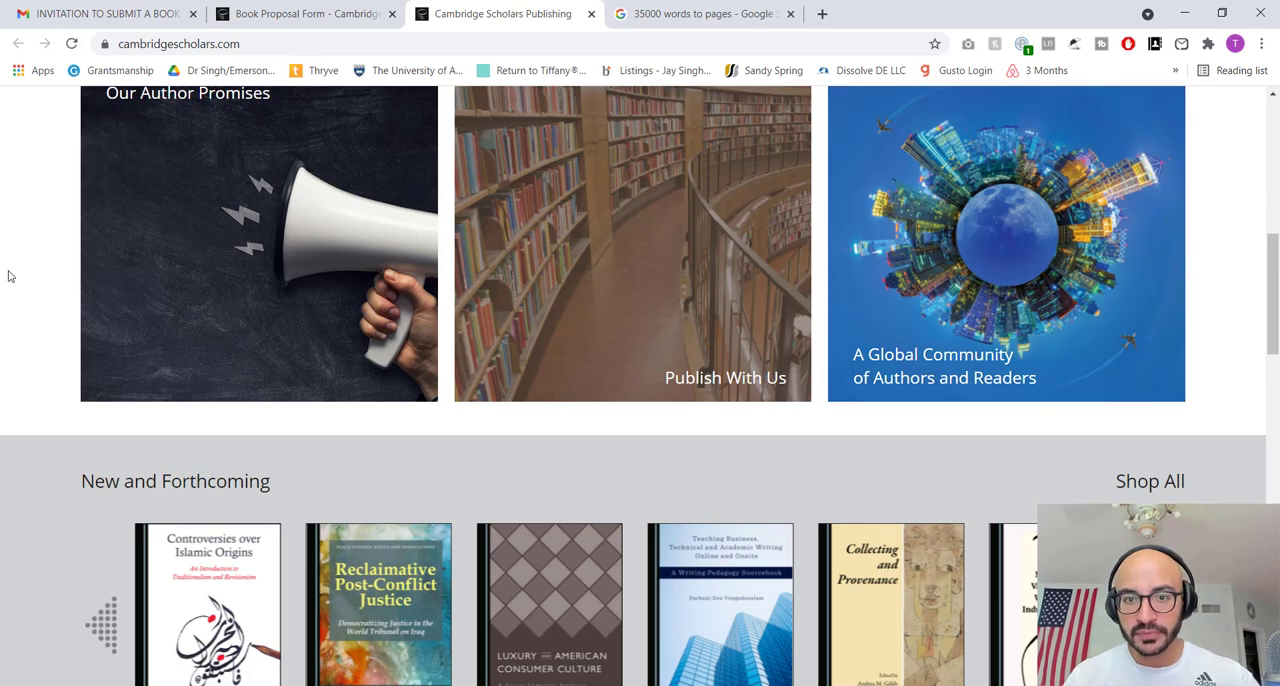
scroll(up, 3)
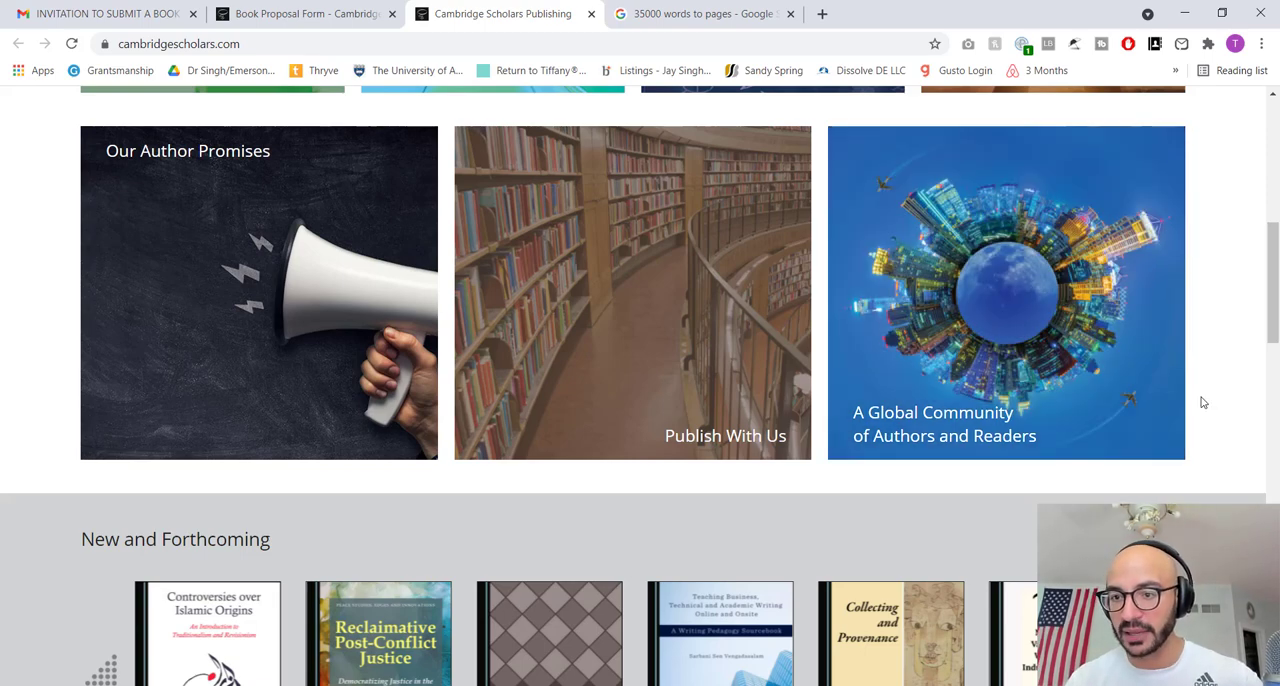
scroll(up, 3)
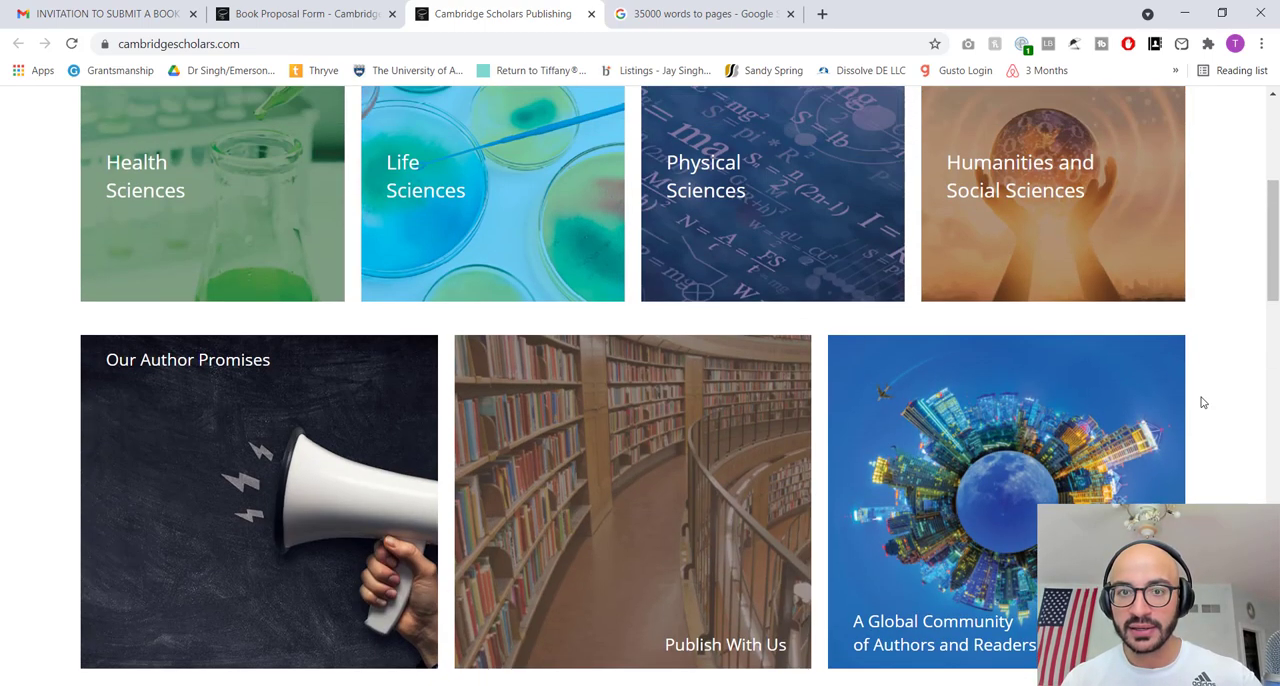
scroll(up, 3)
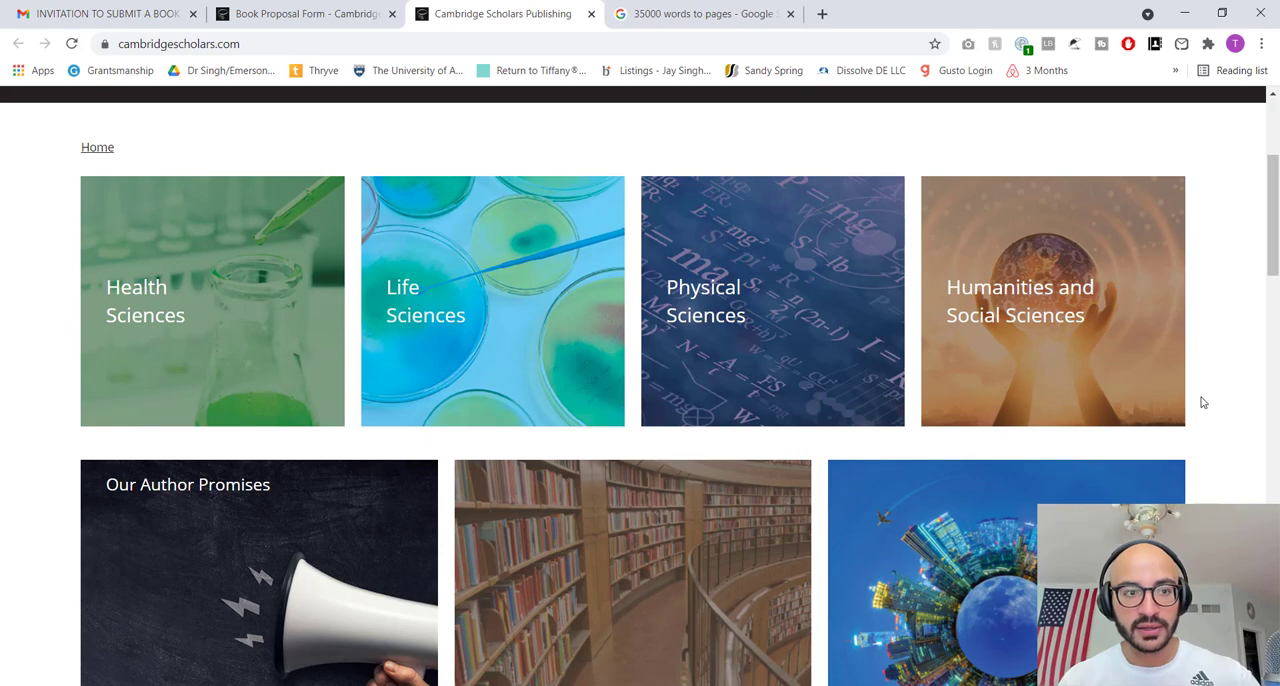
scroll(down, 3)
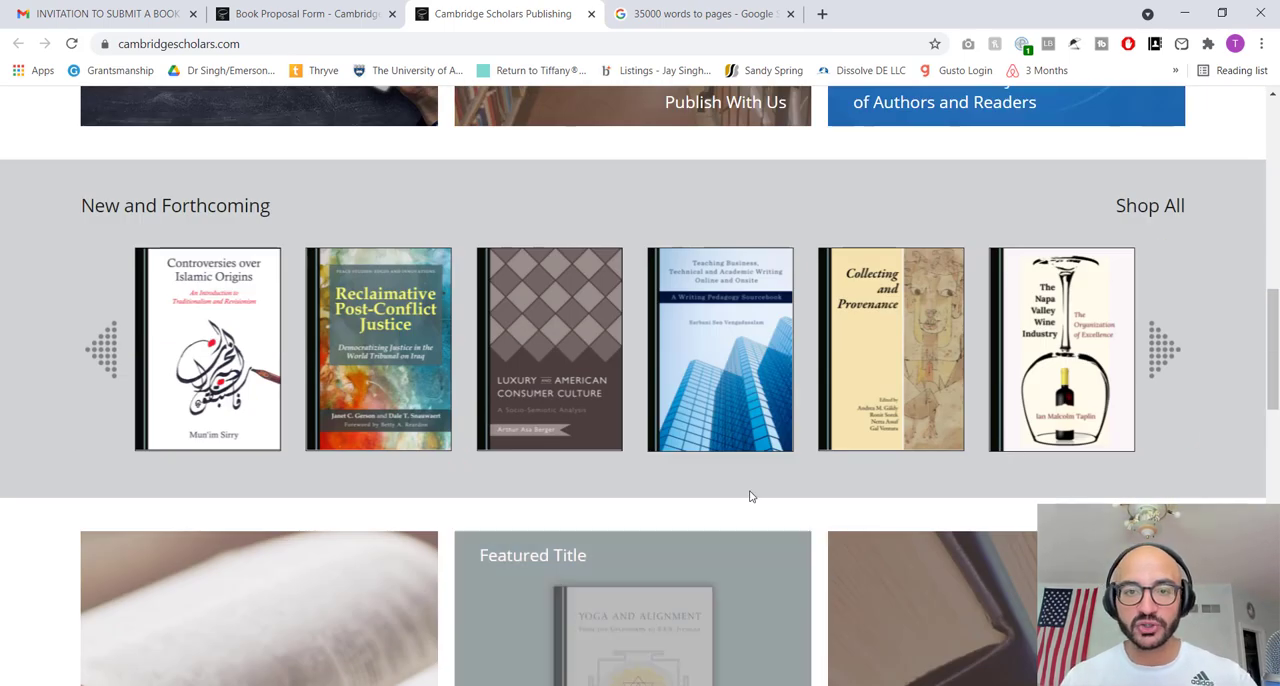
mouse_move(256, 340)
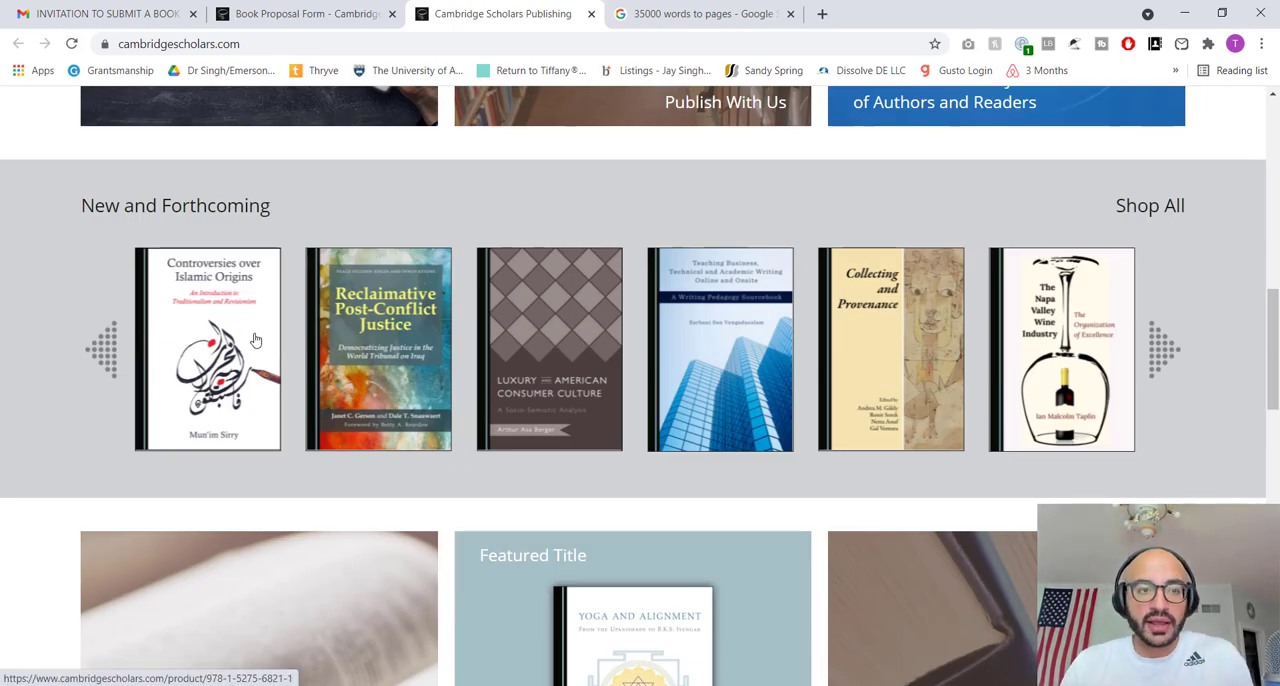
mouse_move(275, 341)
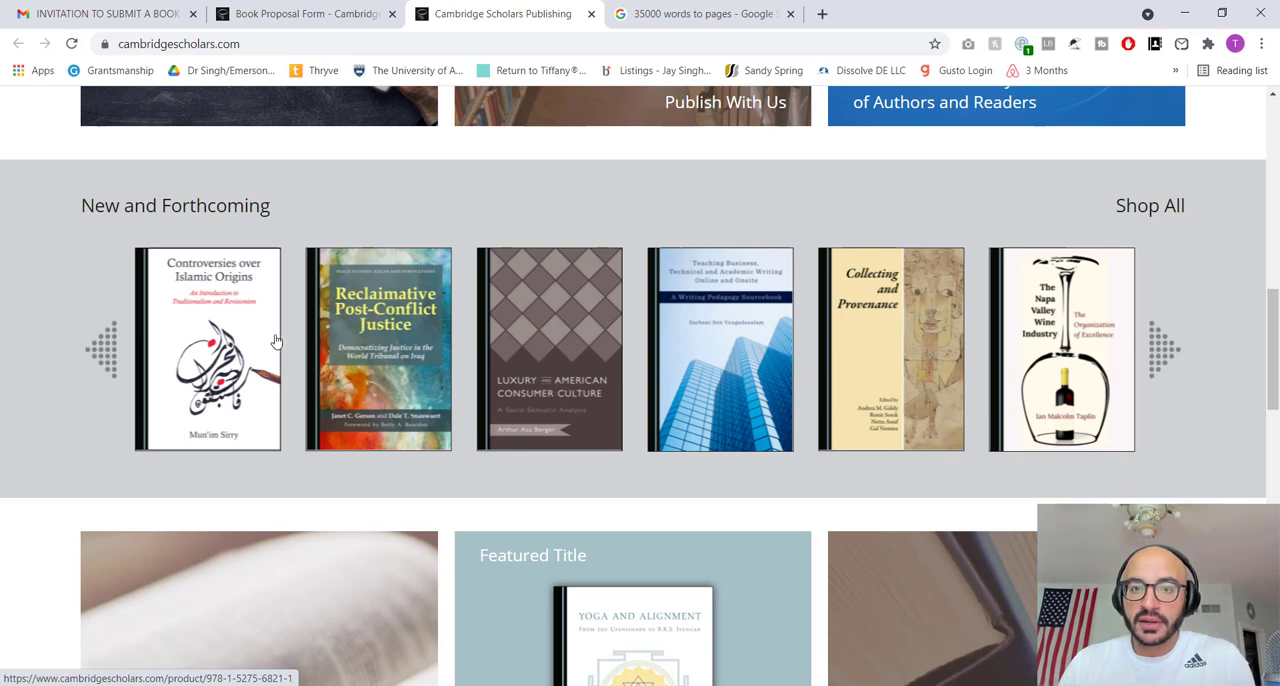
click(1160, 350)
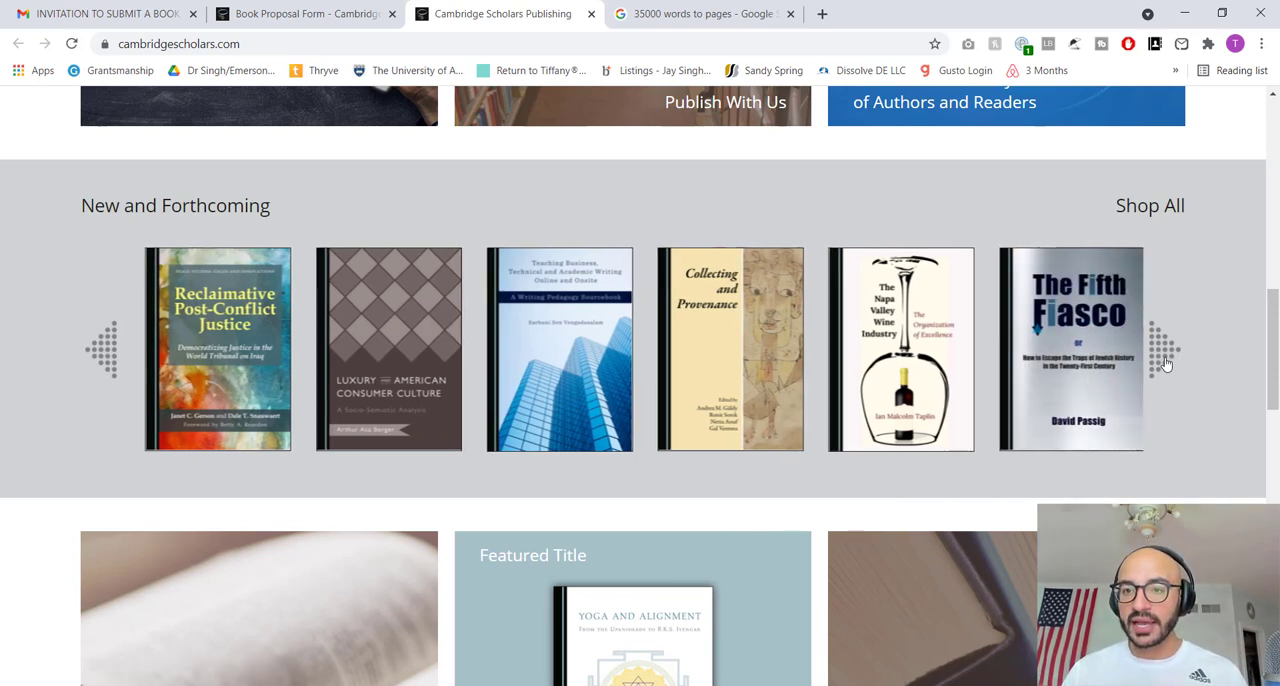
click(1160, 350)
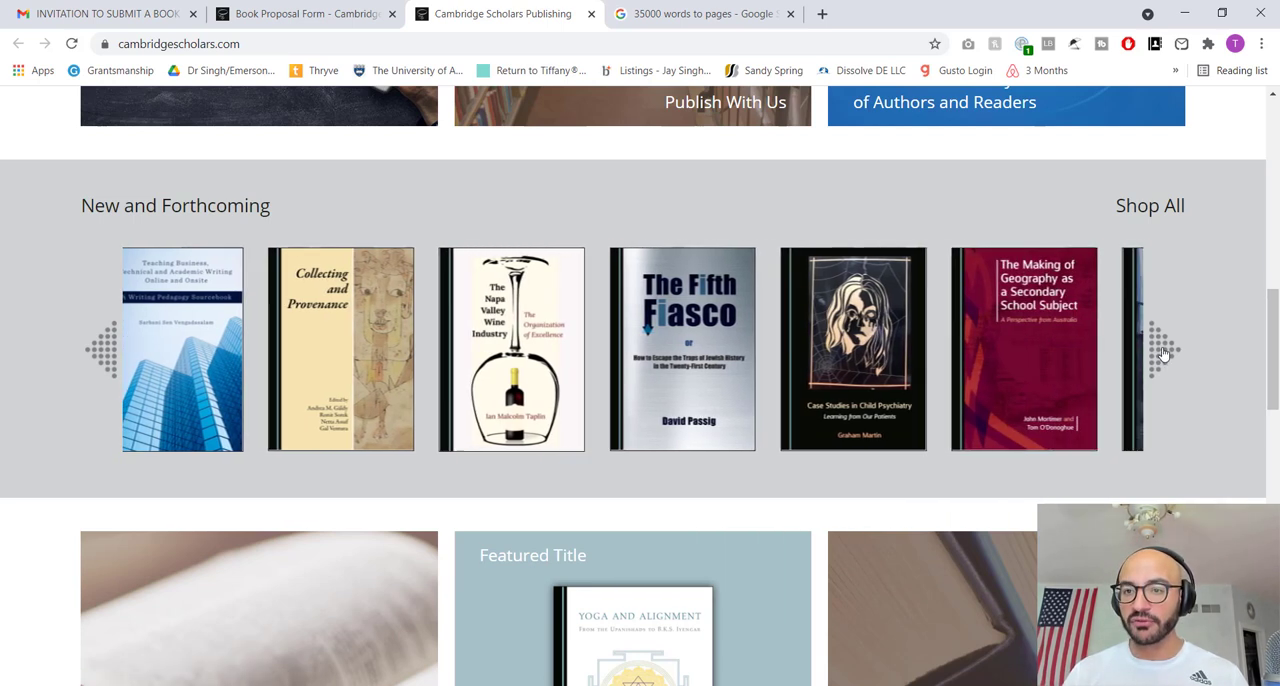
click(1163, 350)
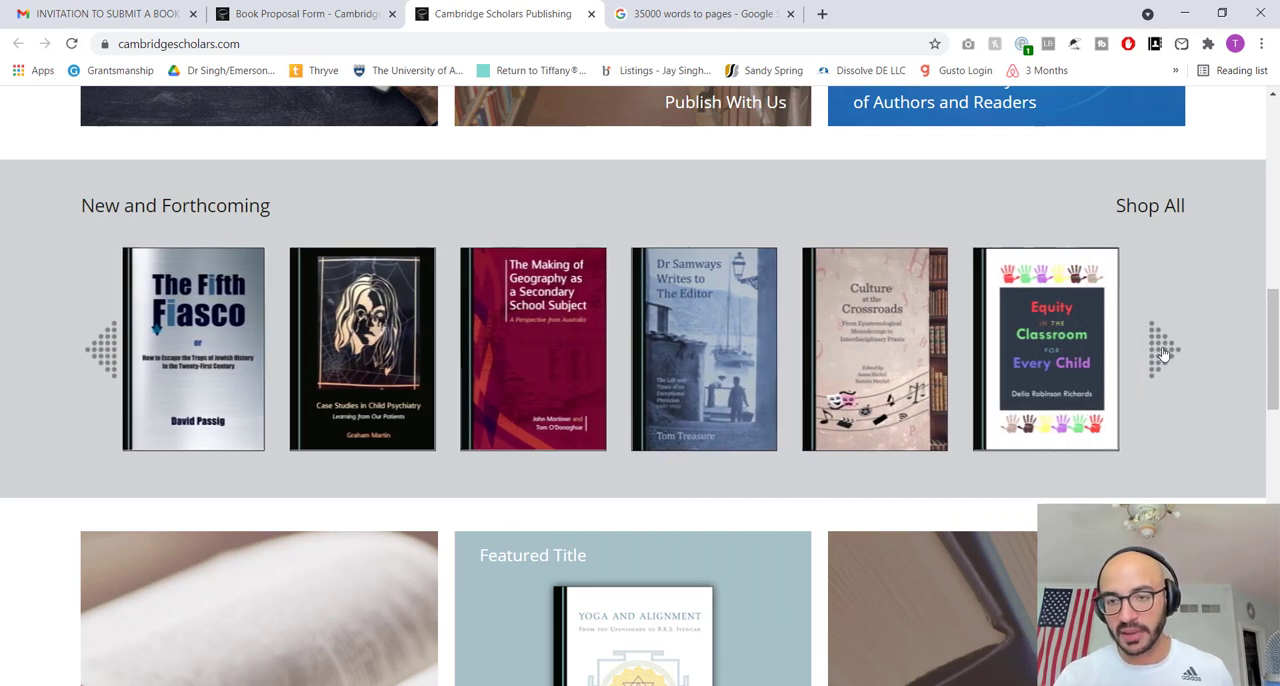
click(1160, 350)
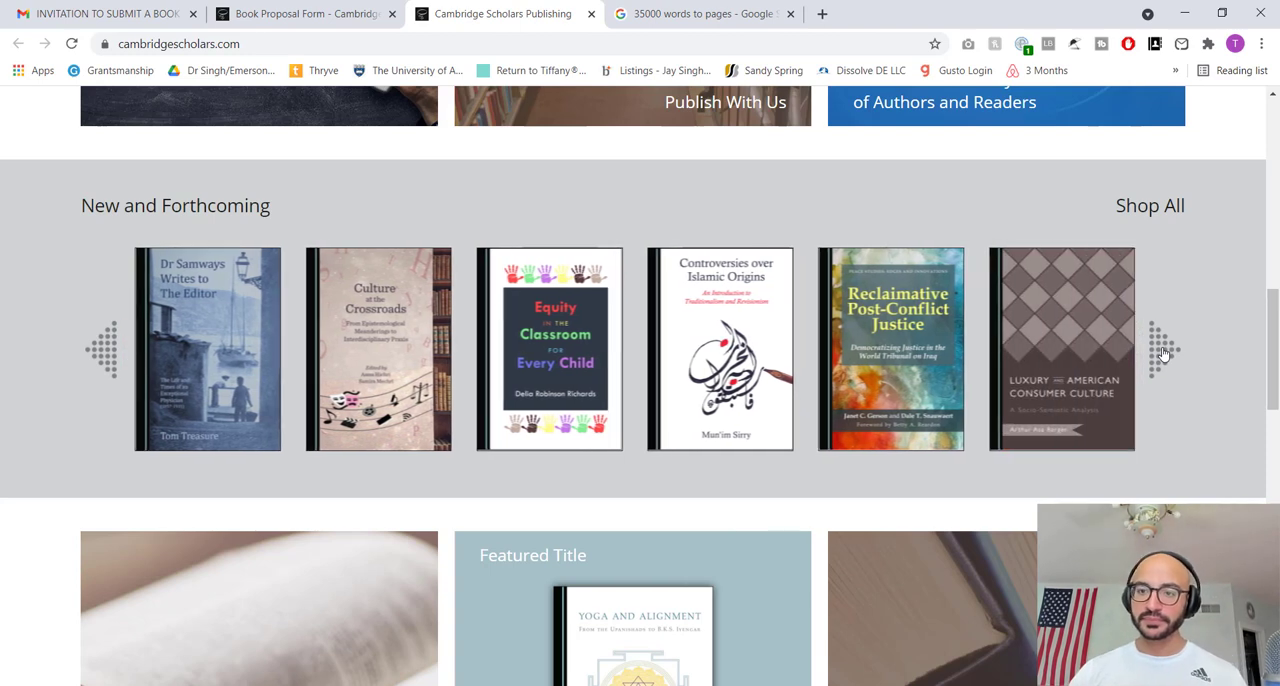
click(1160, 350)
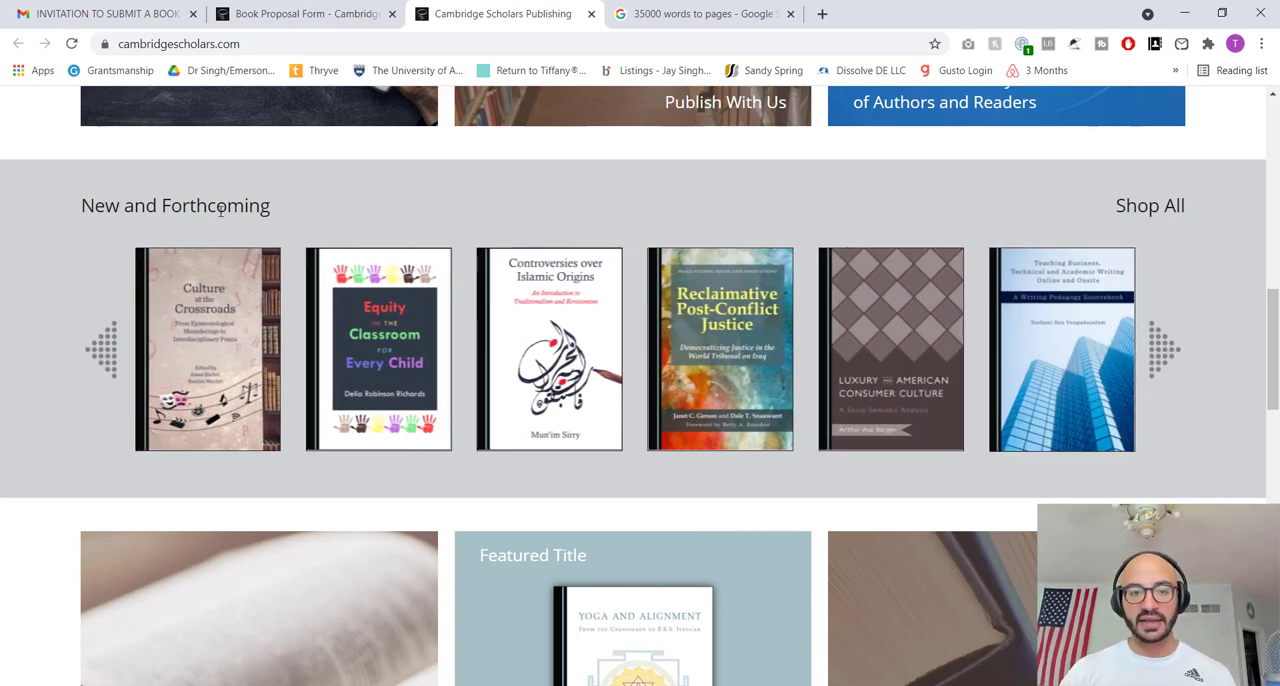
scroll(down, 3)
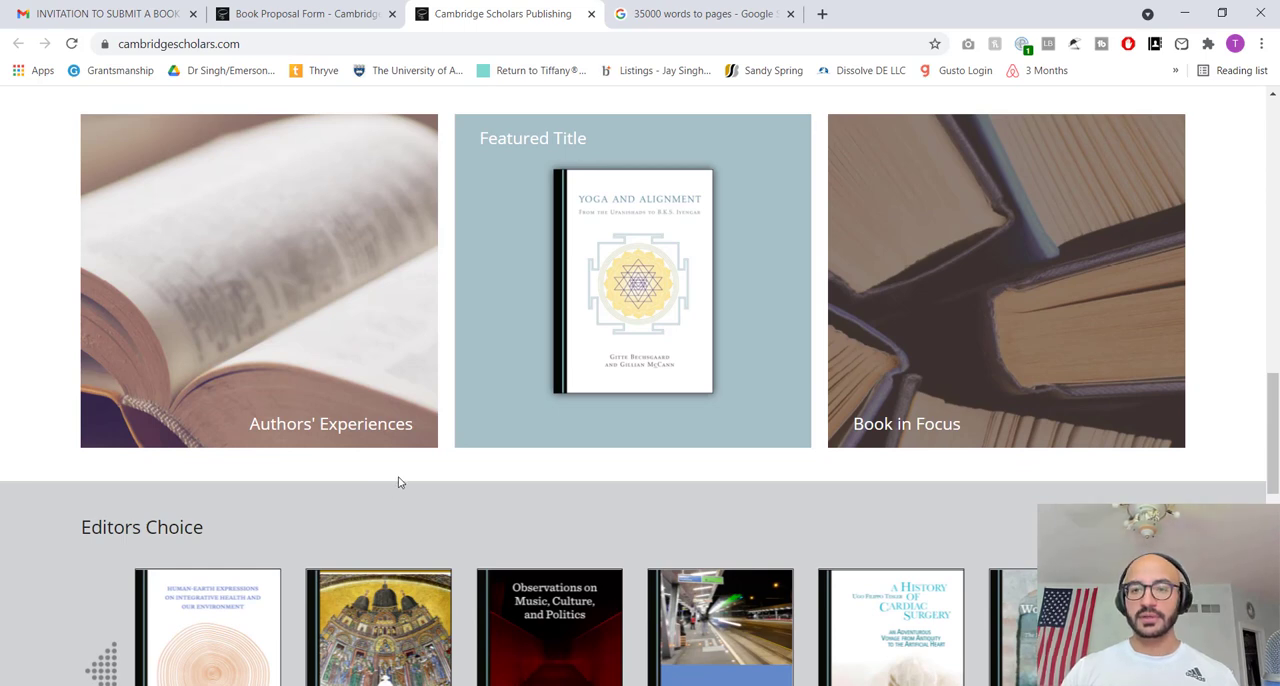
mouse_move(351, 447)
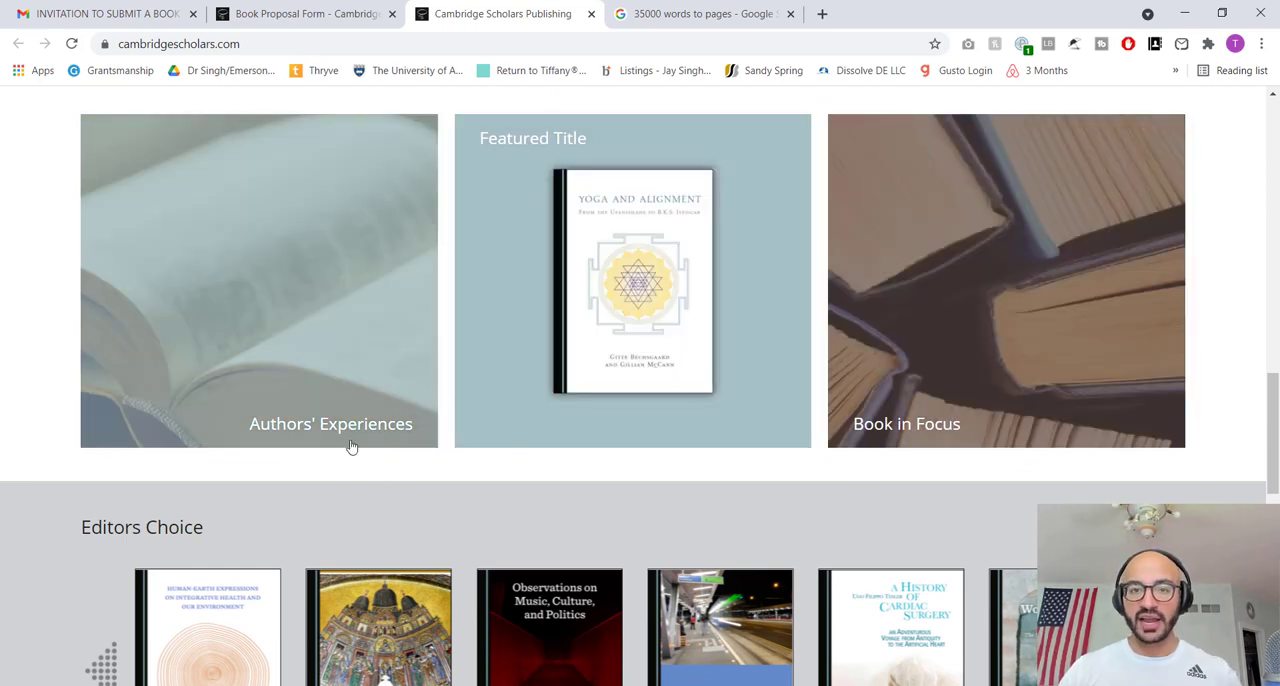
scroll(down, 3)
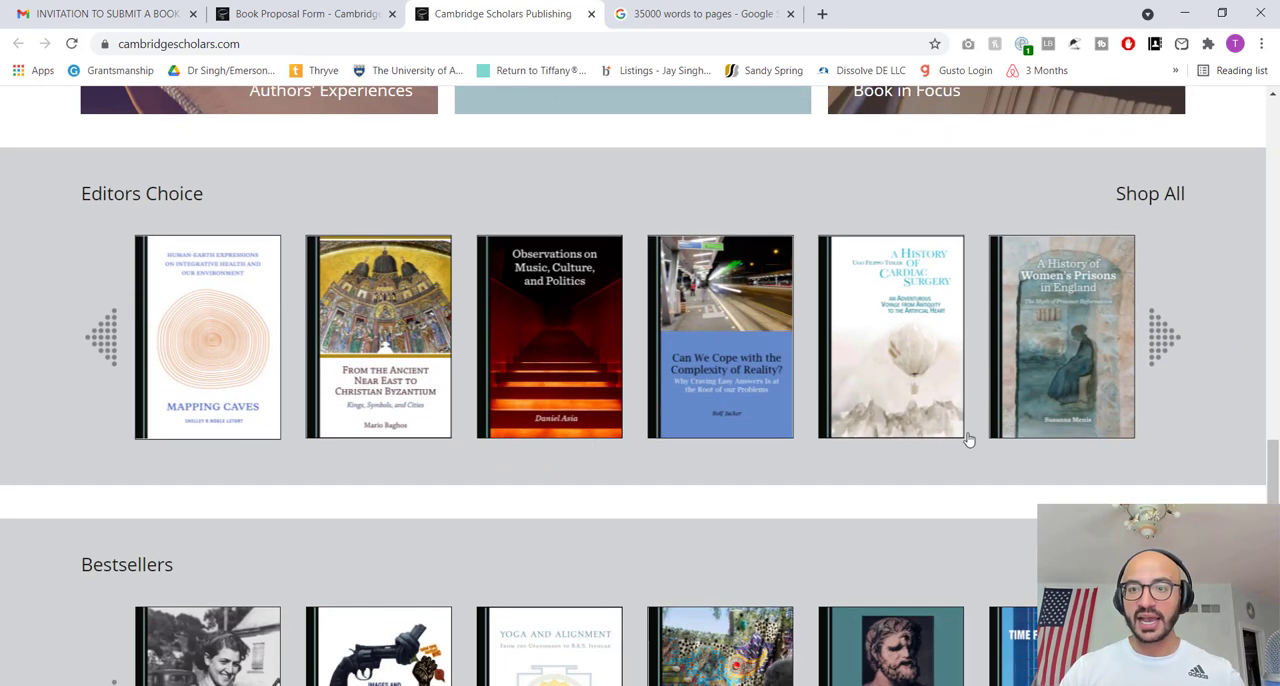
double_click(141, 193)
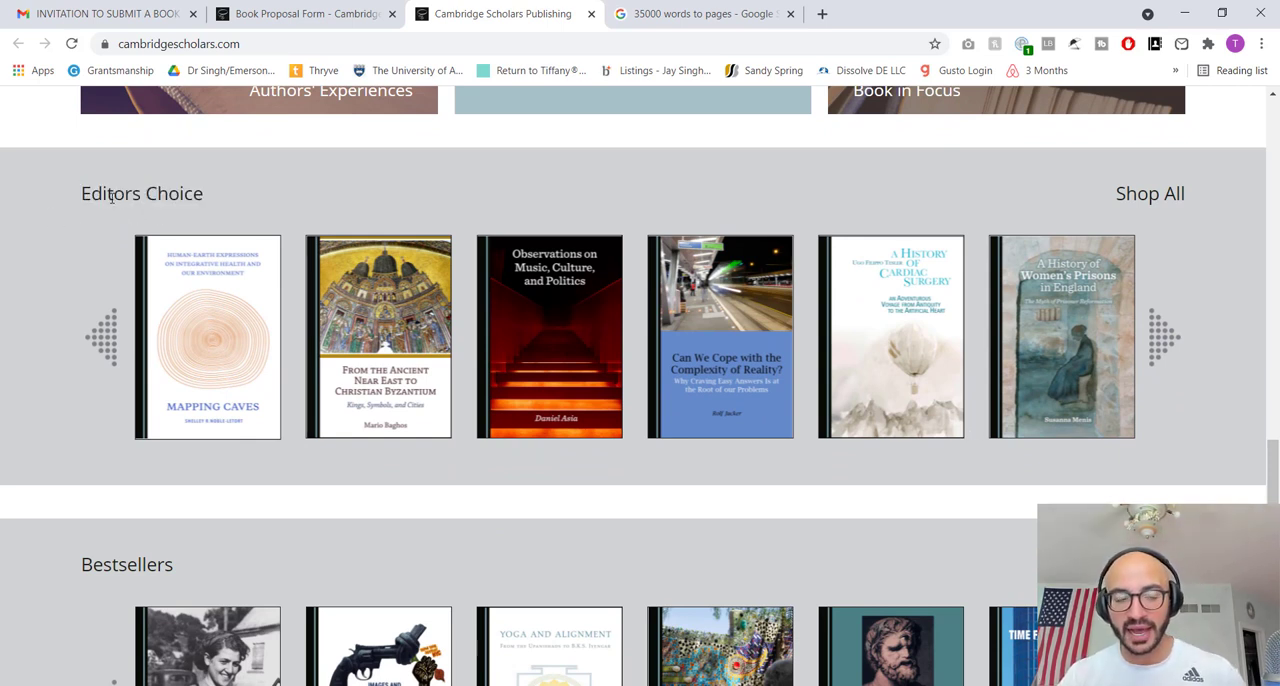
scroll(down, 3)
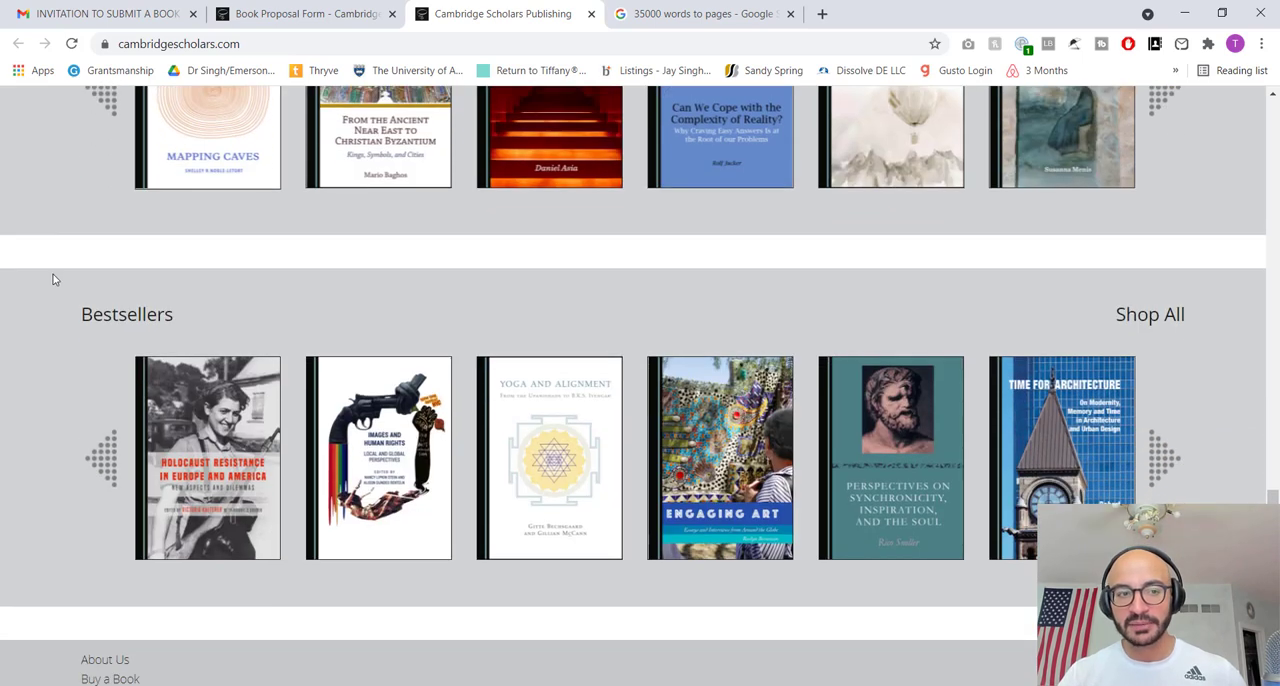
scroll(down, 3)
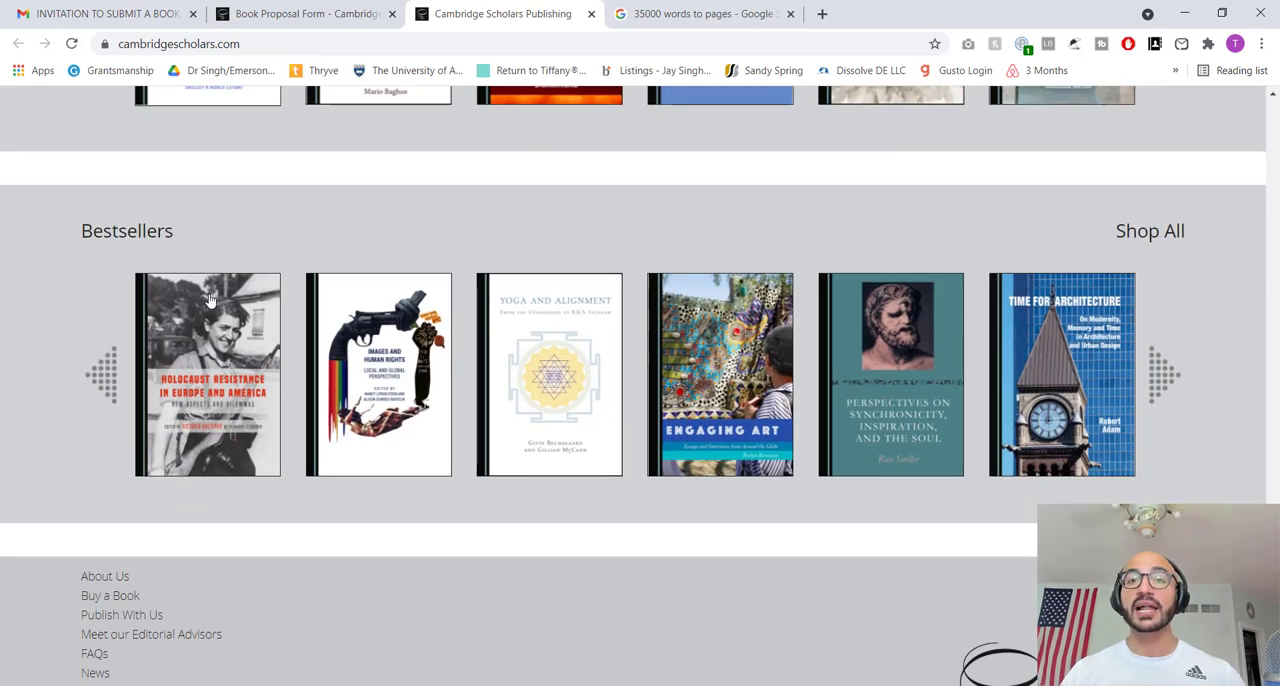
mouse_move(115, 380)
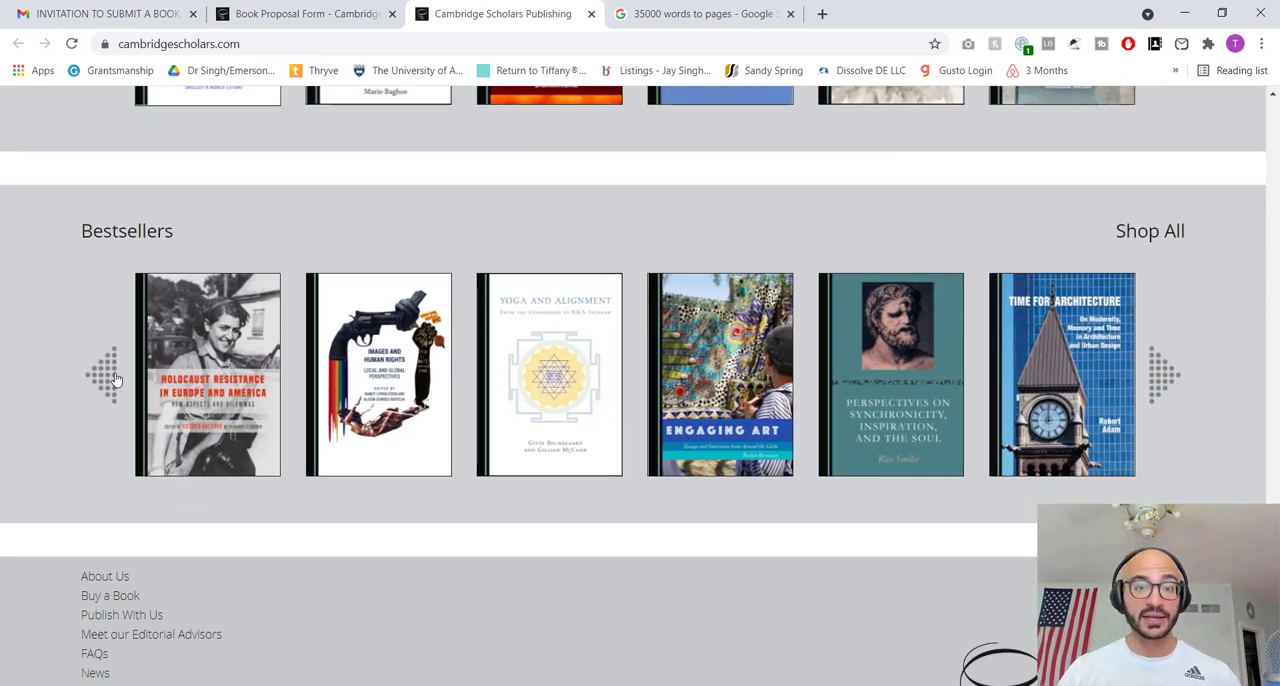
scroll(down, 3)
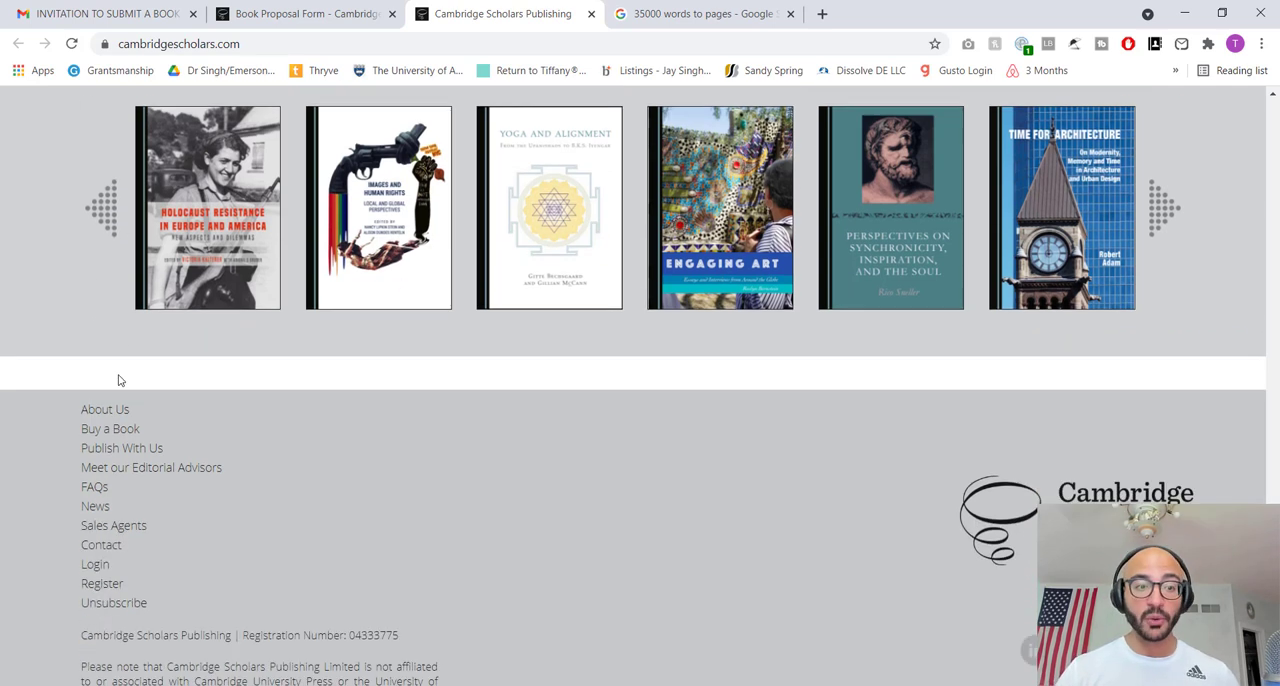
scroll(down, 3)
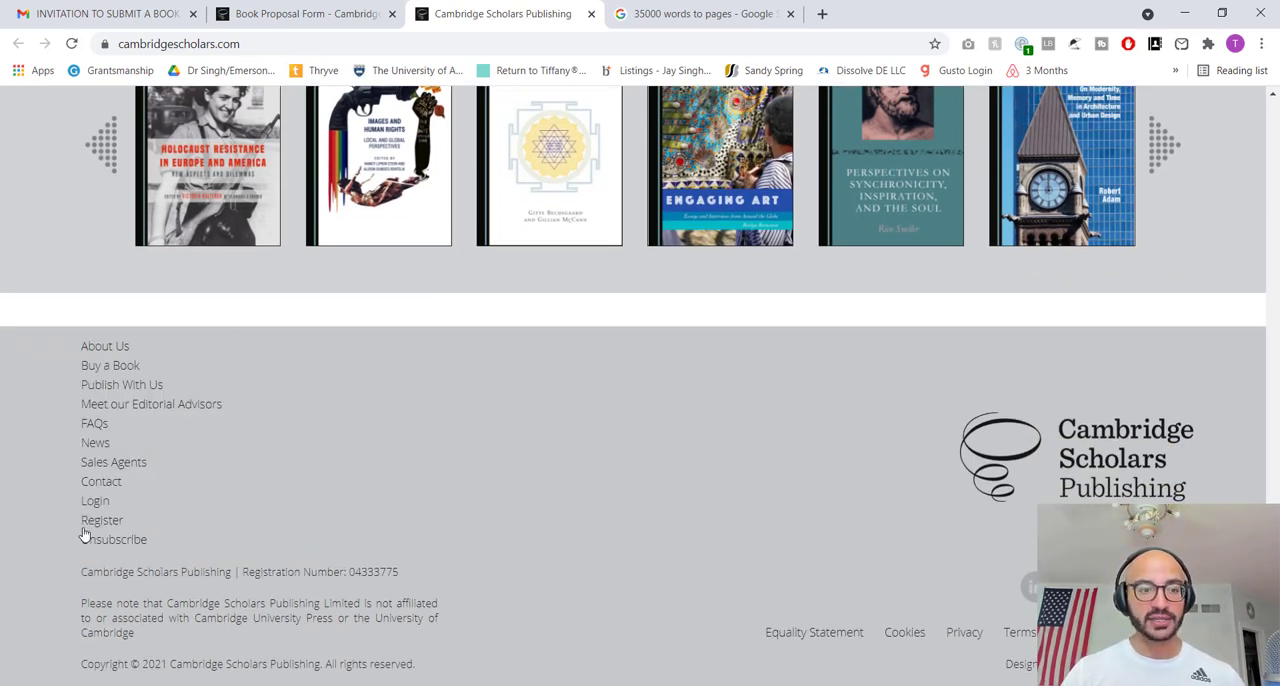
- Open the unsubscribe form, check the recipient address in Gmail, and autofill name and email
click(113, 539)
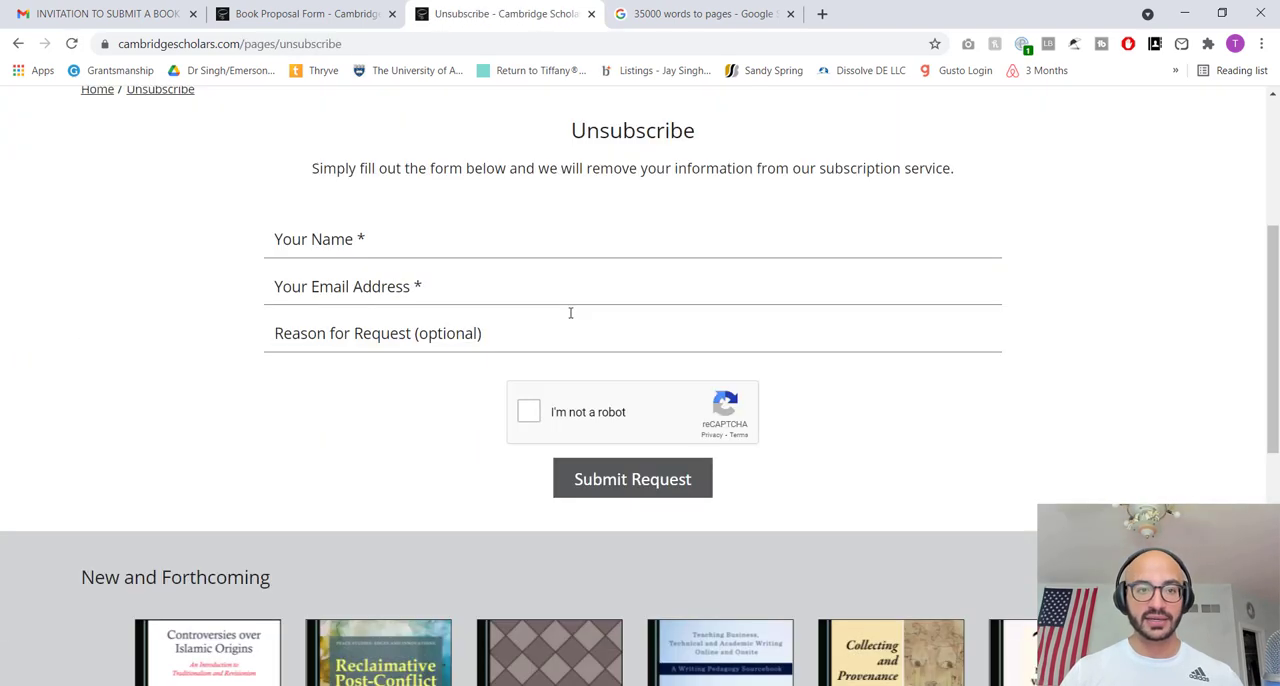
click(632, 238)
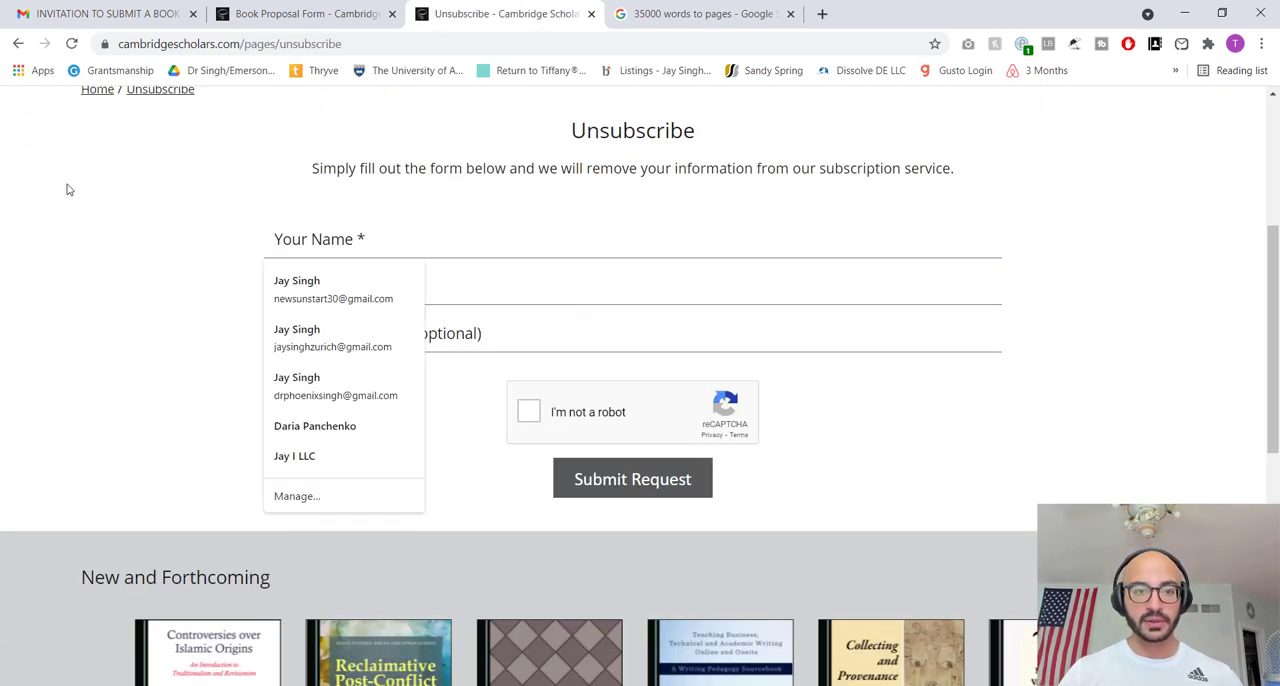
click(100, 14)
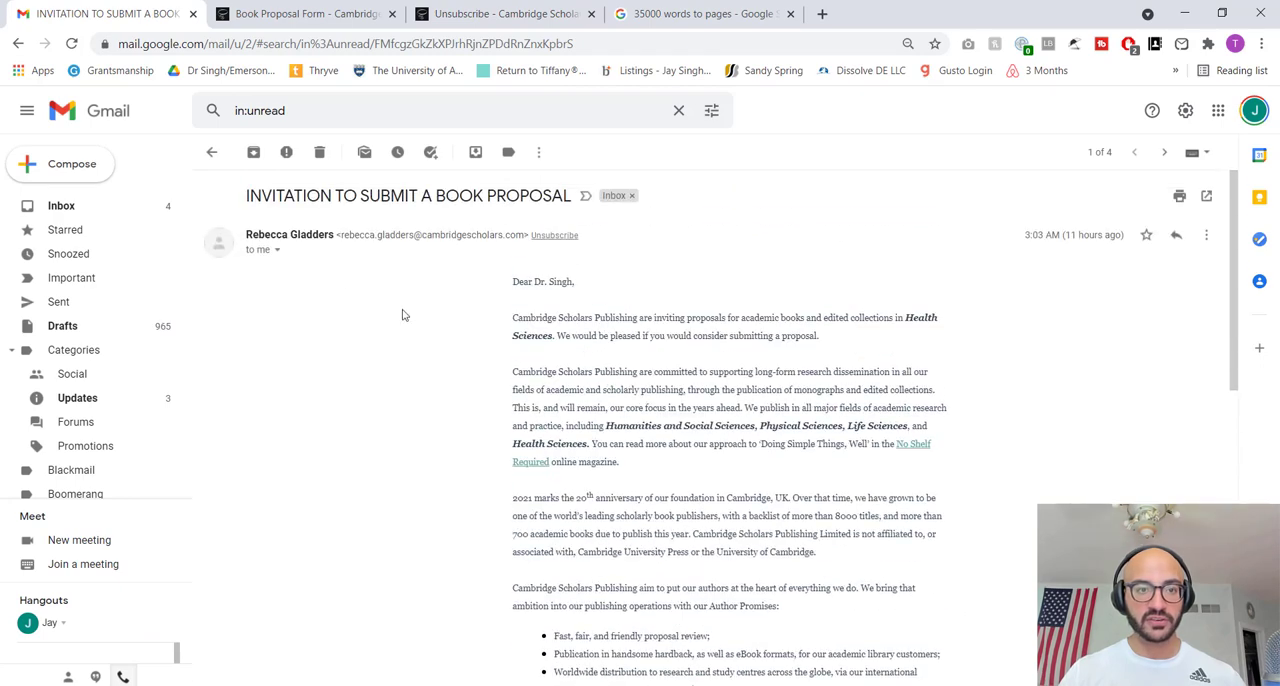
click(276, 249)
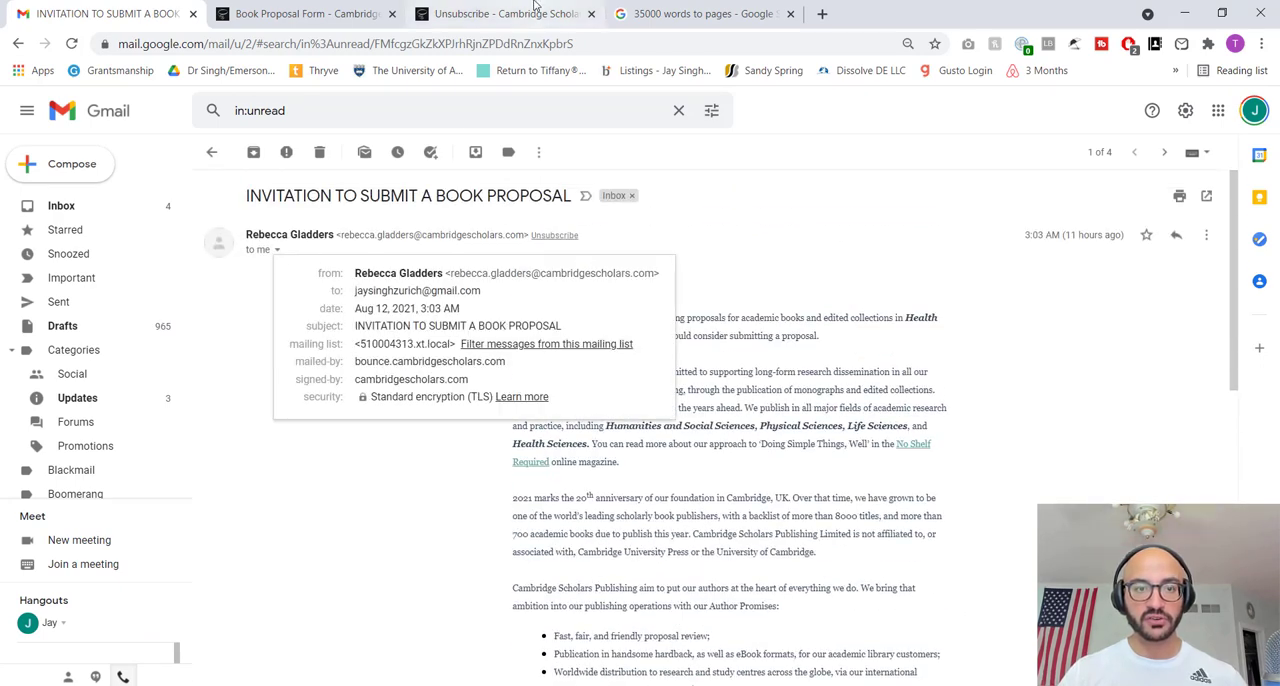
click(505, 13)
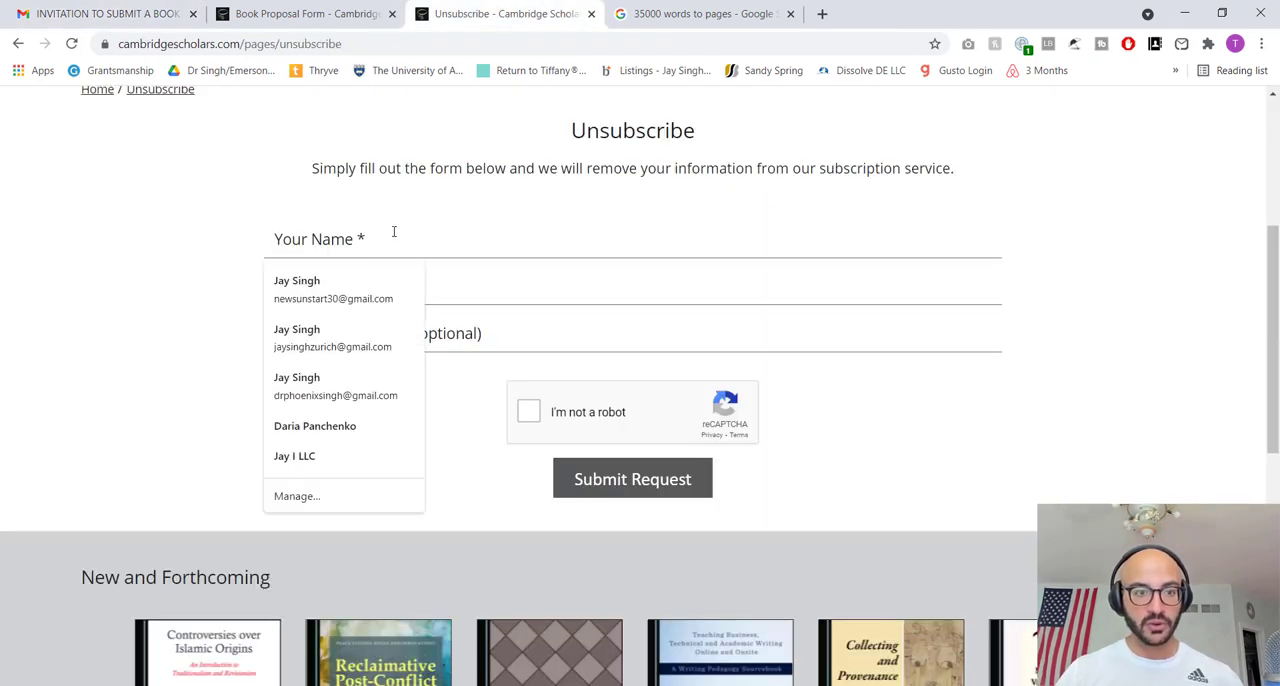
click(333, 338)
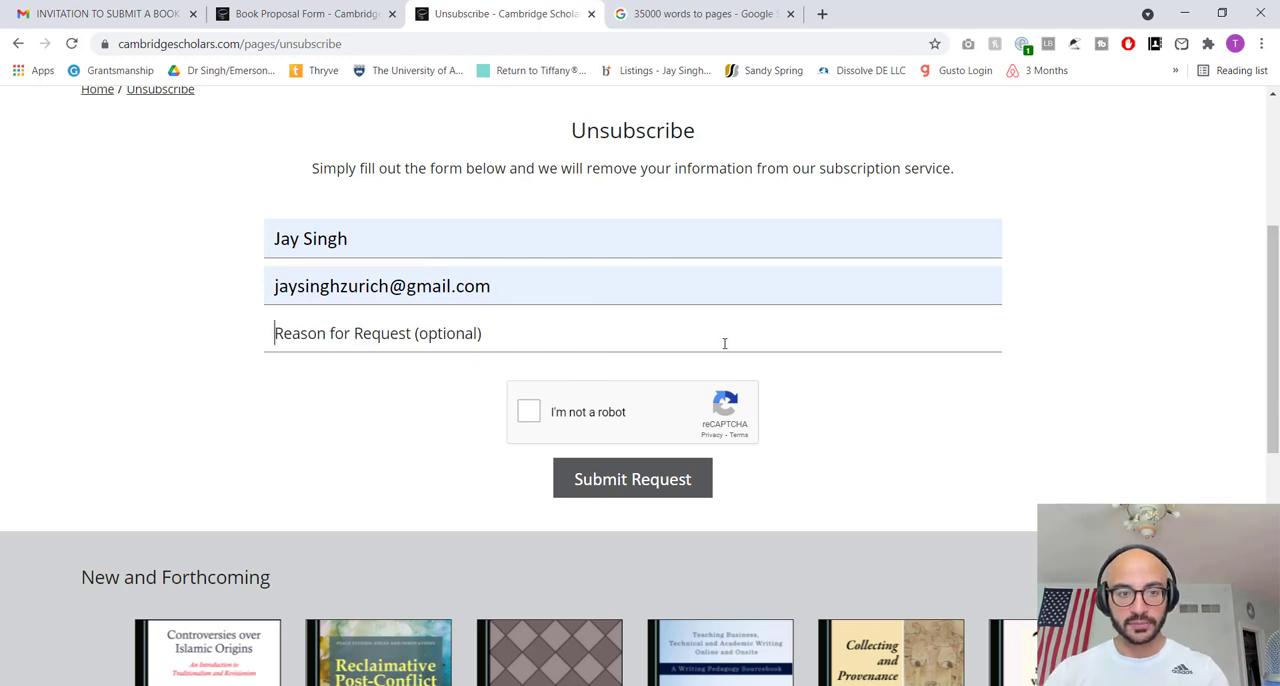
- Enter the reason 'you are predatory. stop contacting me.', tick the robot check, and submit
text(you)
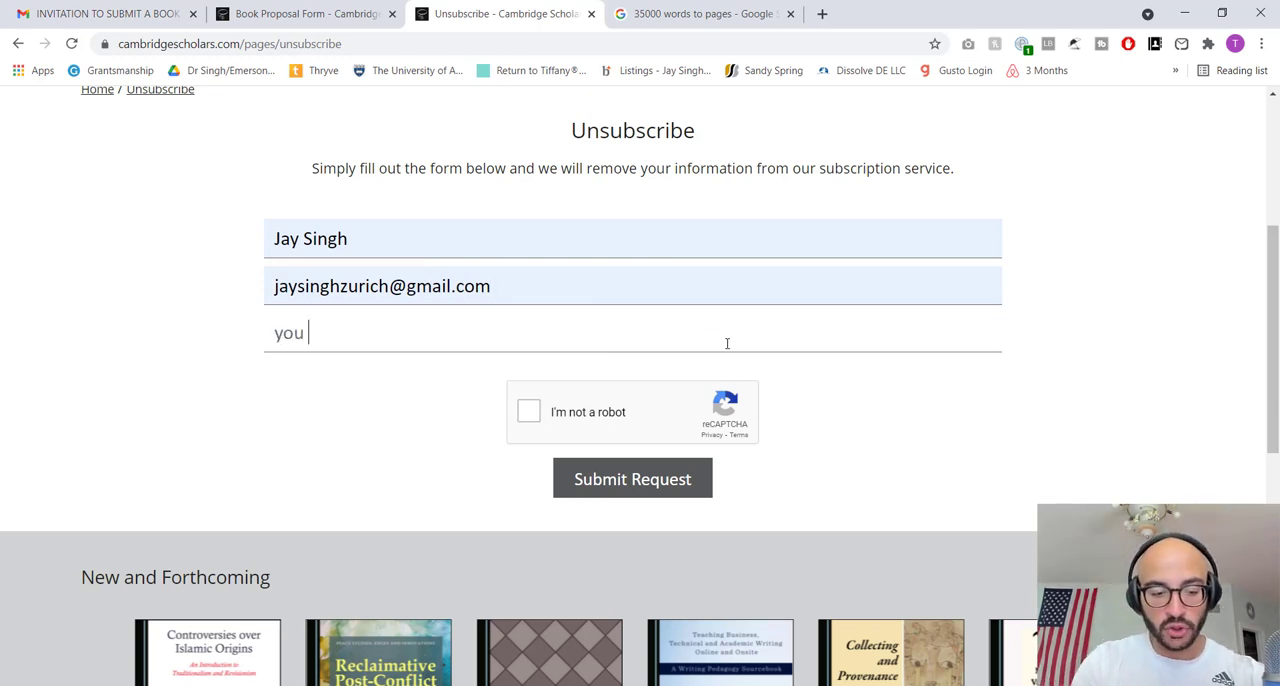
text(are)
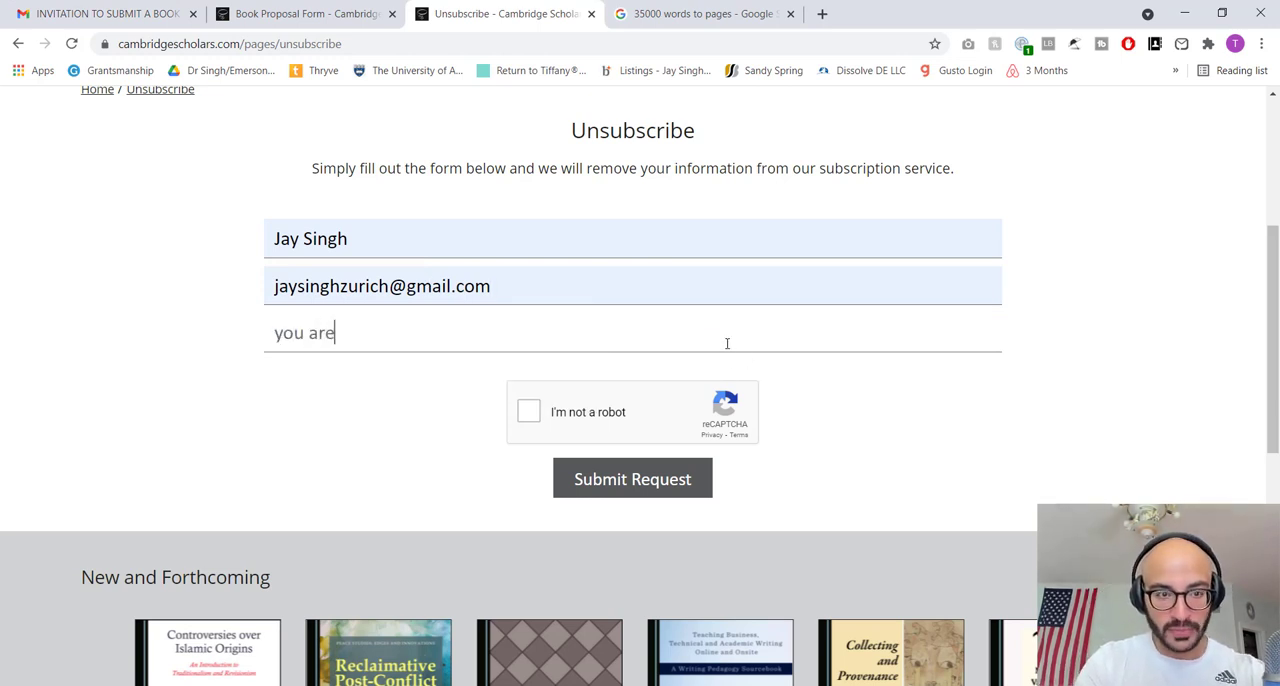
text(predat)
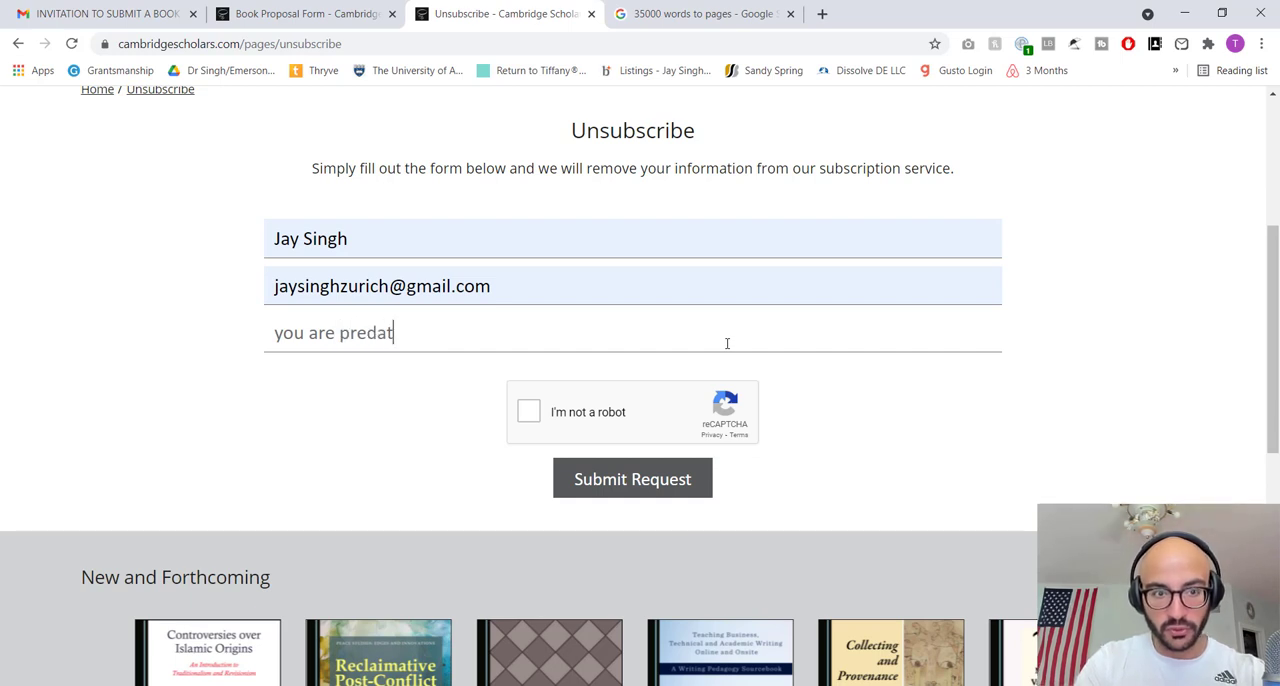
text(ory. st)
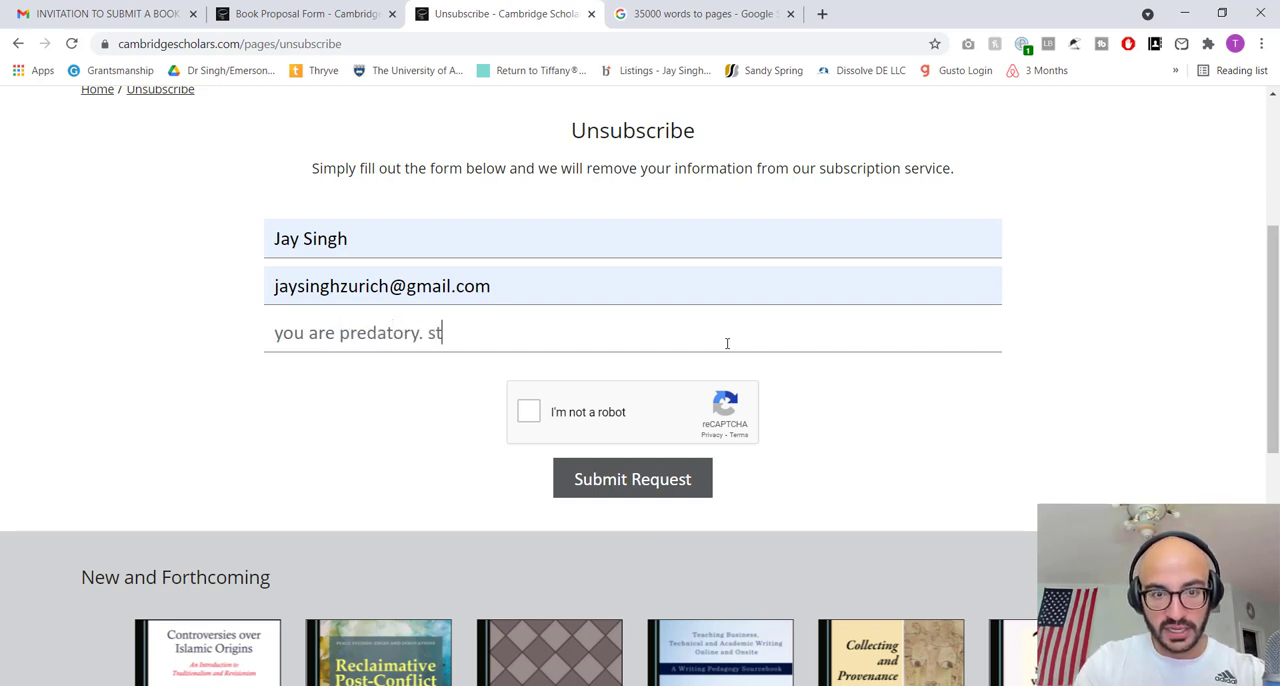
text(op contact)
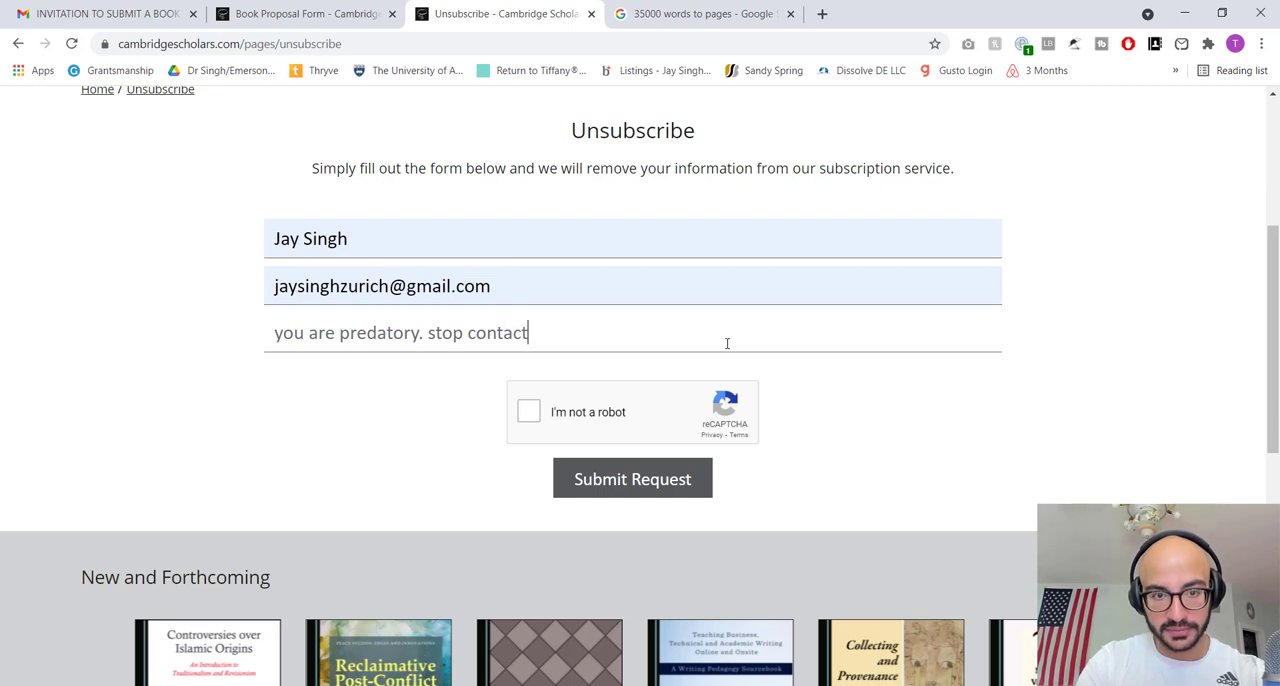
text(ing me.)
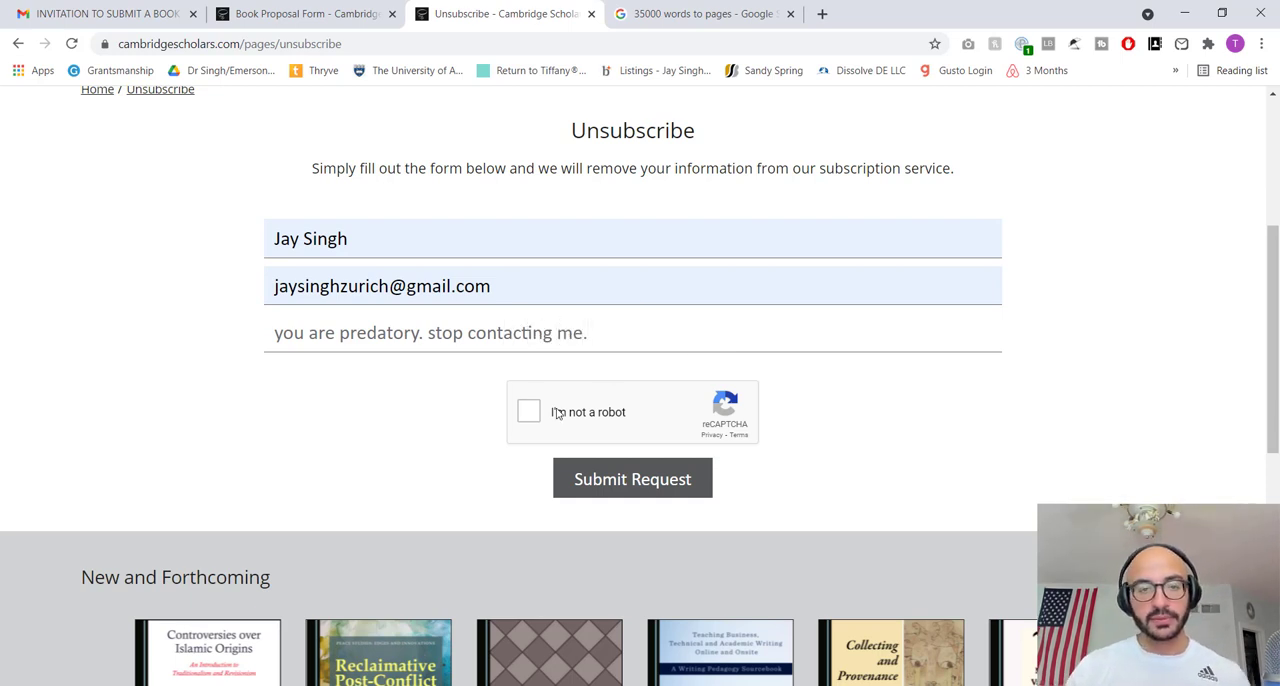
click(528, 411)
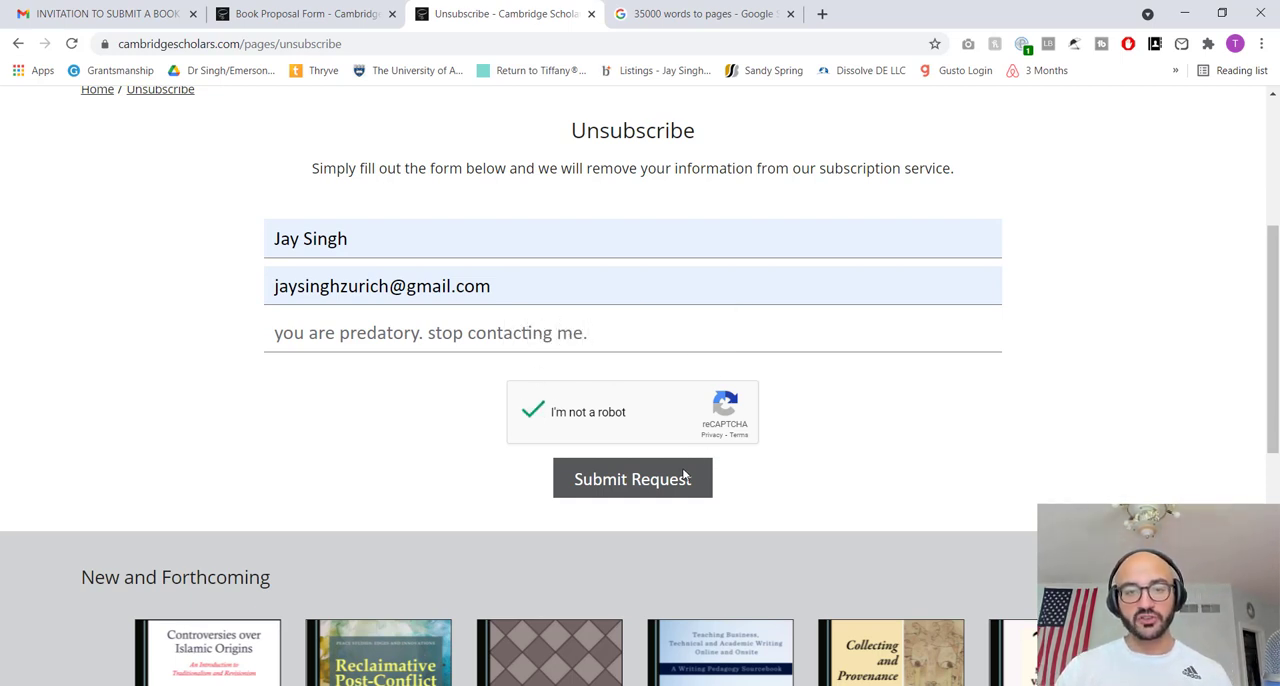
click(632, 478)
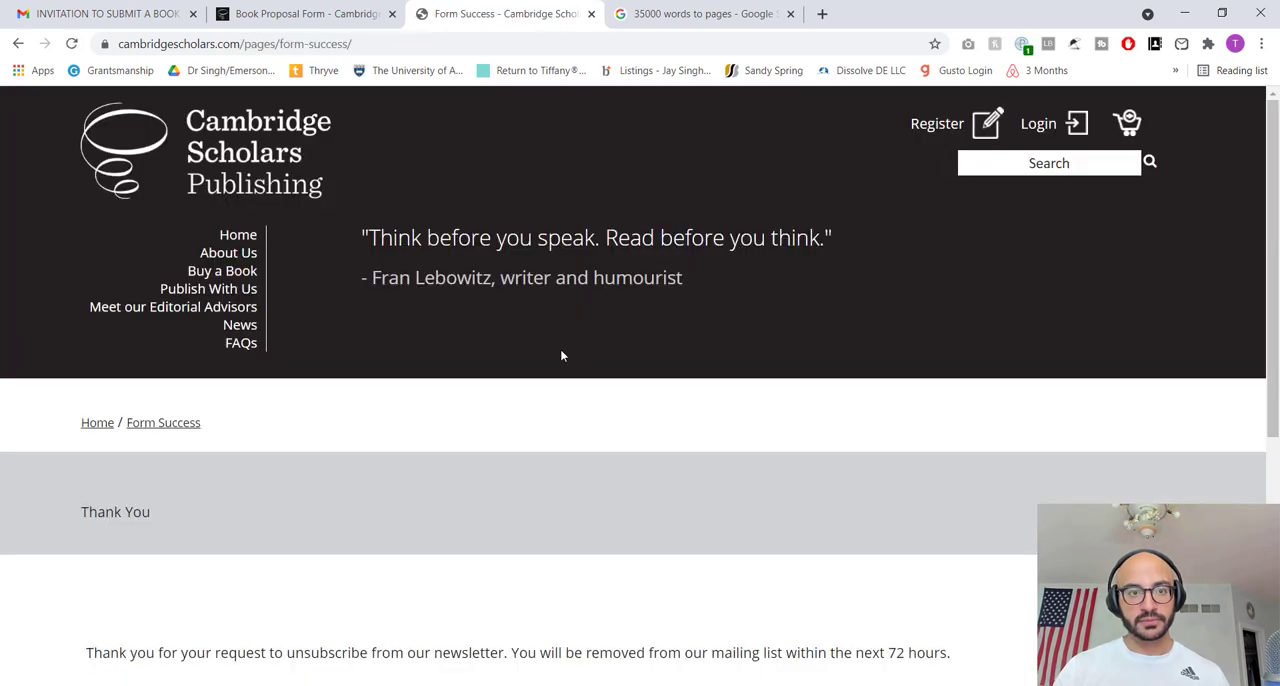
- Glance at the Book Proposal Form tab, then switch to the Gmail invitation email
scroll(down, 3)
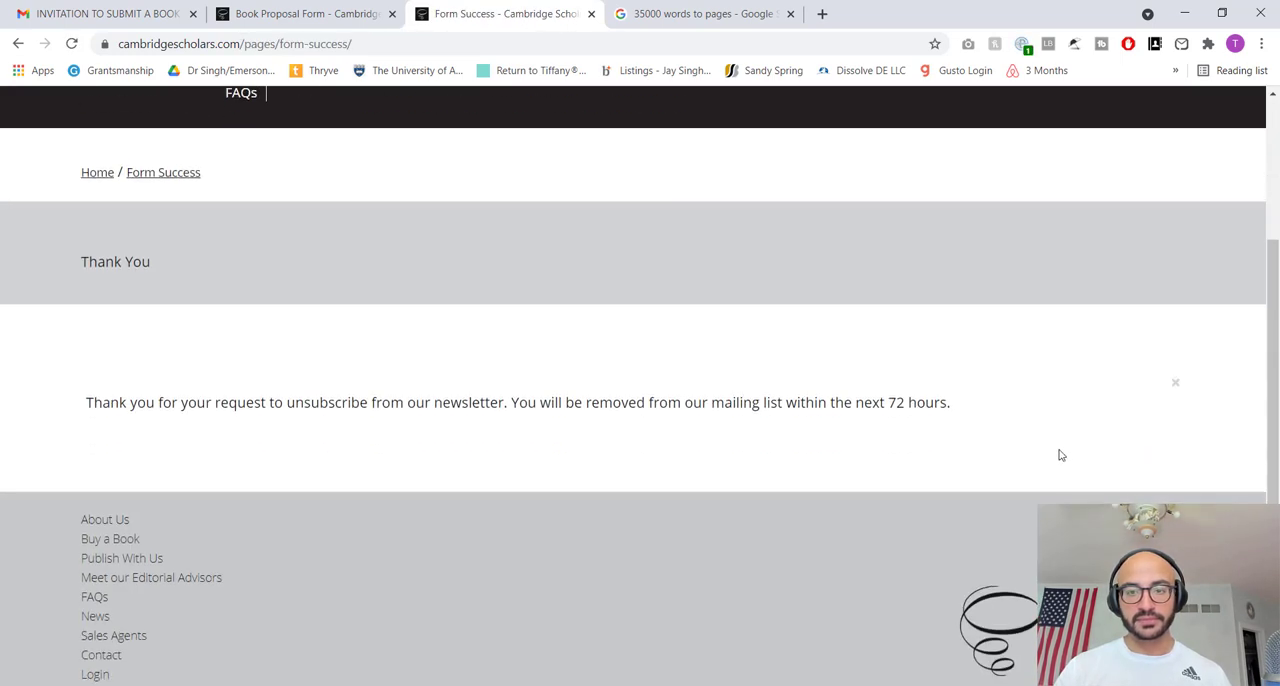
click(300, 13)
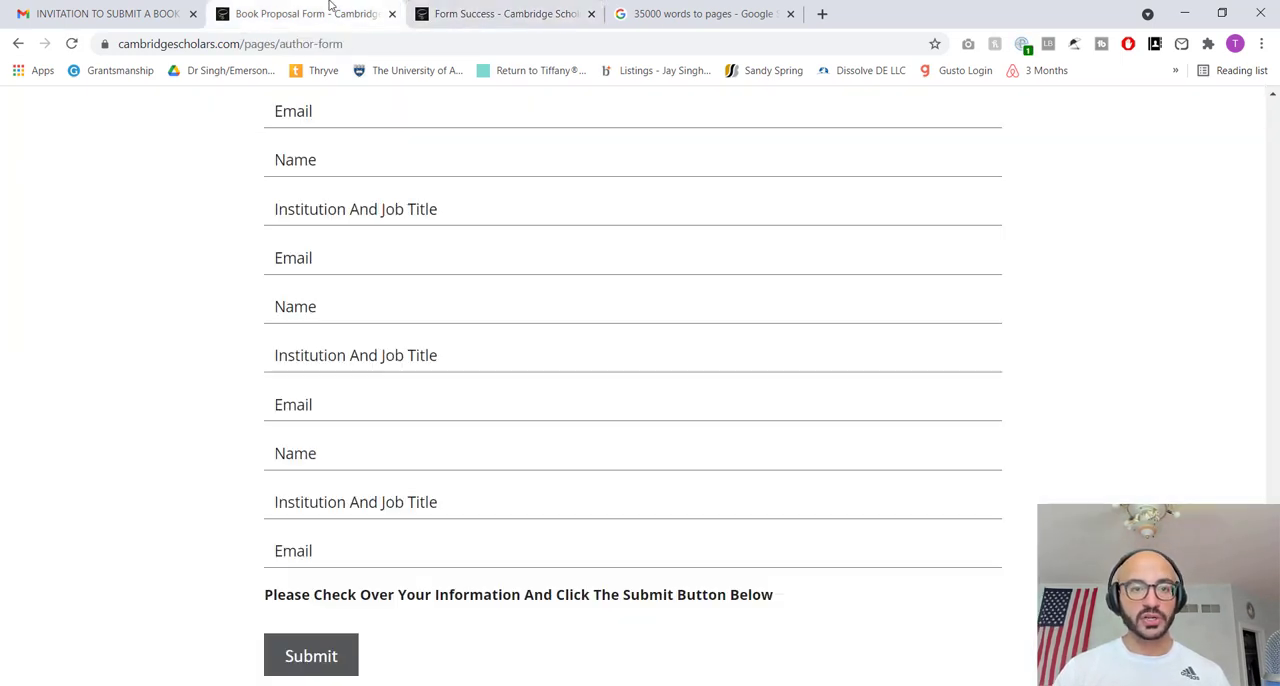
click(100, 14)
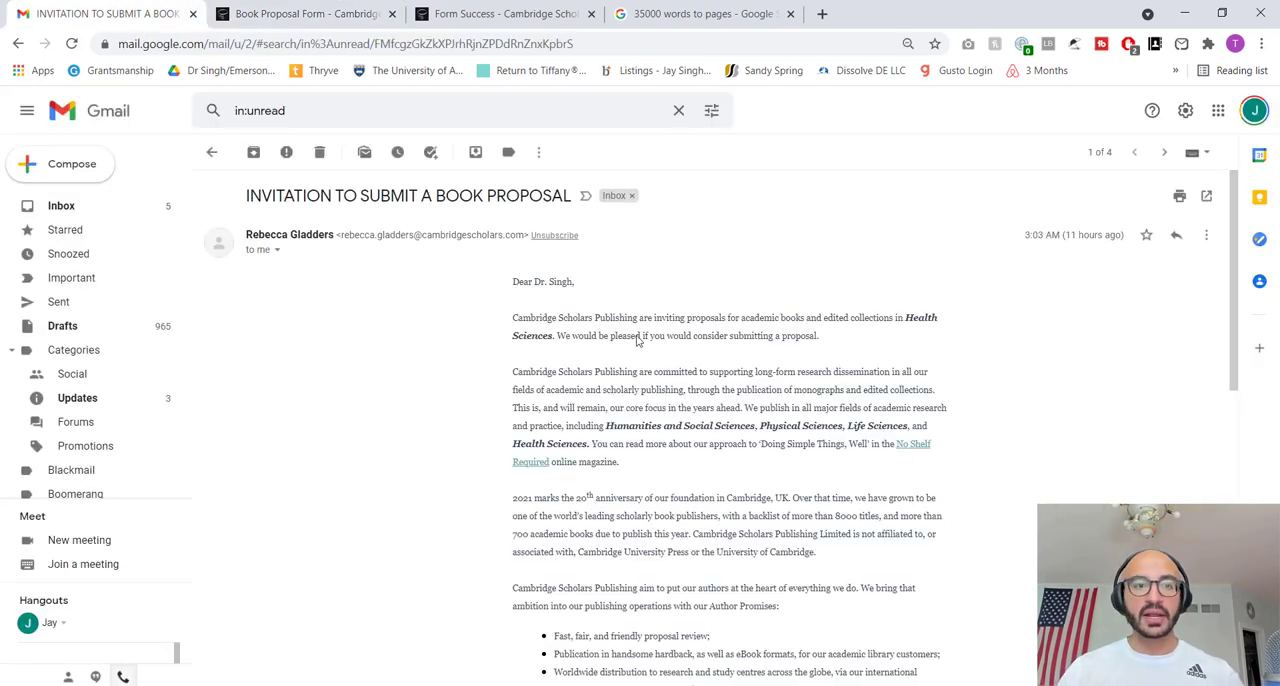
mouse_move(450, 470)
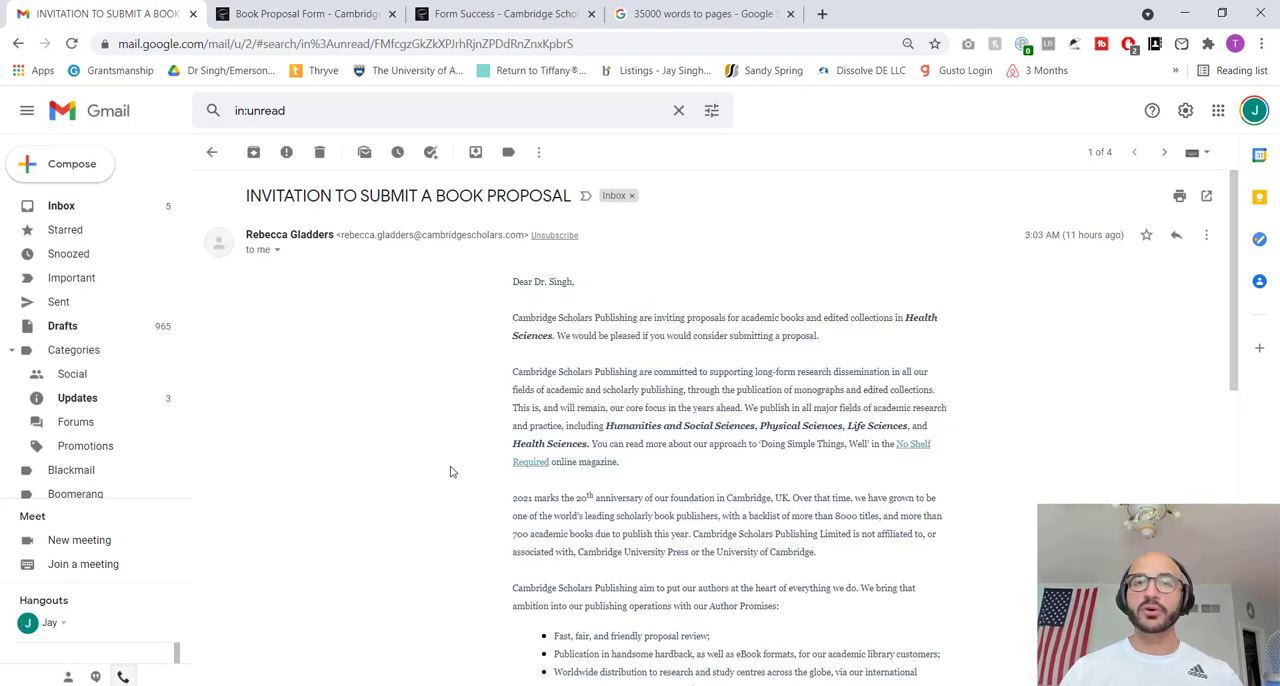